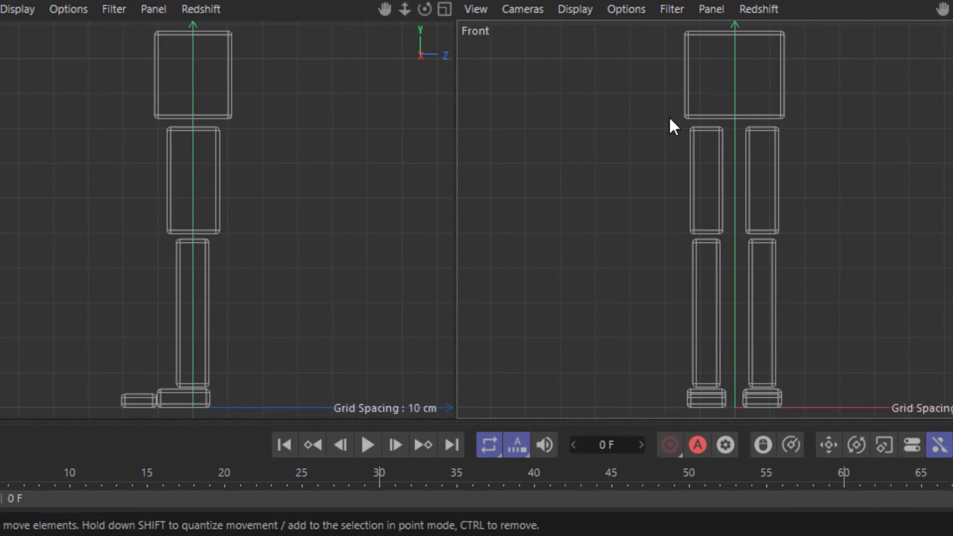
pyautogui.moveTo(772, 135)
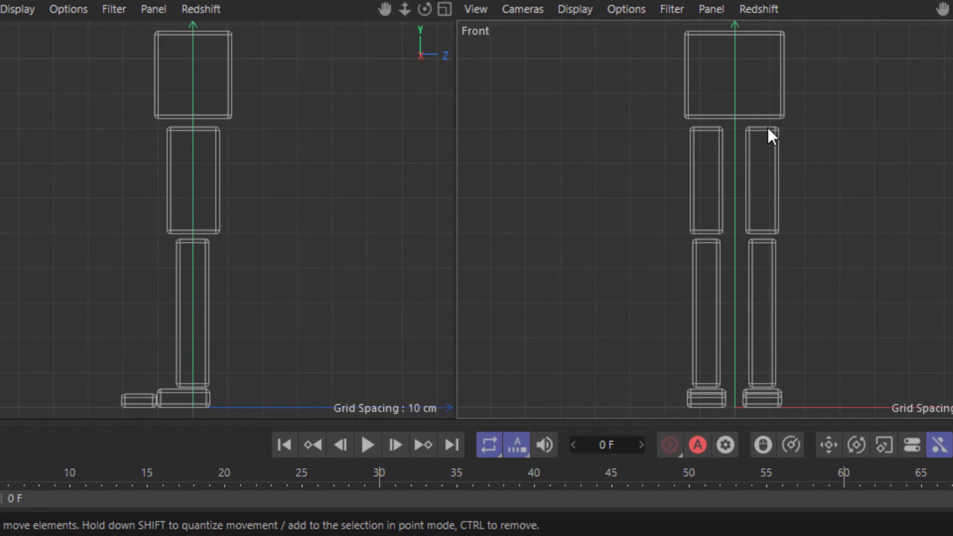
pyautogui.moveTo(209, 306)
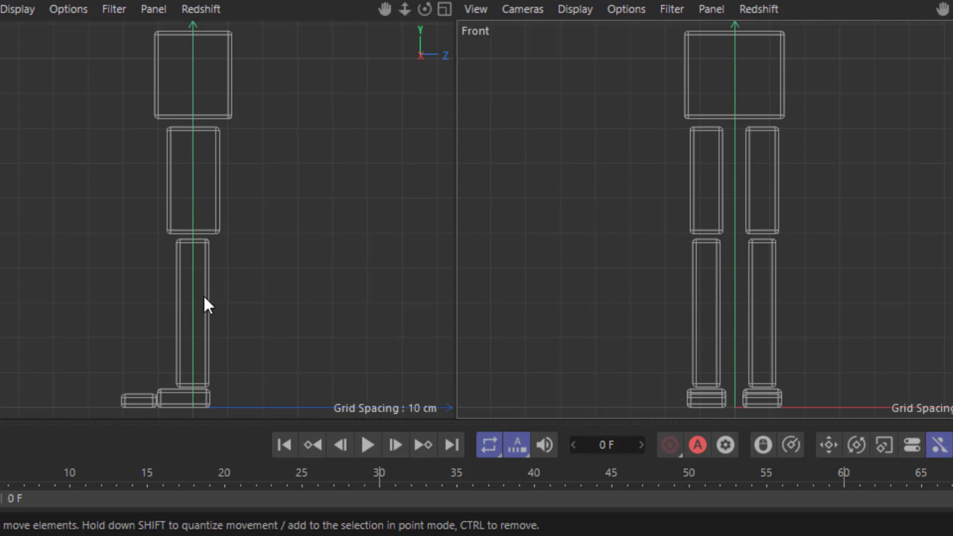
pyautogui.moveTo(229, 349)
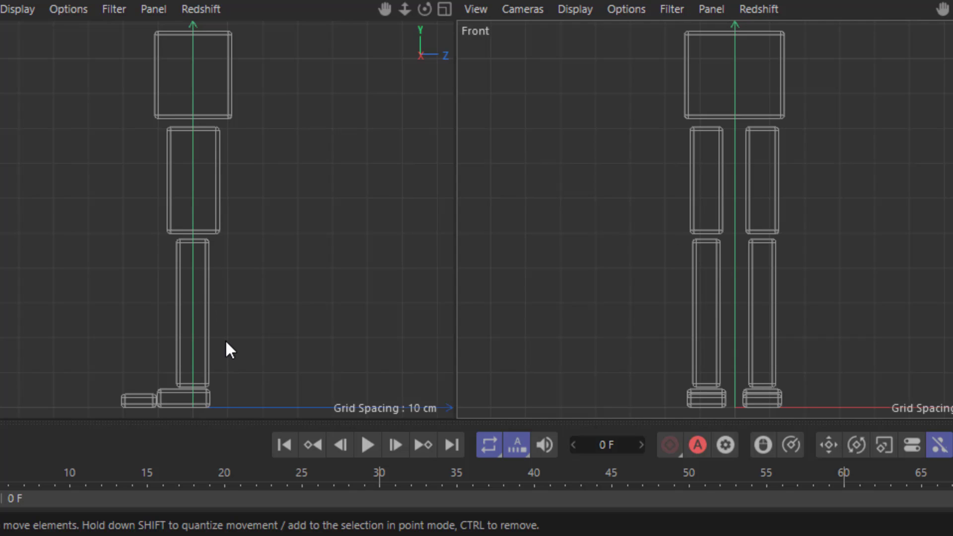
pyautogui.moveTo(706, 104)
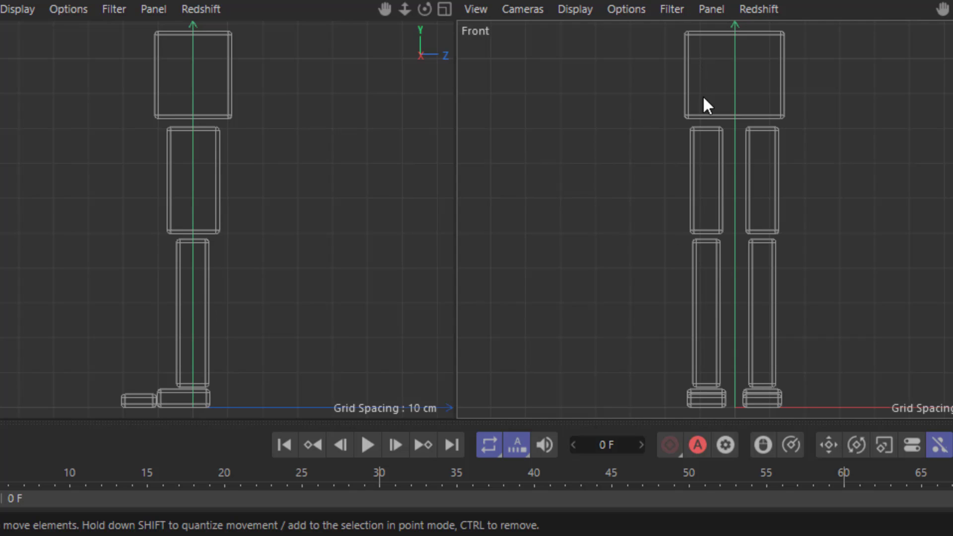
pyautogui.moveTo(295, 357)
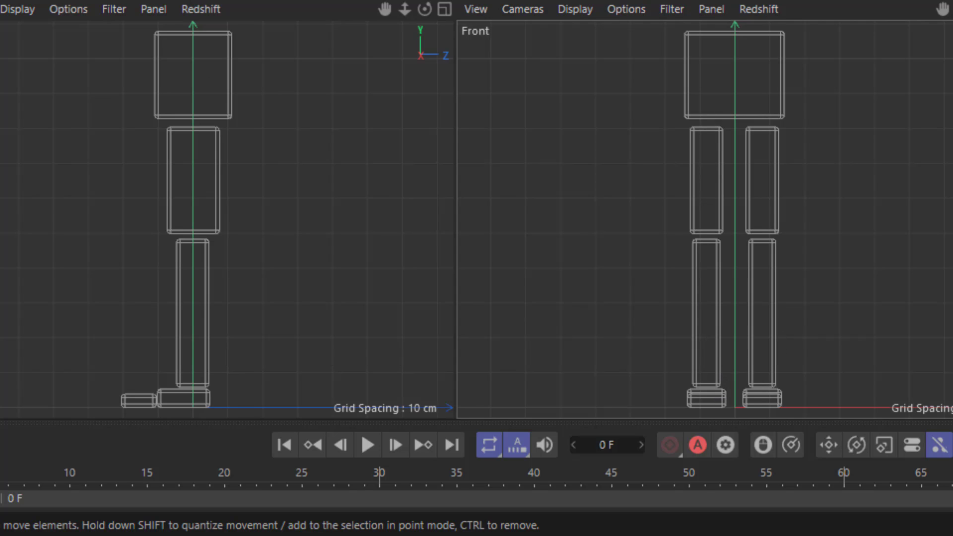
pyautogui.moveTo(729, 202)
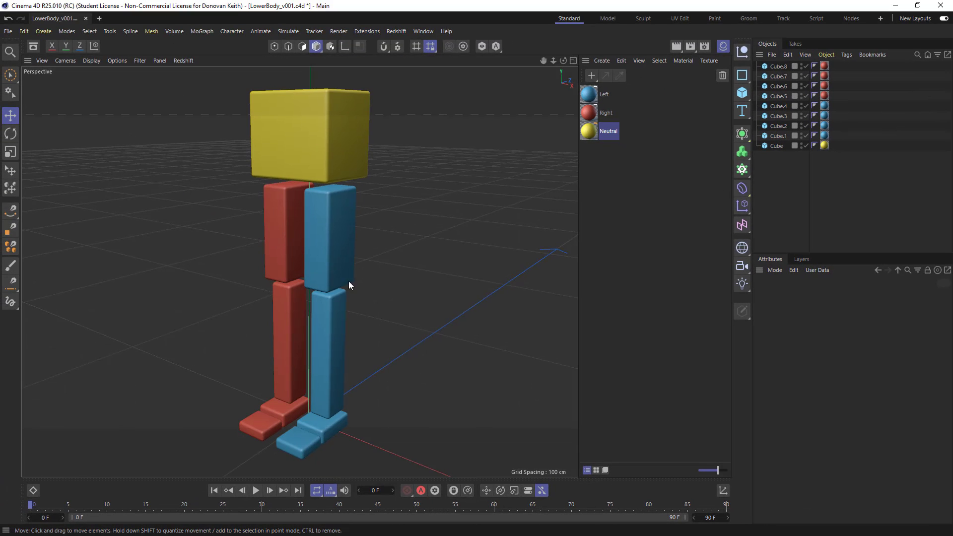
pyautogui.moveTo(395, 298)
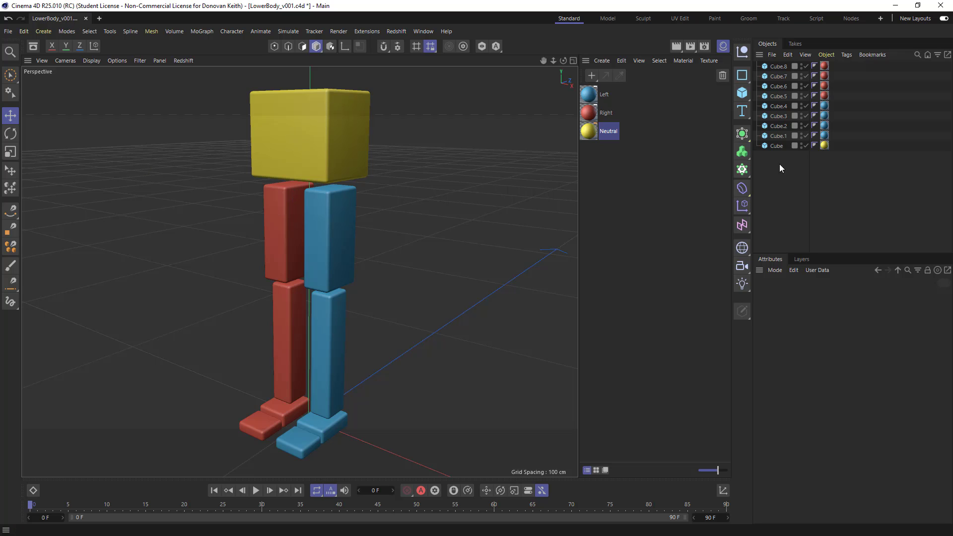
pyautogui.moveTo(400, 152)
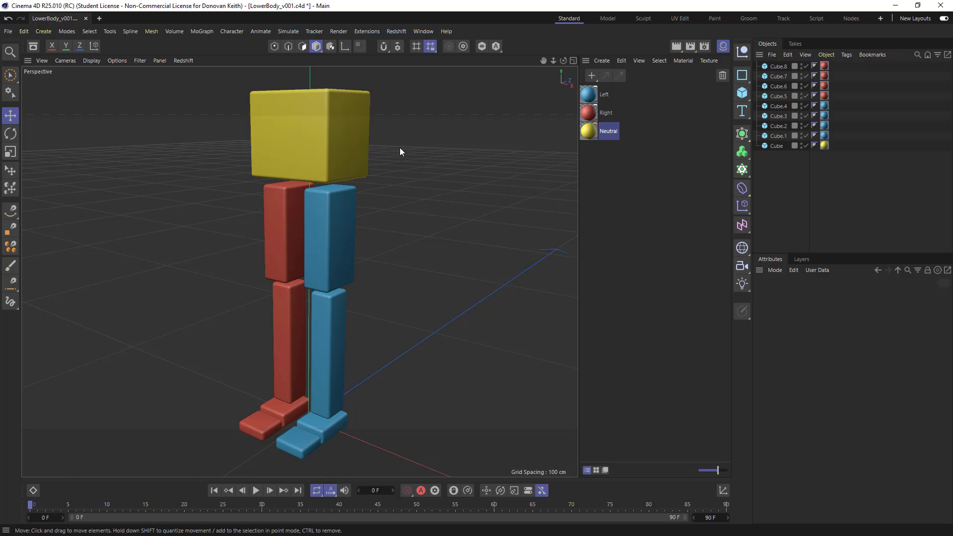
pyautogui.moveTo(347, 165)
pyautogui.write('Hips')
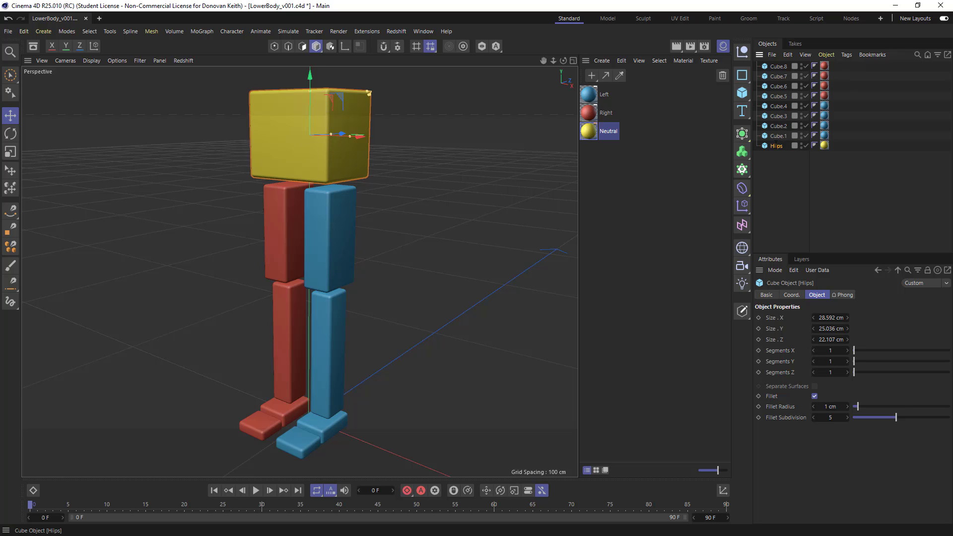
# Step: Rename the yellow cube to Hips and the upper blue leg cube to L_Thigh
pyautogui.doubleClick(779, 146)
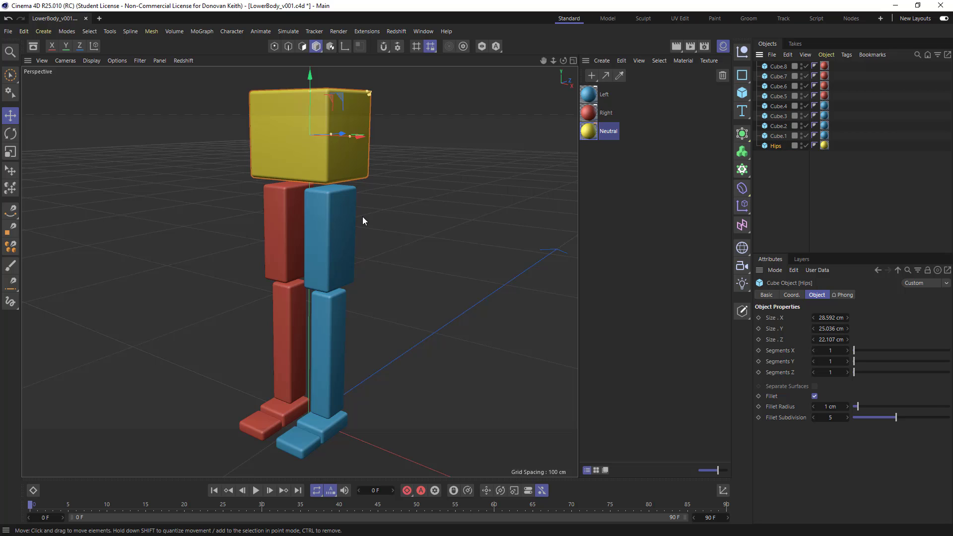
pyautogui.click(779, 136)
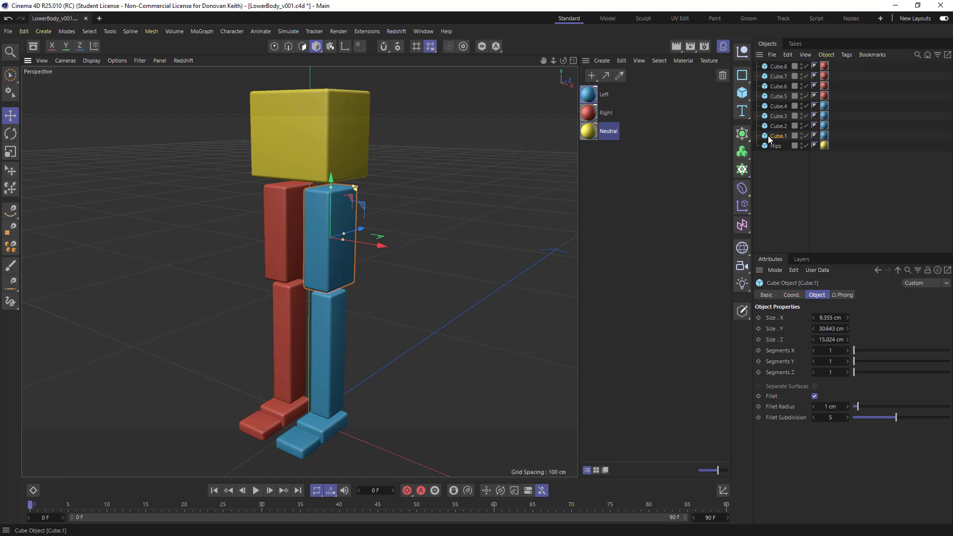
pyautogui.doubleClick(778, 136)
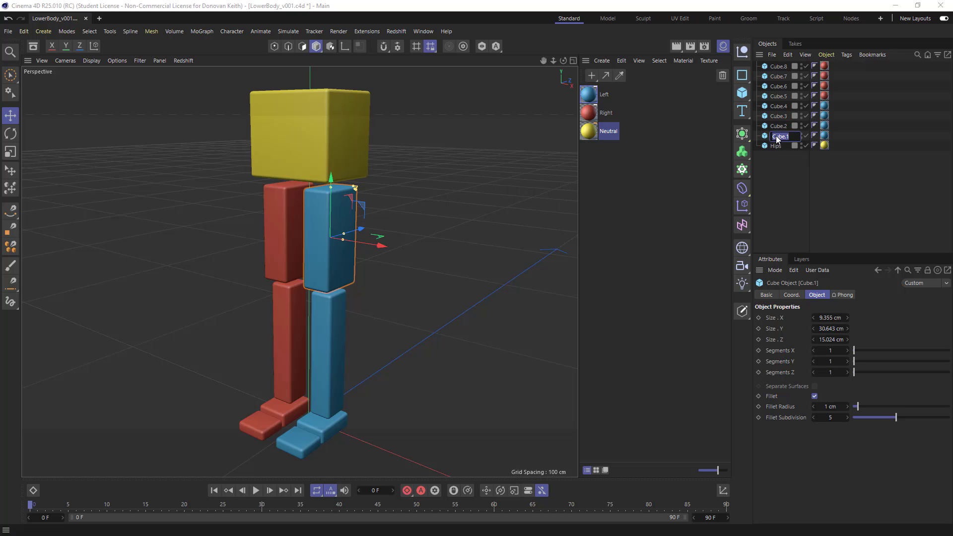
pyautogui.write('Thigh')
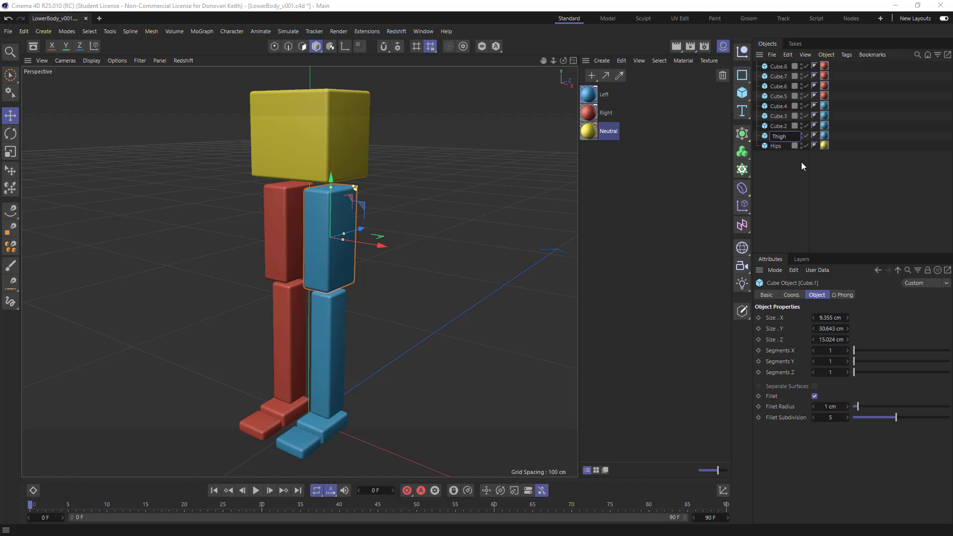
pyautogui.write('L_Thigh')
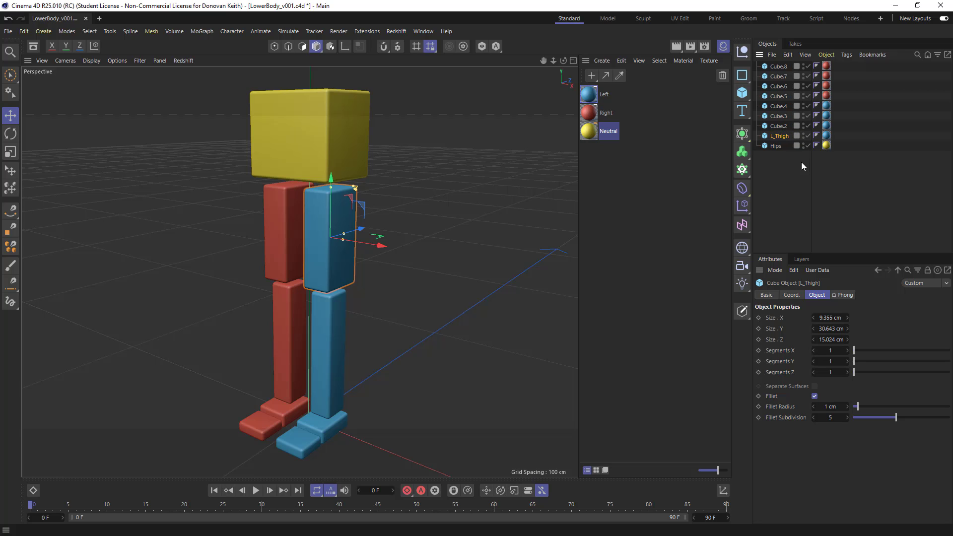
# Step: Rename the remaining blue leg cubes to L_Shin, L_Foot and L_Toes
pyautogui.click(779, 126)
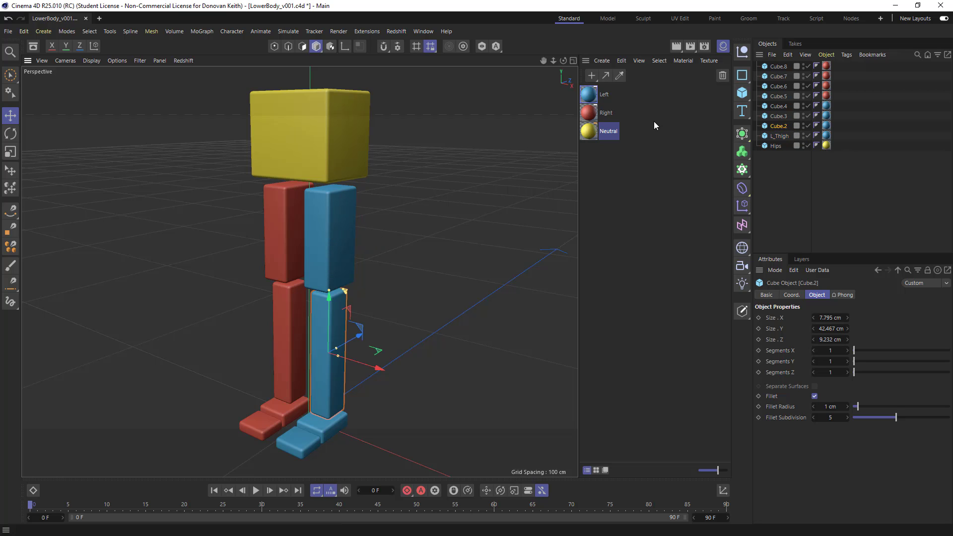
pyautogui.doubleClick(780, 126)
pyautogui.write('L_Shin')
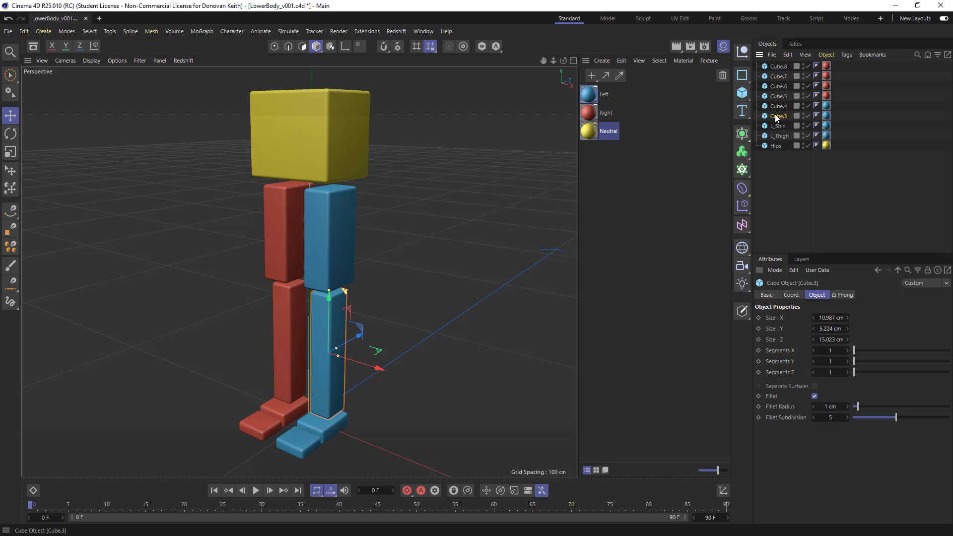
pyautogui.doubleClick(779, 116)
pyautogui.write('L_Foot')
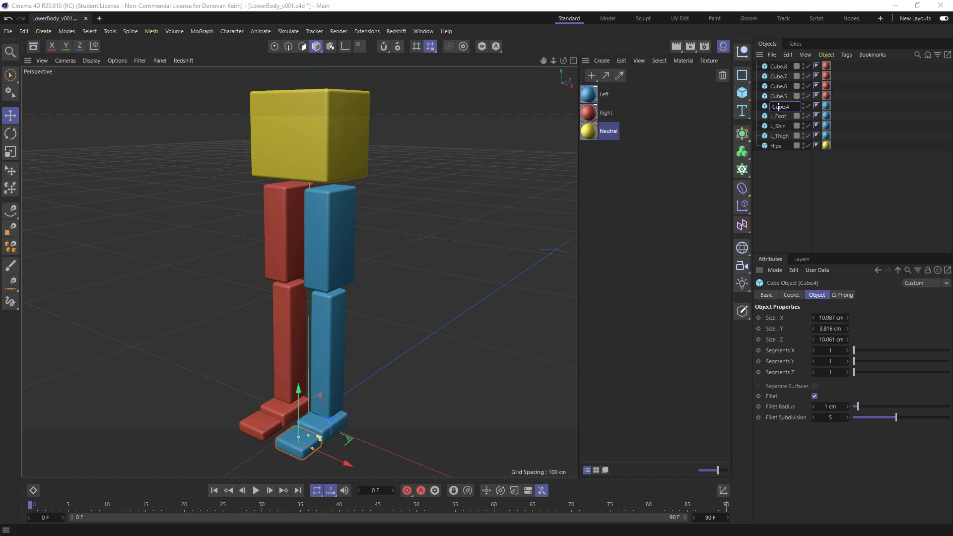
pyautogui.doubleClick(780, 106)
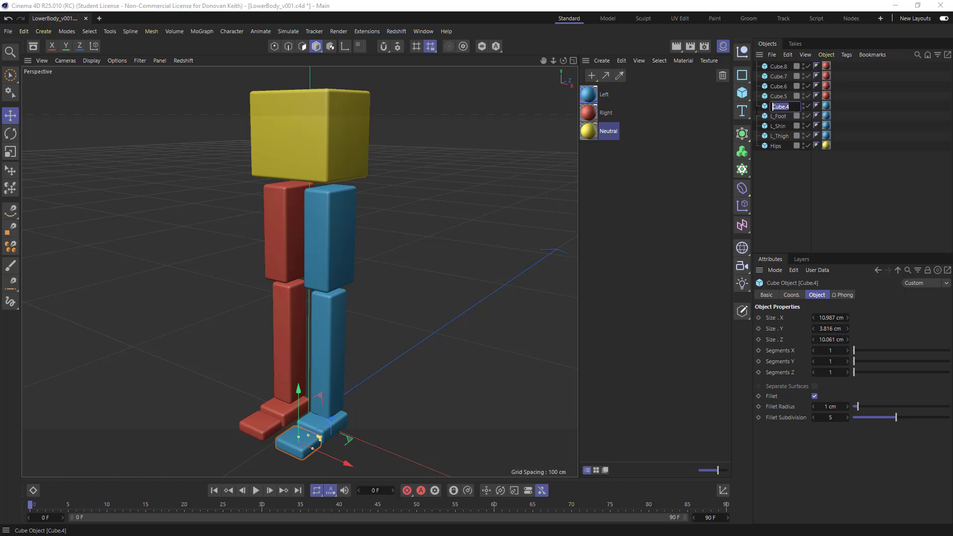
pyautogui.write('L_Toes')
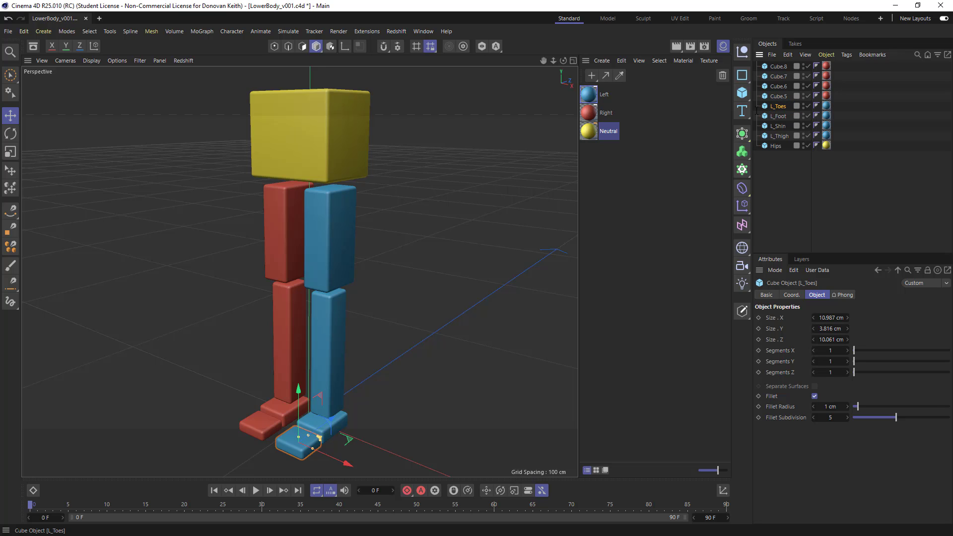
pyautogui.moveTo(775, 163)
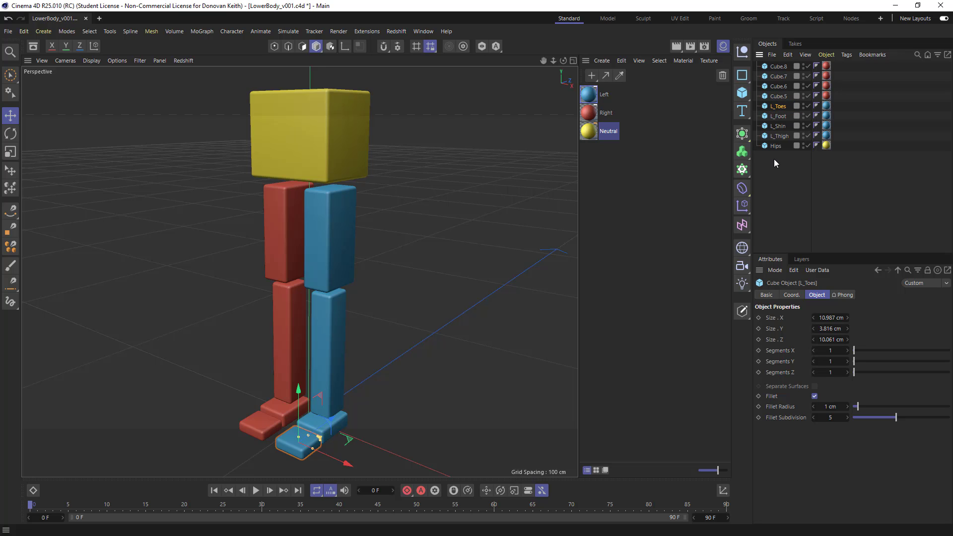
pyautogui.click(779, 97)
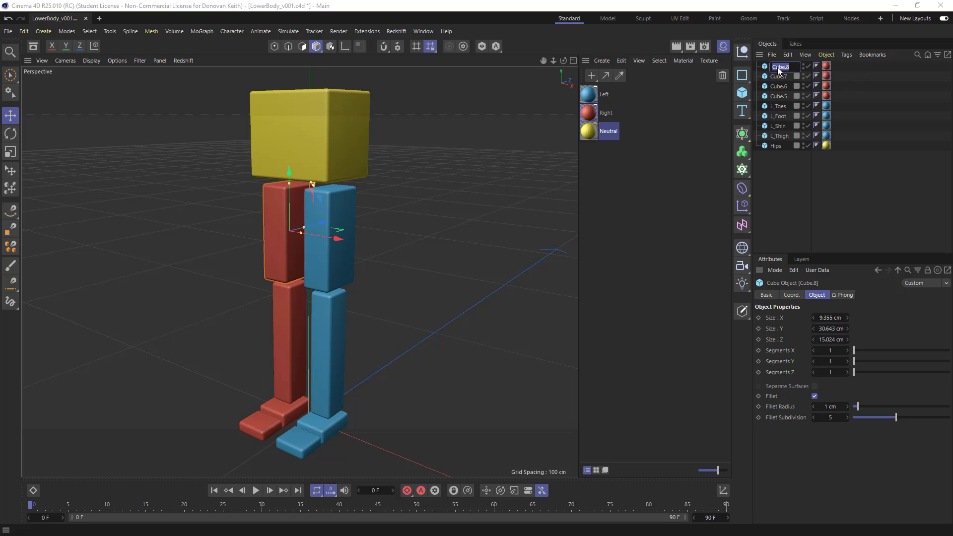
# Step: Rename the red leg cubes to R_Thigh, R_Shin, R_Foot and R_Toes
pyautogui.write('R_Thigh')
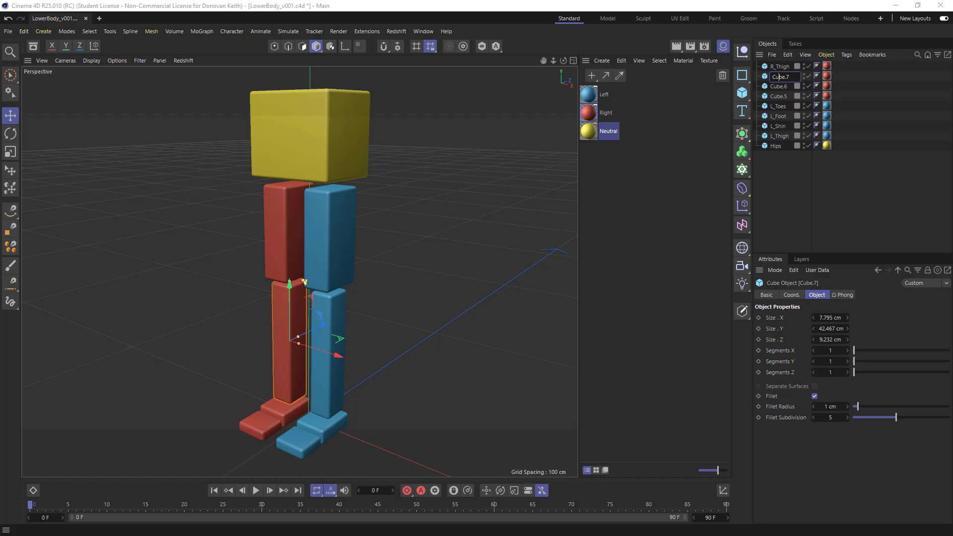
pyautogui.write('R_')
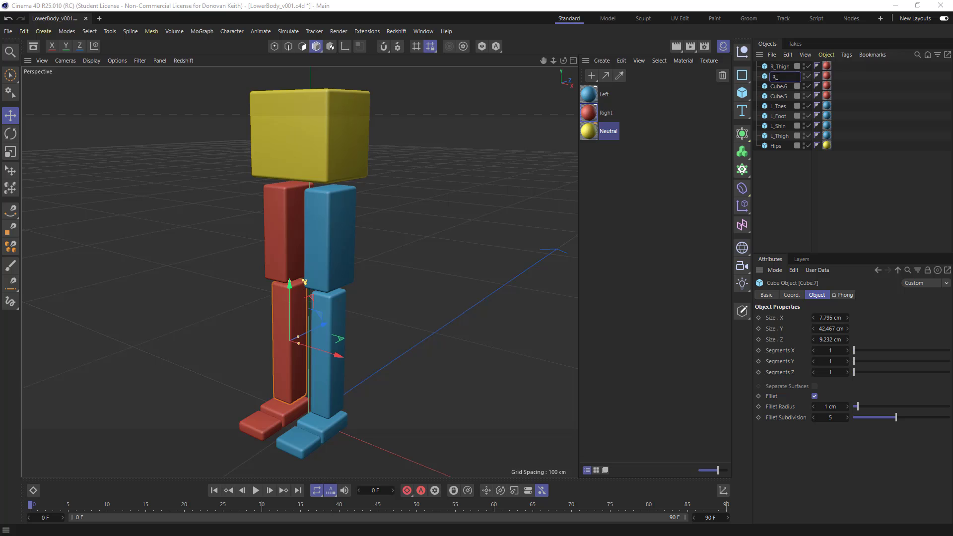
pyautogui.click(778, 87)
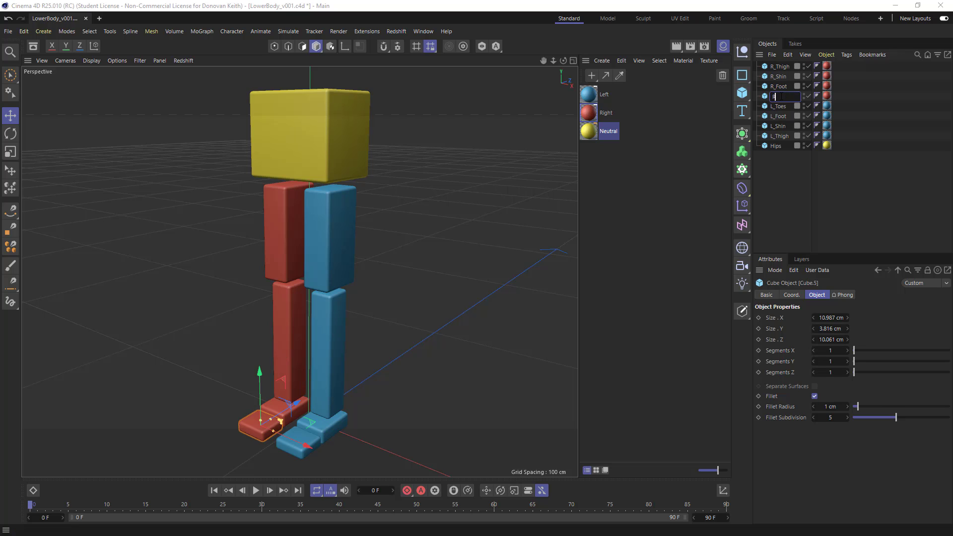
pyautogui.write('R_Toes')
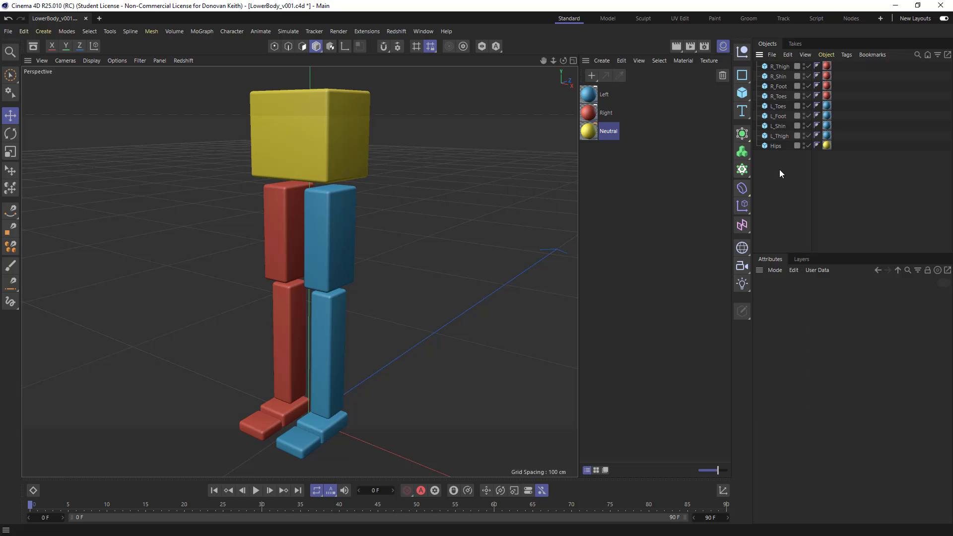
pyautogui.moveTo(755, 172)
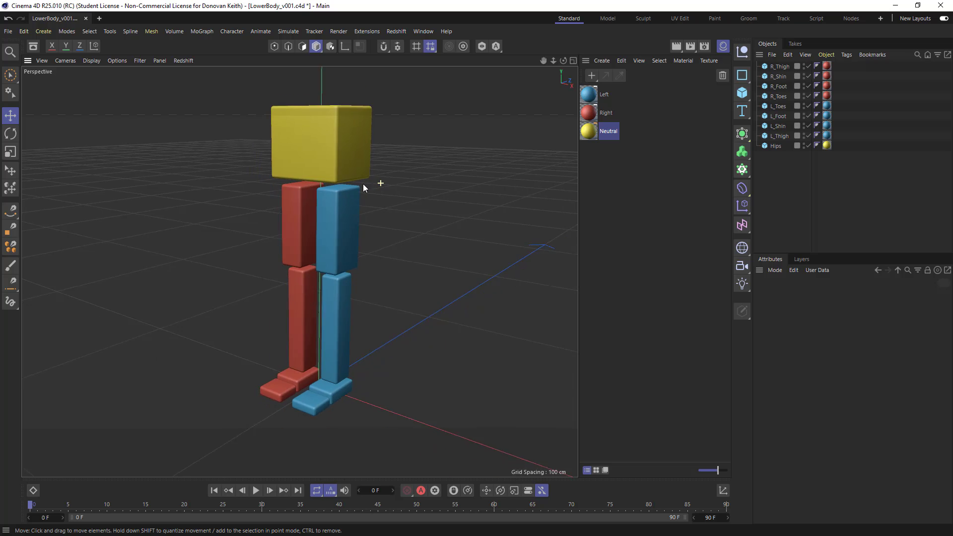
pyautogui.moveTo(380, 185); pyautogui.dragTo(410, 265)
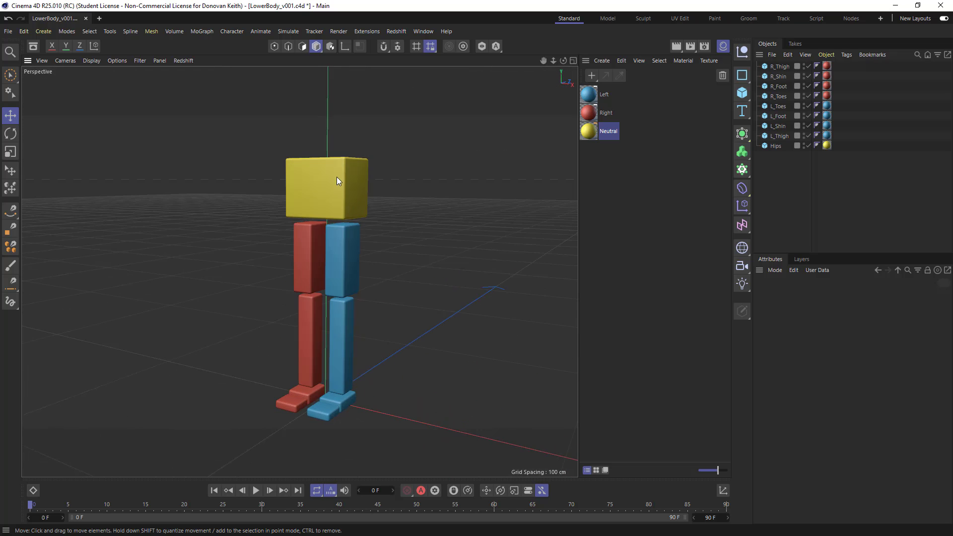
pyautogui.moveTo(315, 184)
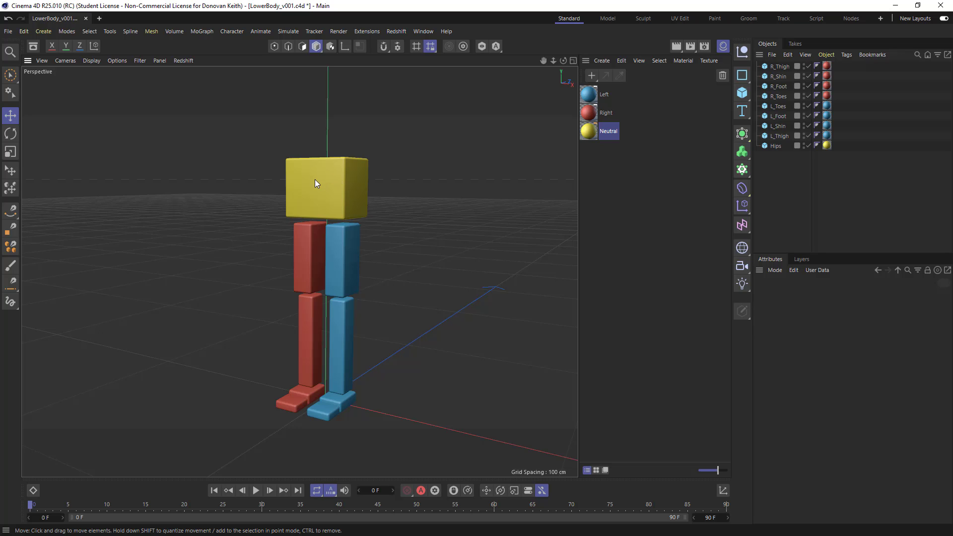
pyautogui.moveTo(329, 194)
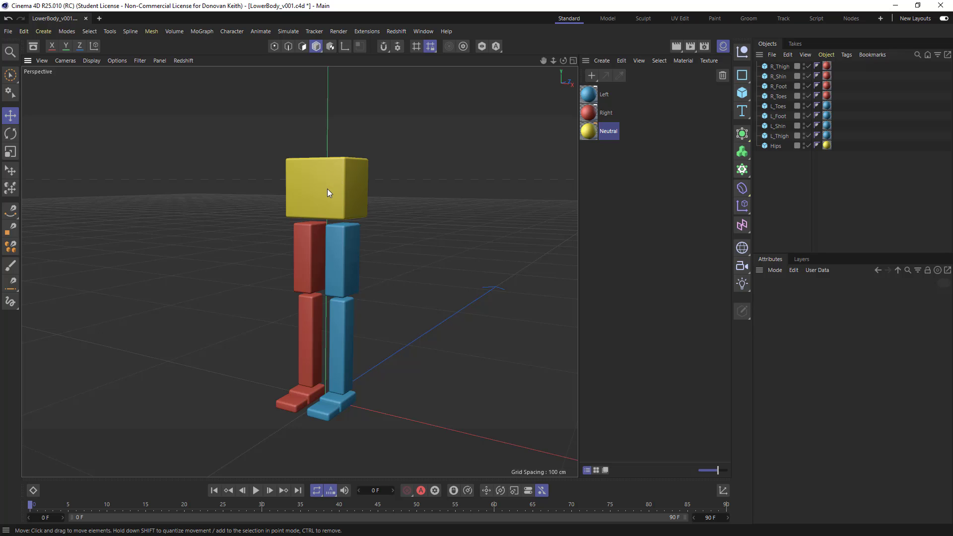
pyautogui.moveTo(326, 195)
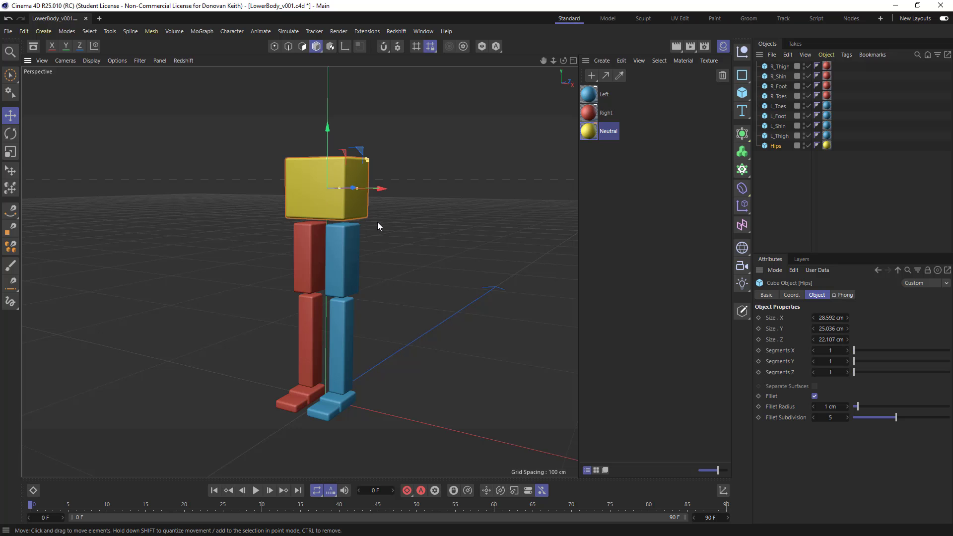
pyautogui.moveTo(354, 187); pyautogui.dragTo(344, 154)
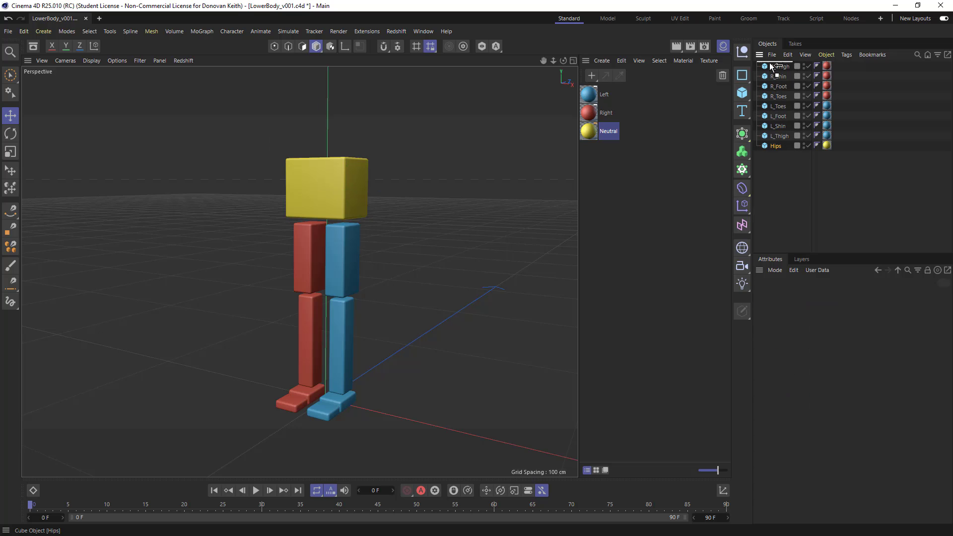
# Step: Nest the blue leg as a chain Hips > L_Thigh > L_Shin > L_Foot > L_Toes
pyautogui.click(776, 66)
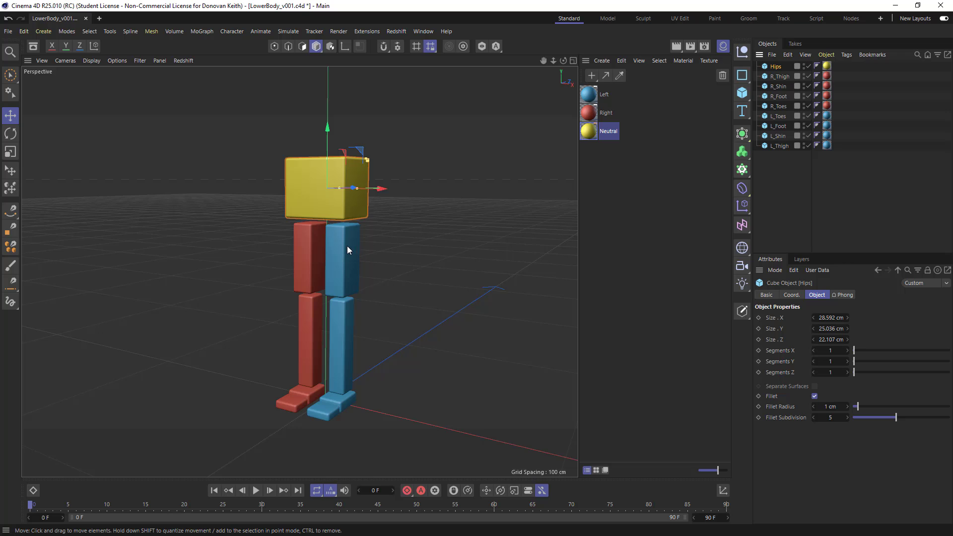
pyautogui.click(343, 256)
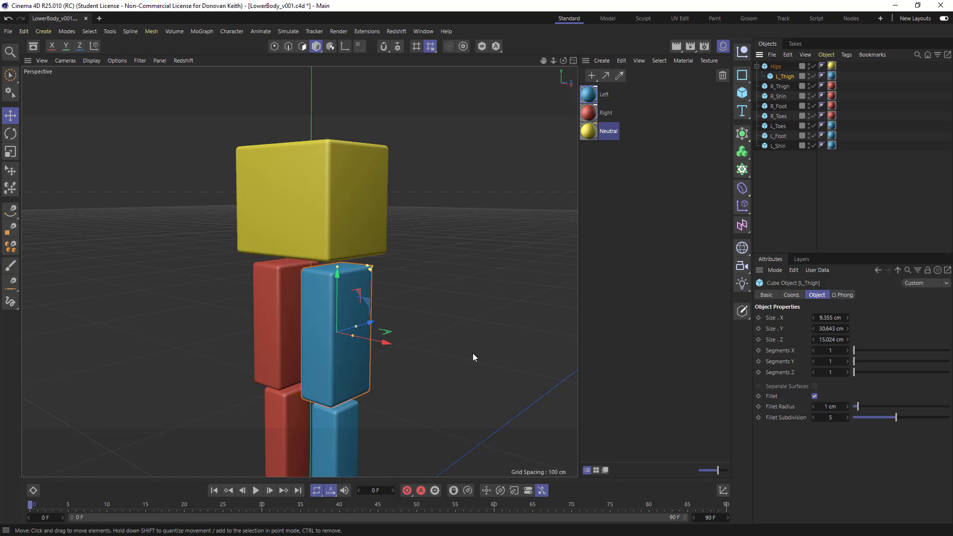
pyautogui.click(779, 146)
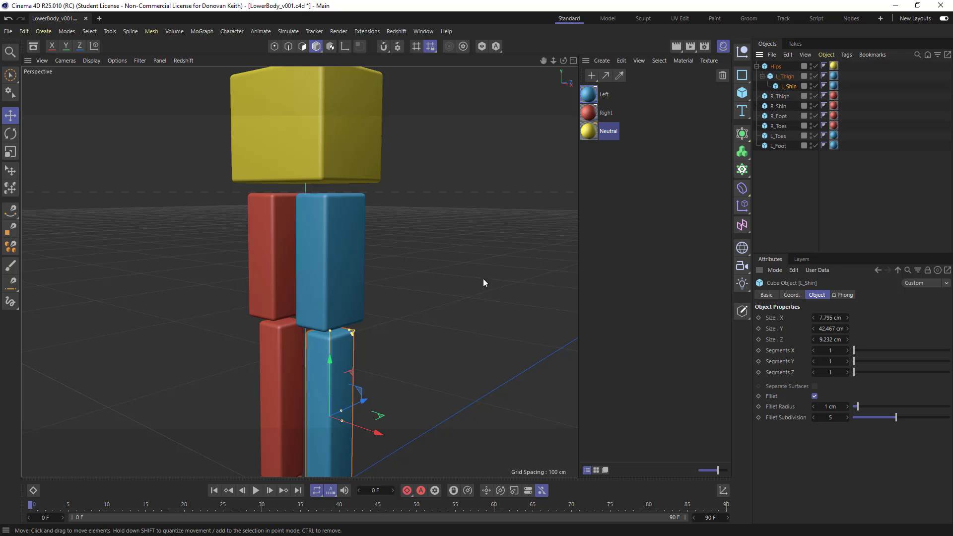
pyautogui.moveTo(482, 277)
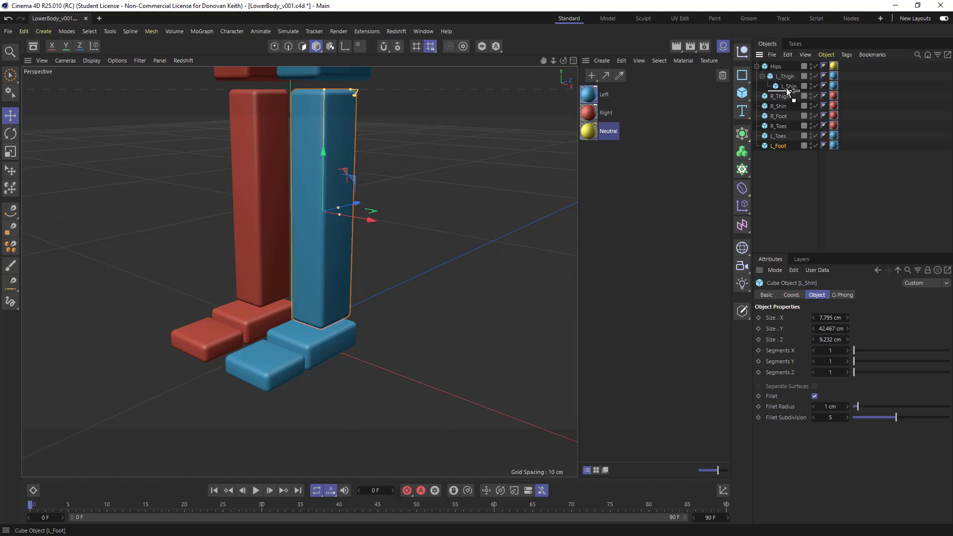
pyautogui.click(779, 145)
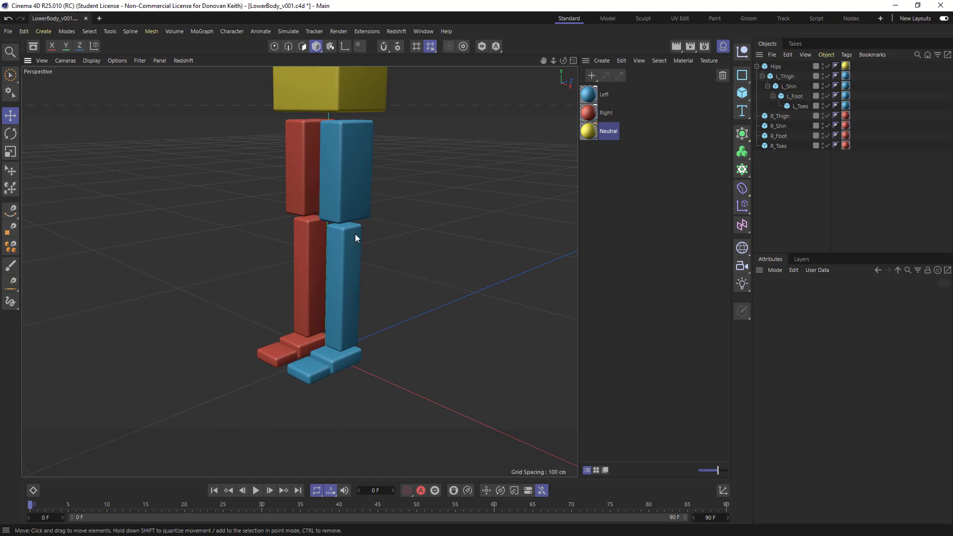
pyautogui.click(346, 170)
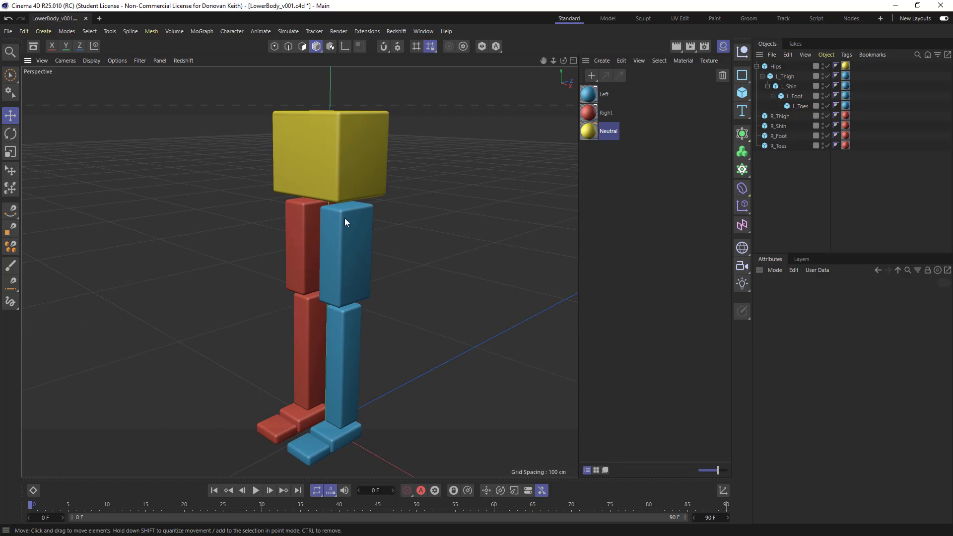
# Step: Chain the red leg under Hips: R_Thigh > R_Shin > R_Foot > R_Toes
pyautogui.moveTo(345, 222); pyautogui.dragTo(270, 281)
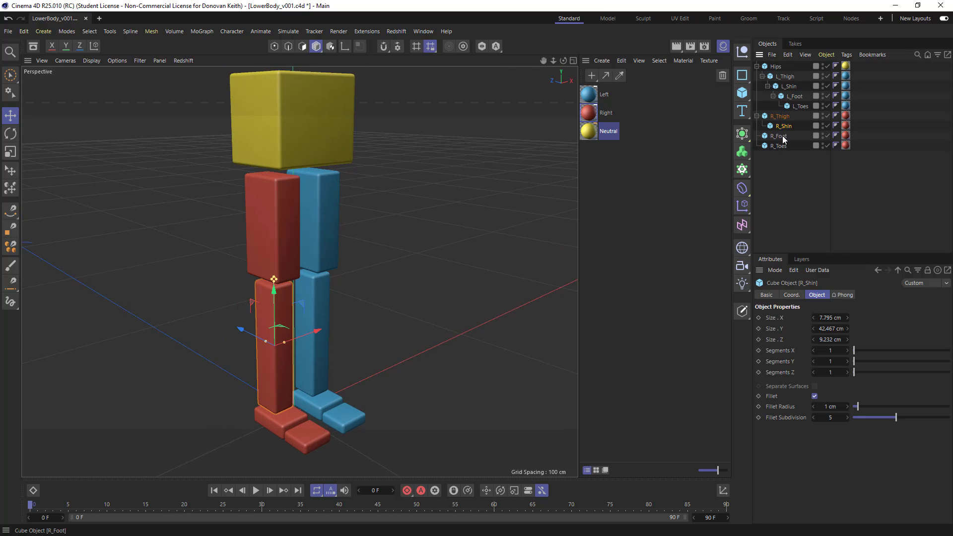
pyautogui.click(781, 136)
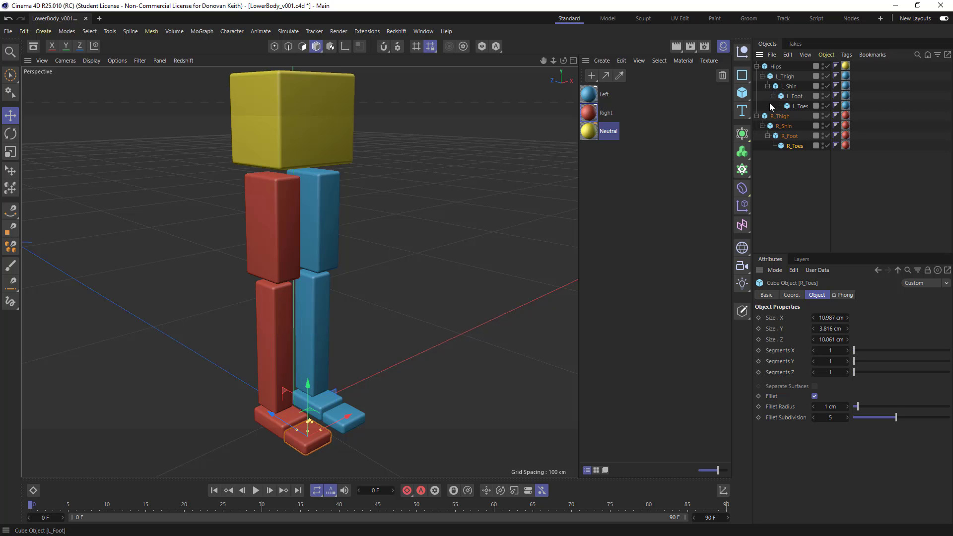
pyautogui.click(784, 116)
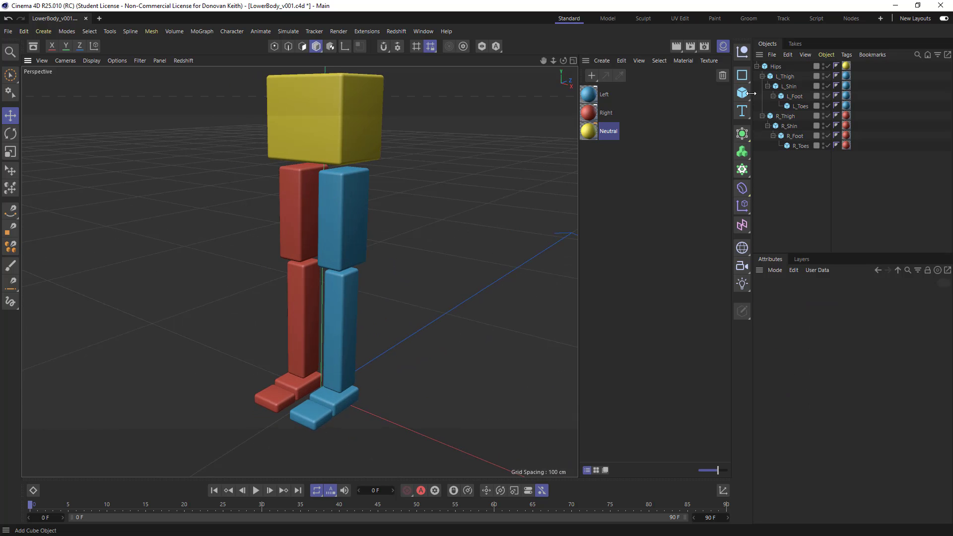
pyautogui.click(742, 93)
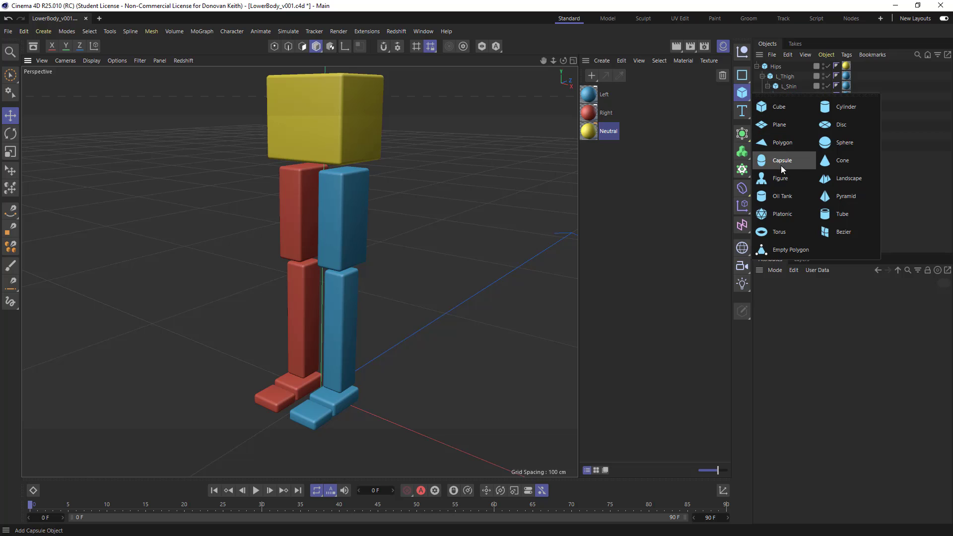
pyautogui.click(781, 178)
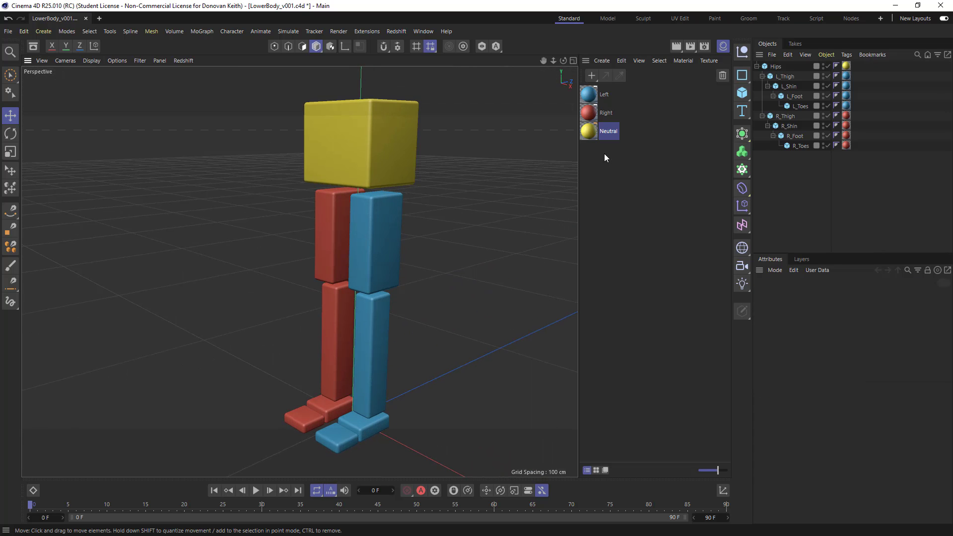
# Step: Select the Hips hierarchy and save the scene incrementally as LowerBody_v002.c4d
pyautogui.click(777, 67)
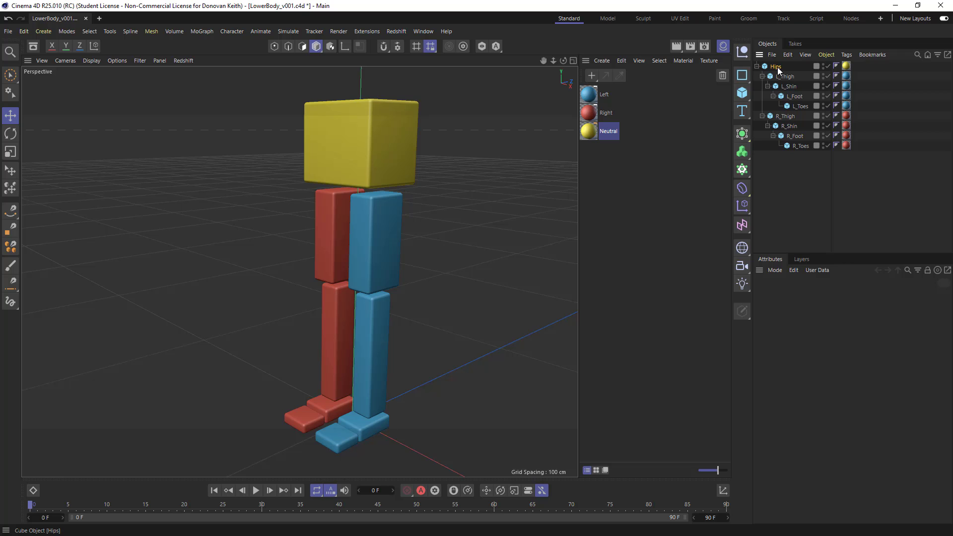
pyautogui.click(777, 67)
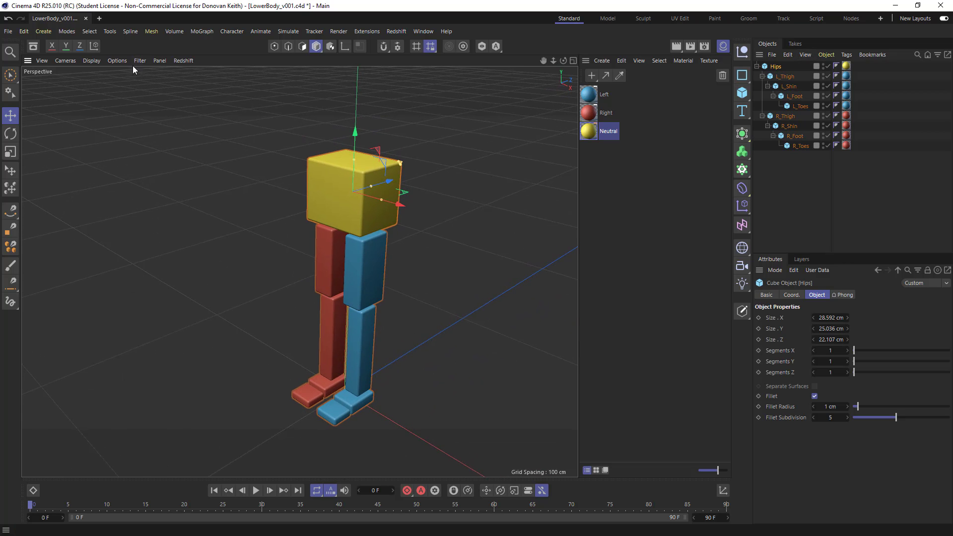
pyautogui.click(8, 30)
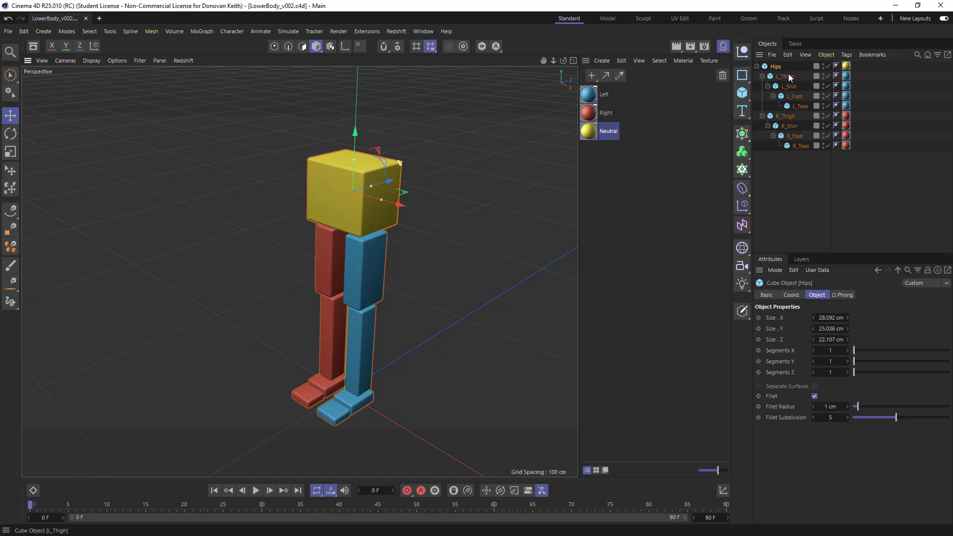
# Step: Test-rotate L_Thigh around its pivot with the Rotate tool
pyautogui.moveTo(354, 182); pyautogui.dragTo(215, 194)
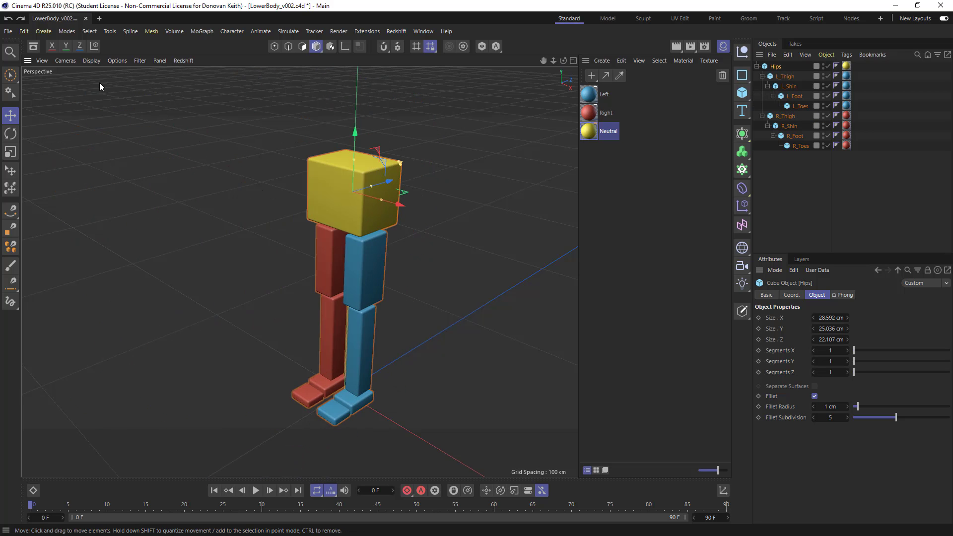
pyautogui.click(10, 133)
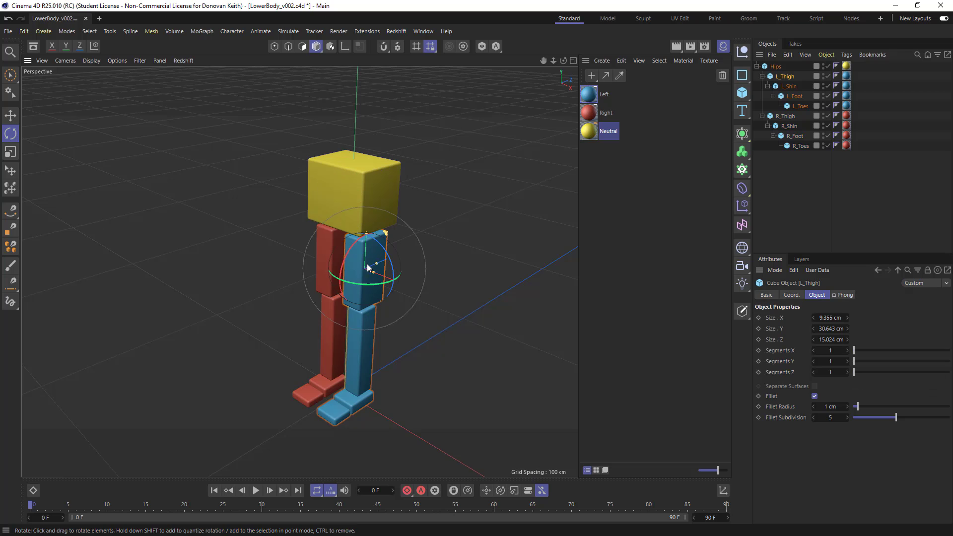
pyautogui.moveTo(370, 267); pyautogui.dragTo(358, 251)
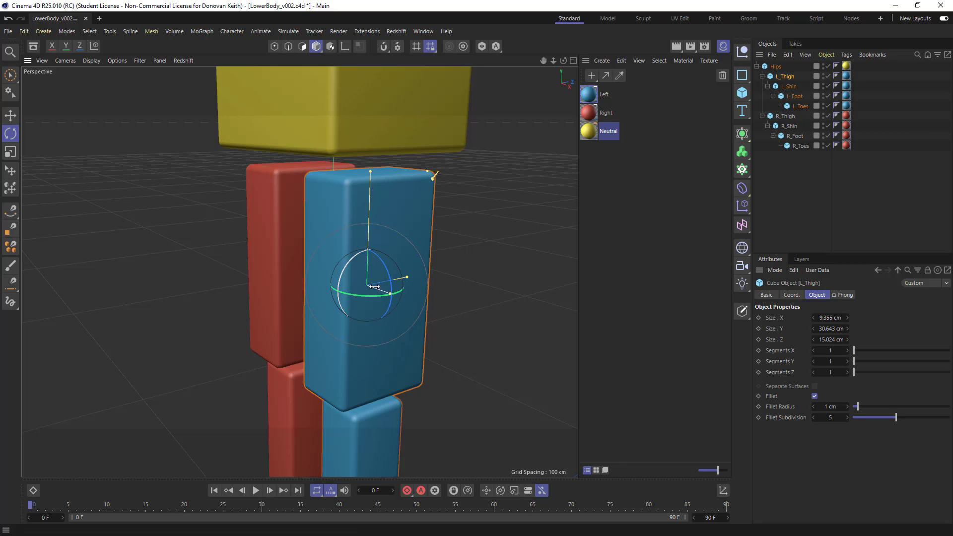
pyautogui.moveTo(401, 286); pyautogui.dragTo(350, 281)
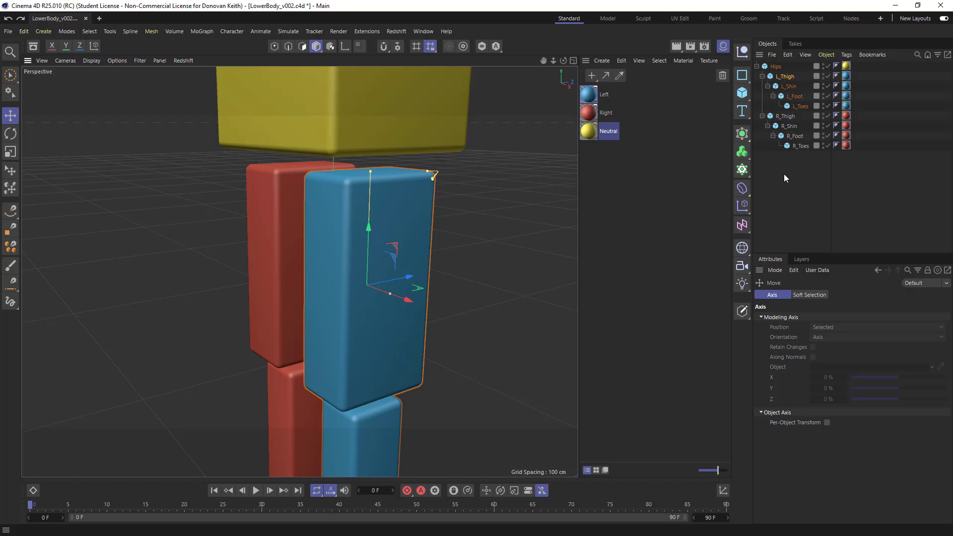
pyautogui.moveTo(781, 178)
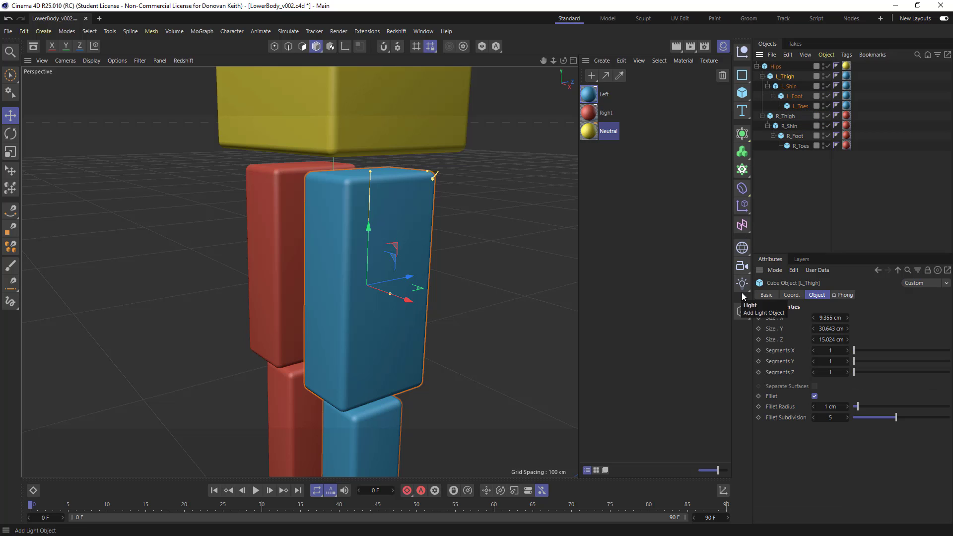
pyautogui.moveTo(742, 311)
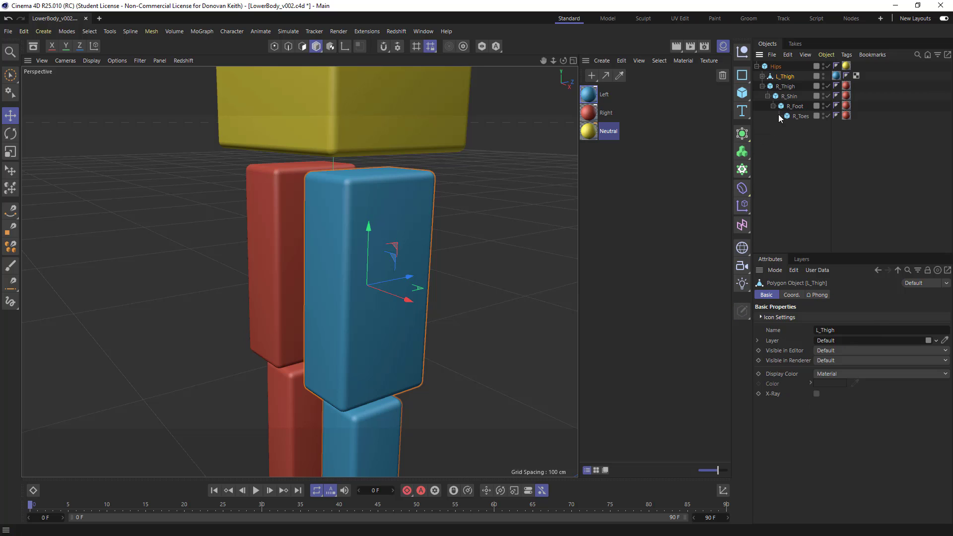
# Step: Convert L_Thigh into an editable polygon object and begin adjusting its pivot
pyautogui.click(769, 76)
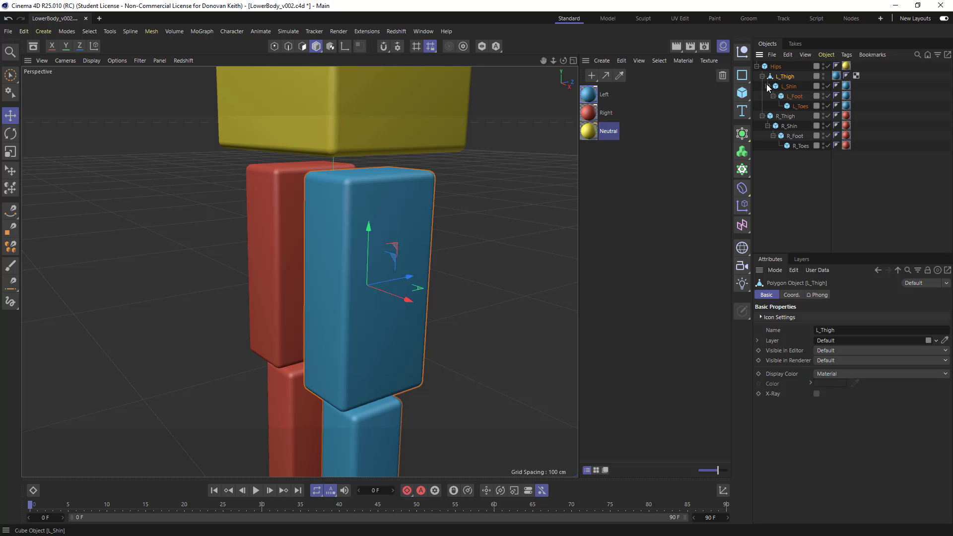
pyautogui.click(787, 116)
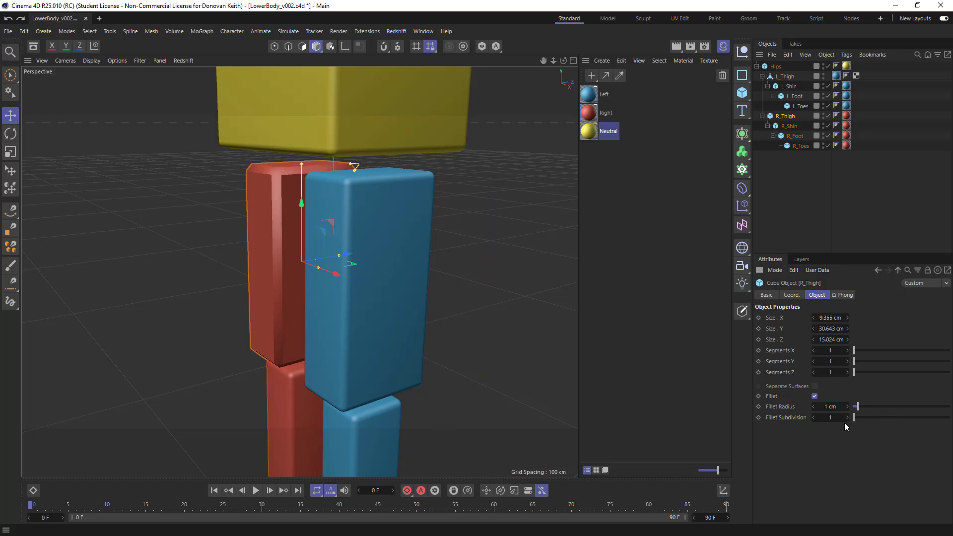
pyautogui.click(784, 77)
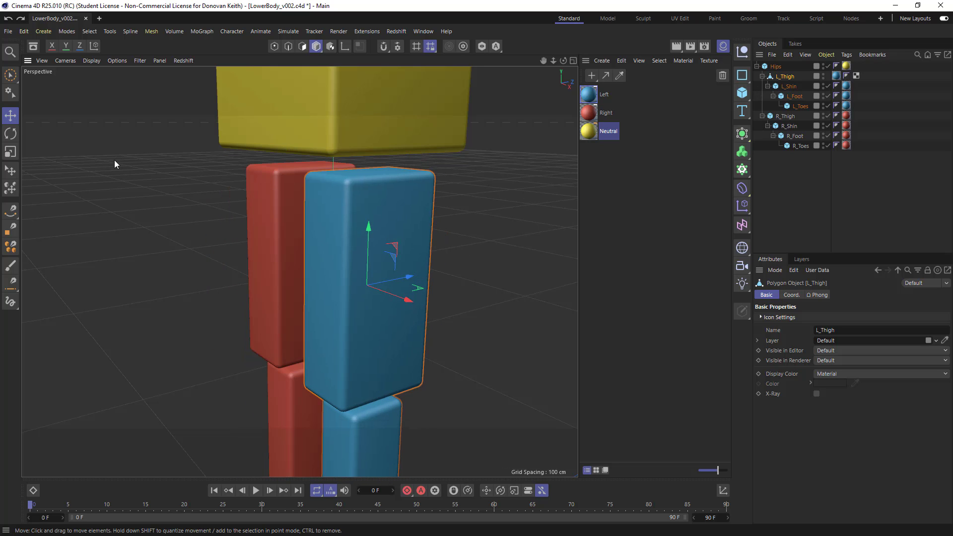
pyautogui.click(302, 47)
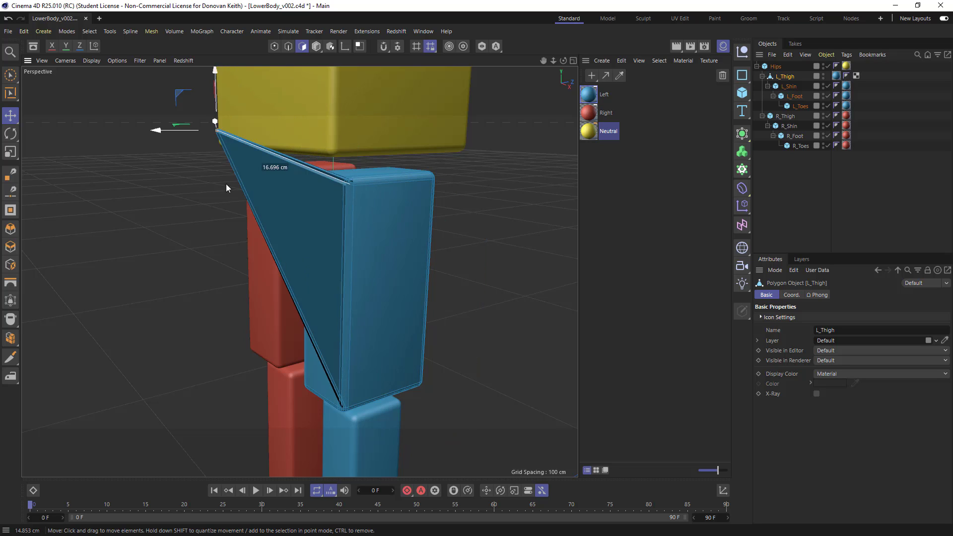
pyautogui.click(274, 47)
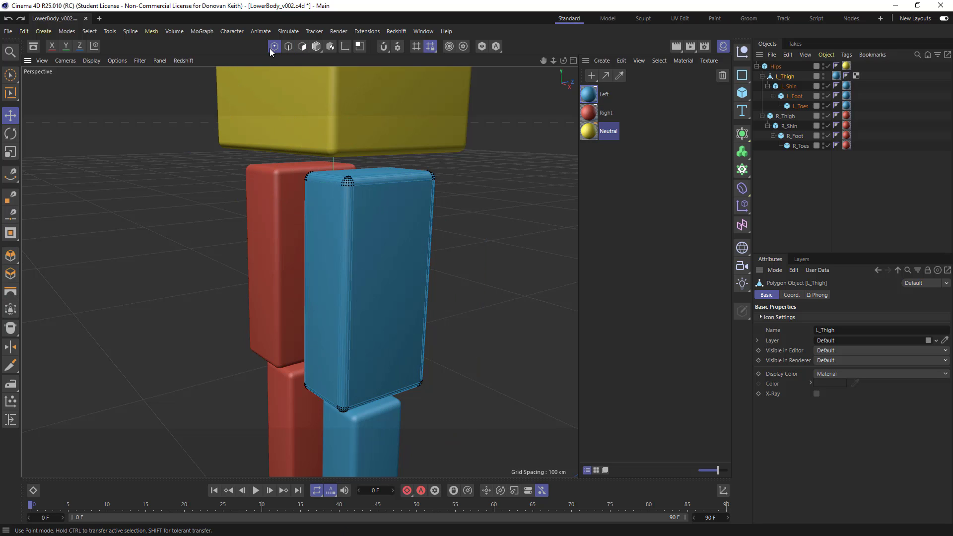
pyautogui.click(316, 47)
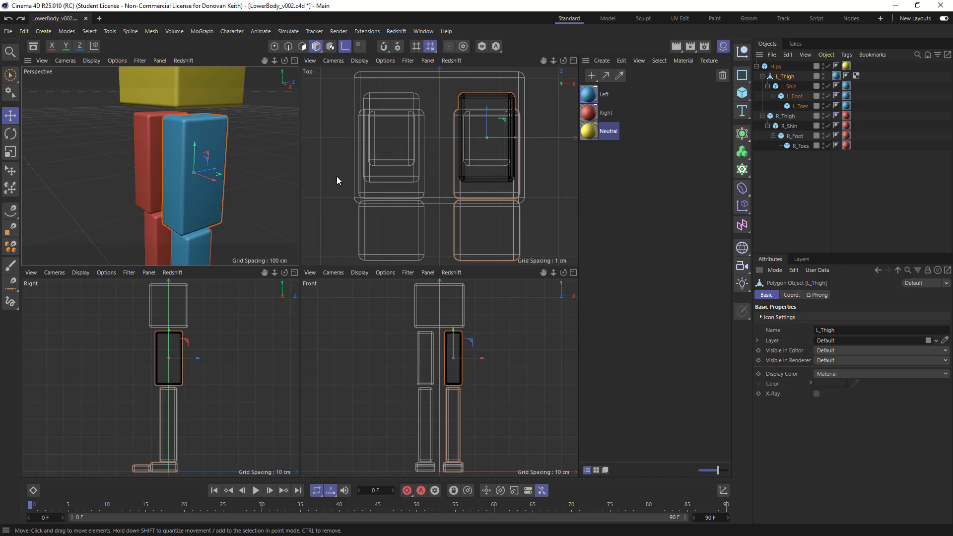
pyautogui.moveTo(268, 341)
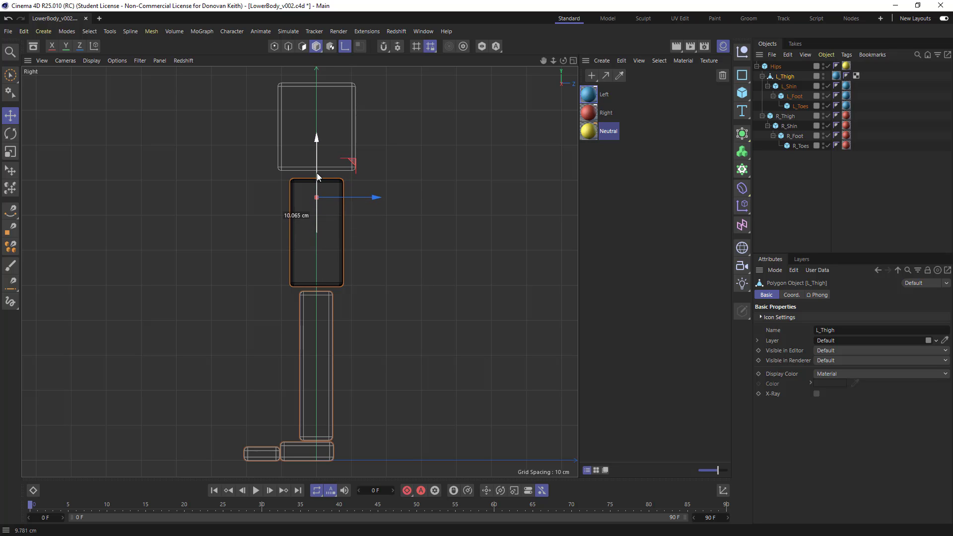
# Step: Drag L_Thigh's axis up to the thigh's top edge at the hip joint
pyautogui.moveTo(316, 177); pyautogui.dragTo(316, 149)
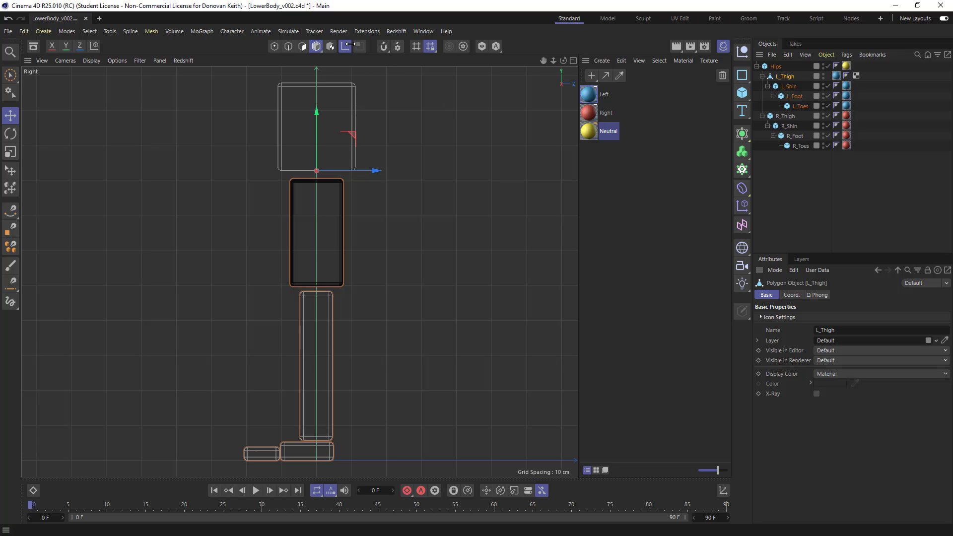
pyautogui.moveTo(346, 47)
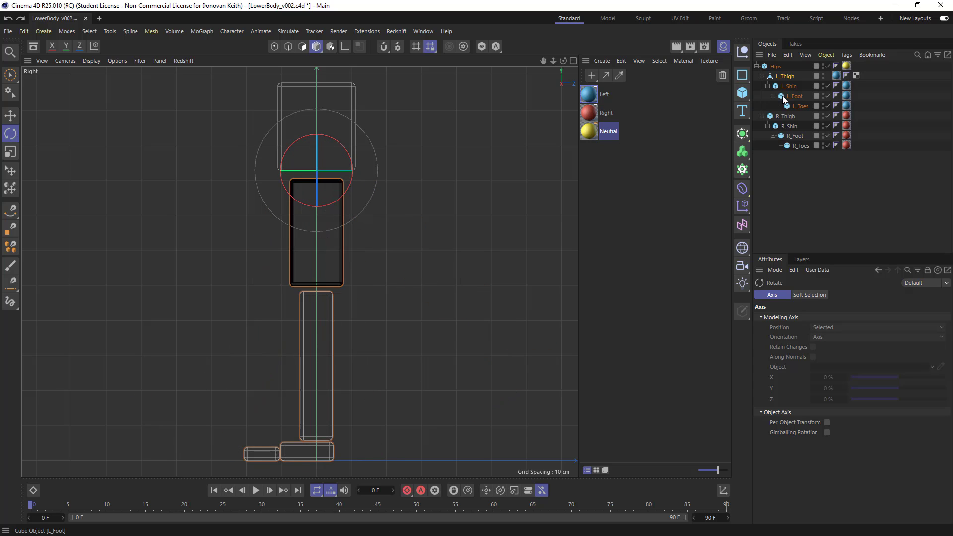
# Step: Convert L_Shin into an editable polygon object and enable its axis for pivot editing
pyautogui.click(786, 85)
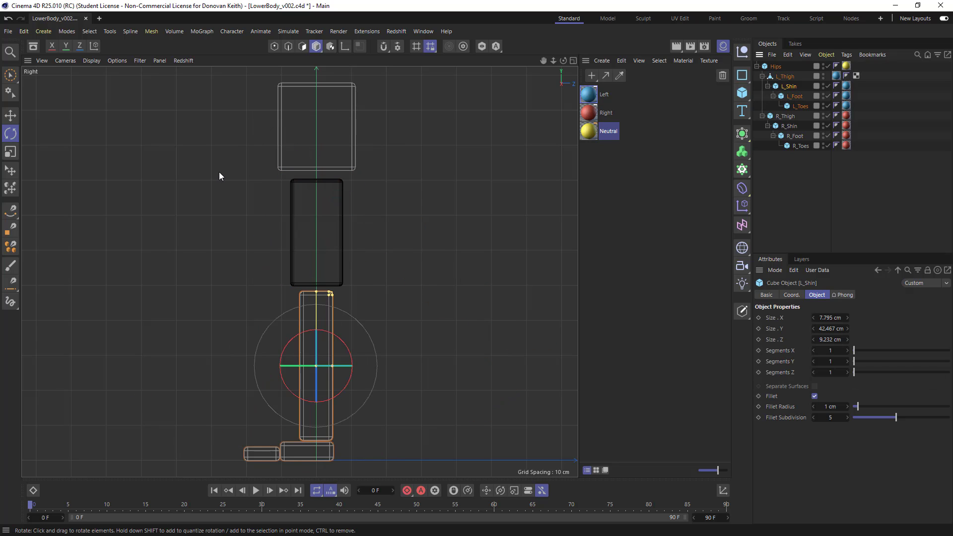
pyautogui.moveTo(527, 304)
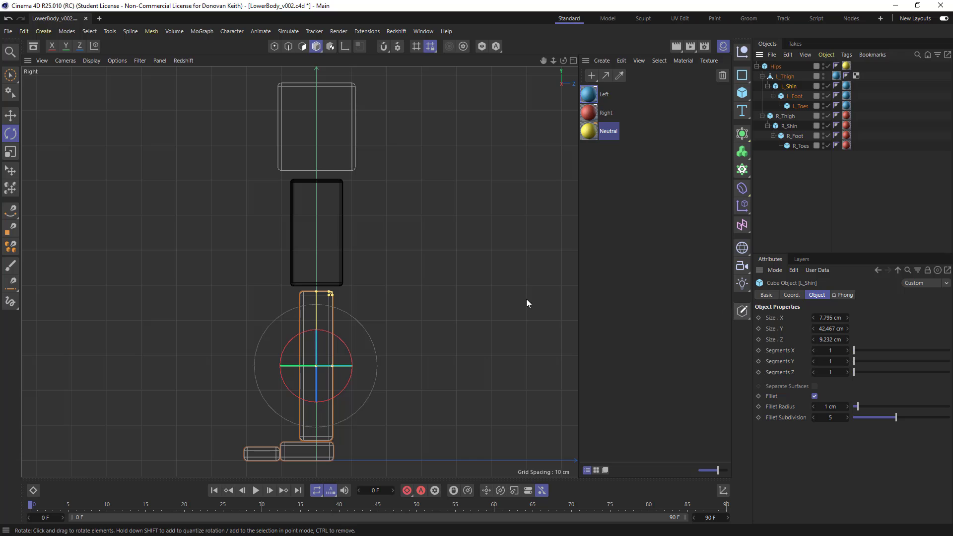
pyautogui.moveTo(740, 311)
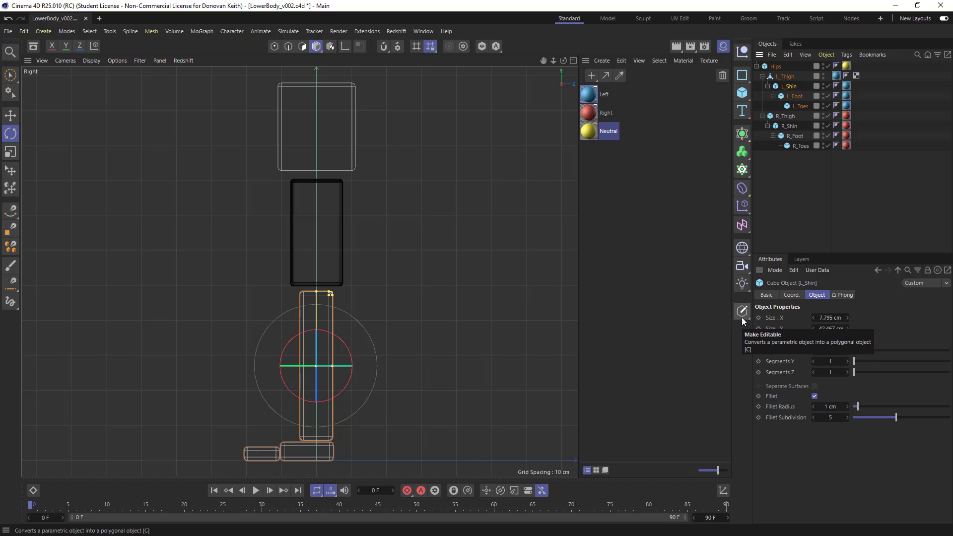
pyautogui.click(742, 310)
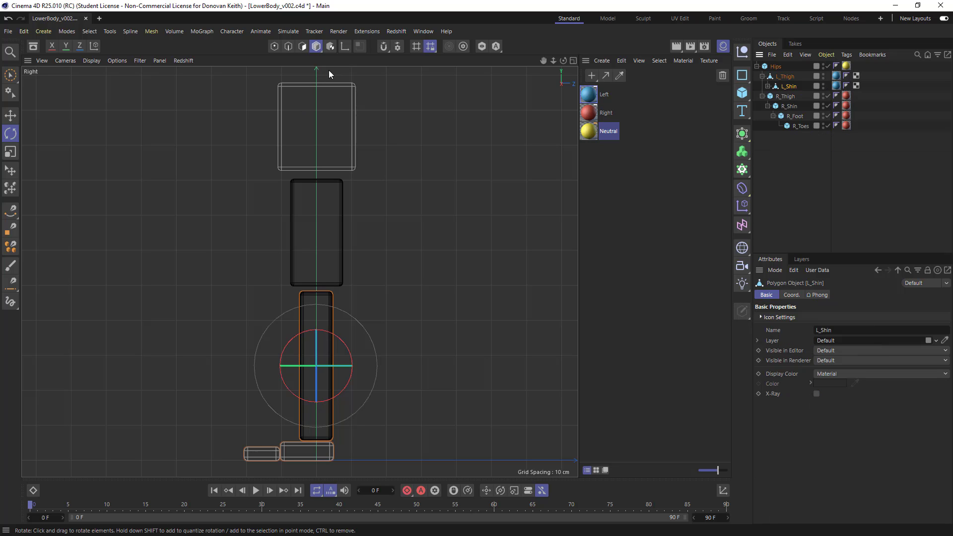
pyautogui.click(10, 115)
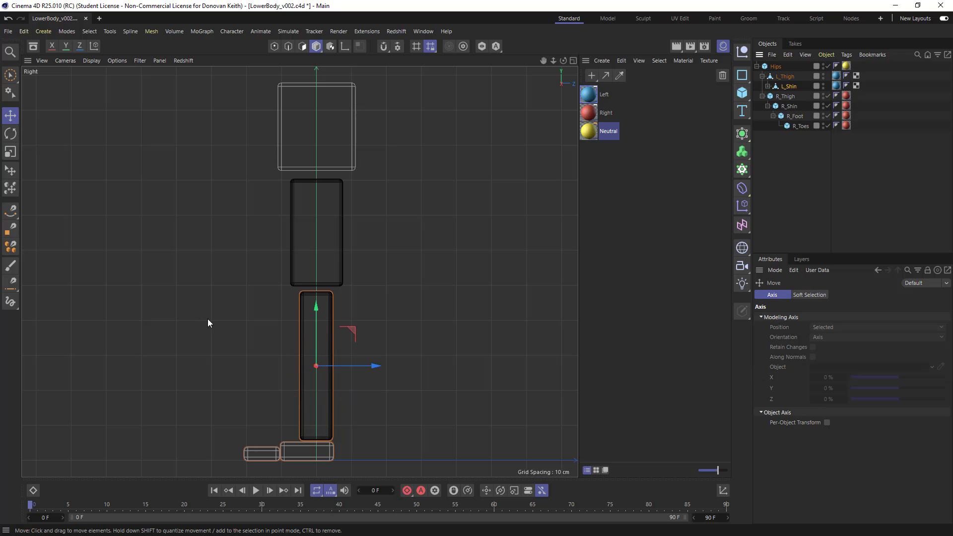
pyautogui.moveTo(342, 71)
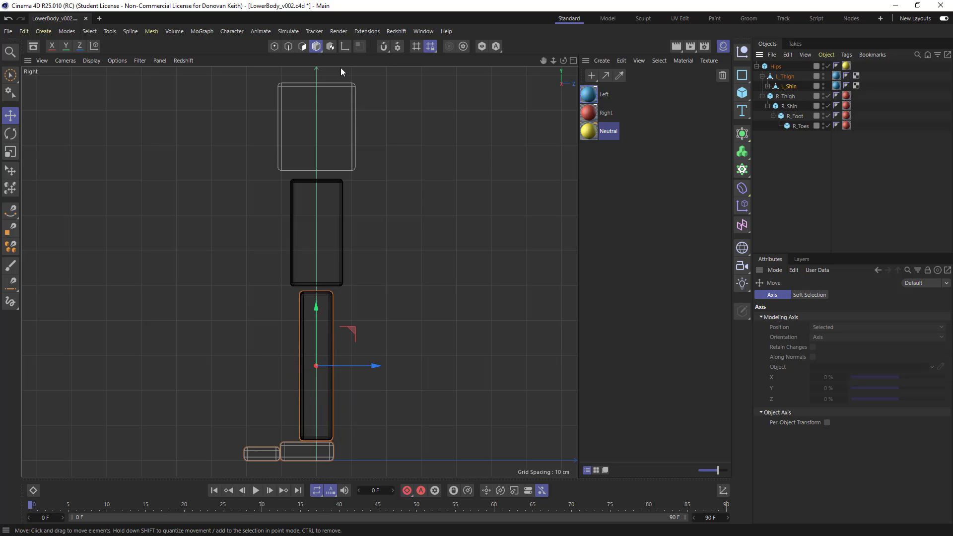
pyautogui.moveTo(346, 46)
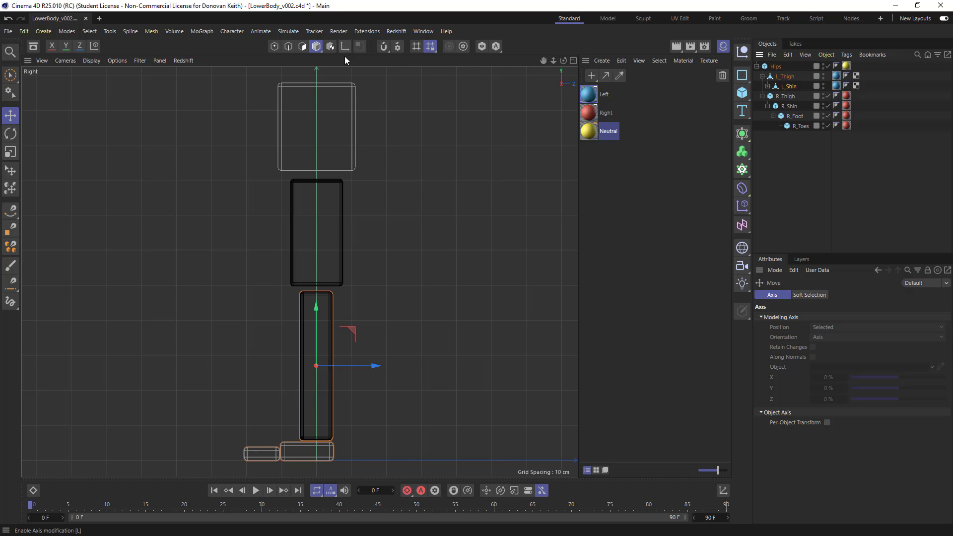
pyautogui.click(345, 47)
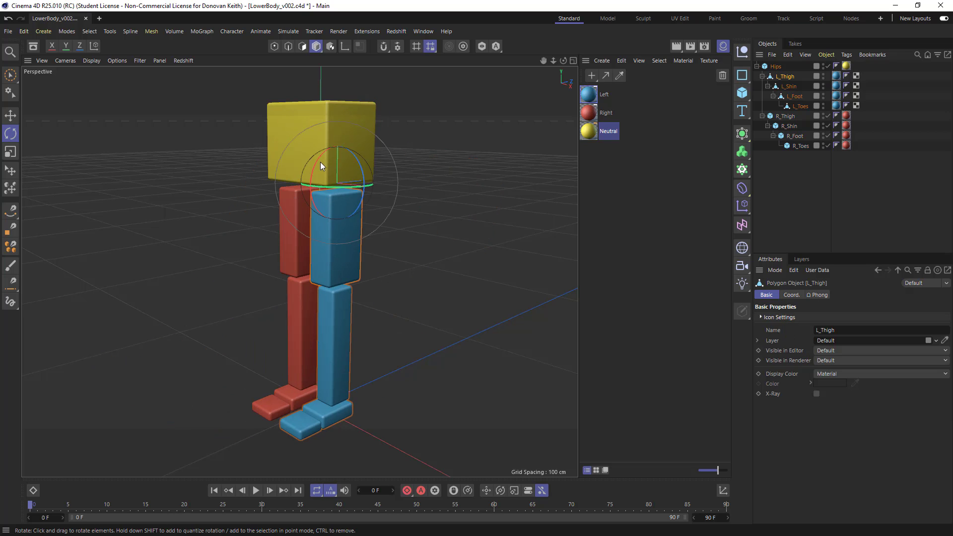
pyautogui.moveTo(322, 166); pyautogui.dragTo(316, 173)
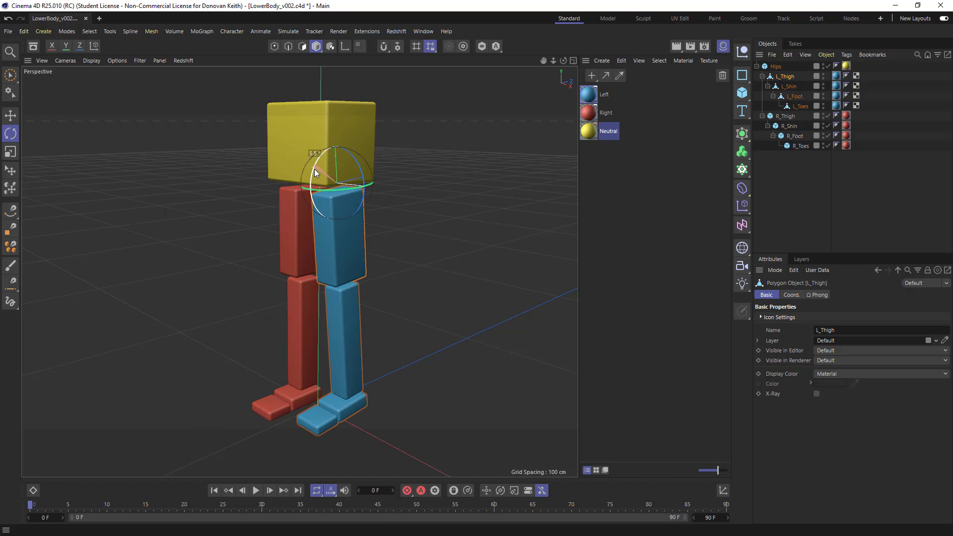
pyautogui.moveTo(332, 164); pyautogui.dragTo(322, 121)
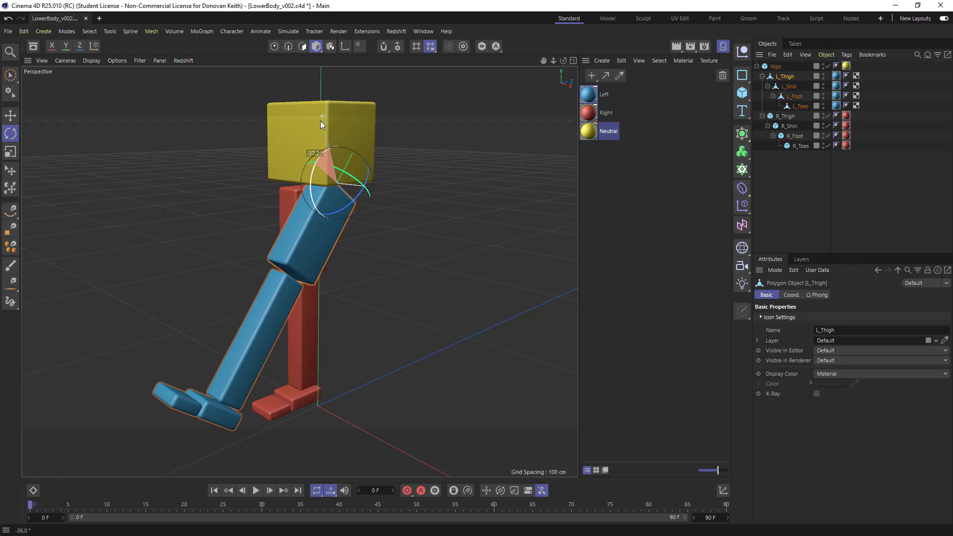
pyautogui.moveTo(321, 125); pyautogui.dragTo(325, 111)
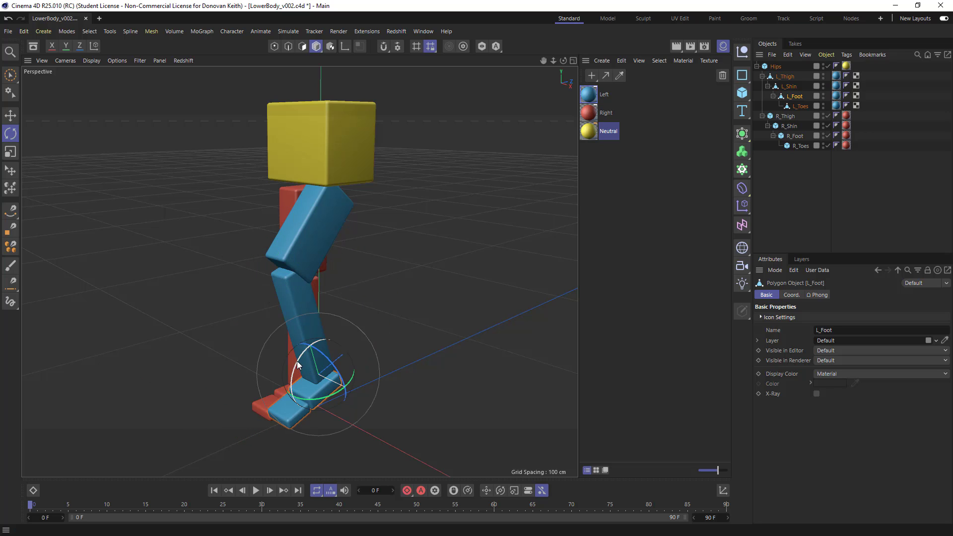
pyautogui.moveTo(298, 364); pyautogui.dragTo(306, 433)
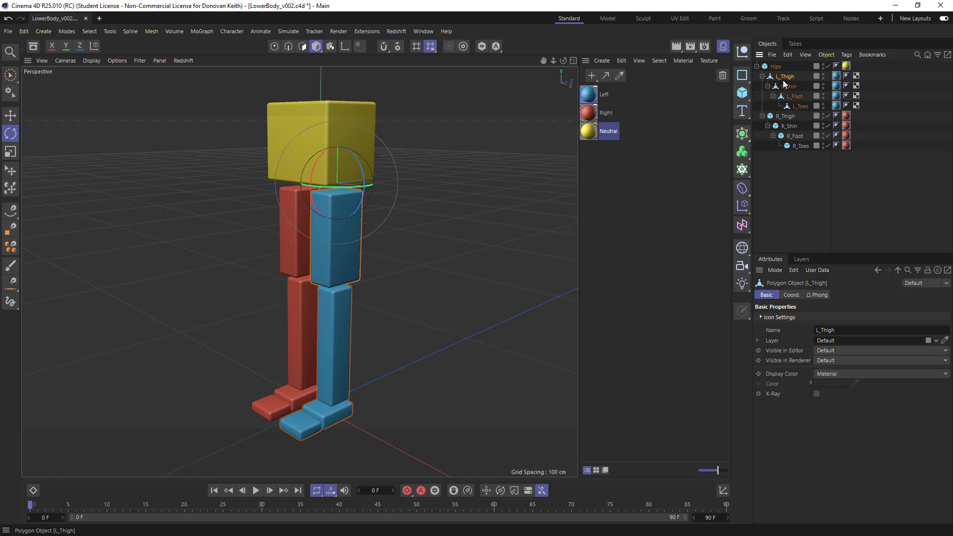
pyautogui.click(792, 295)
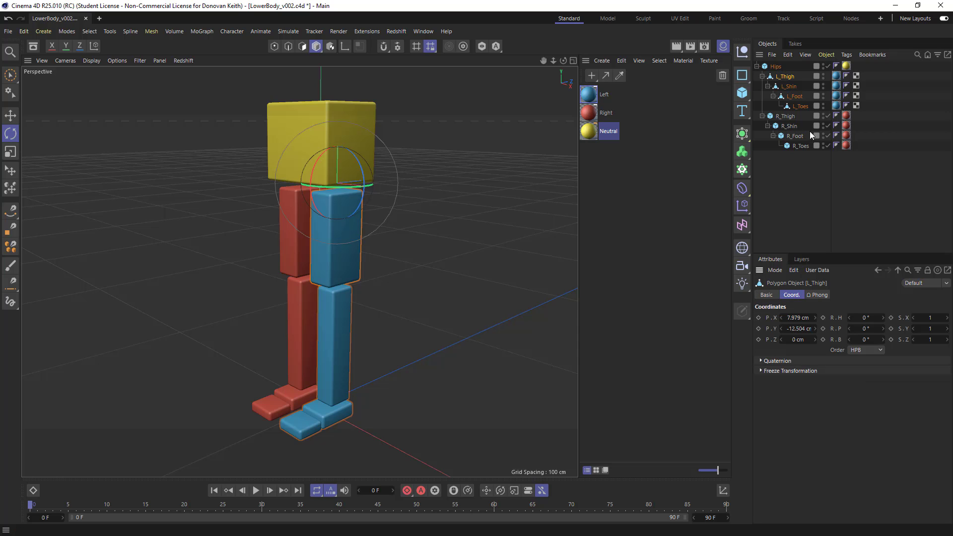
pyautogui.click(776, 66)
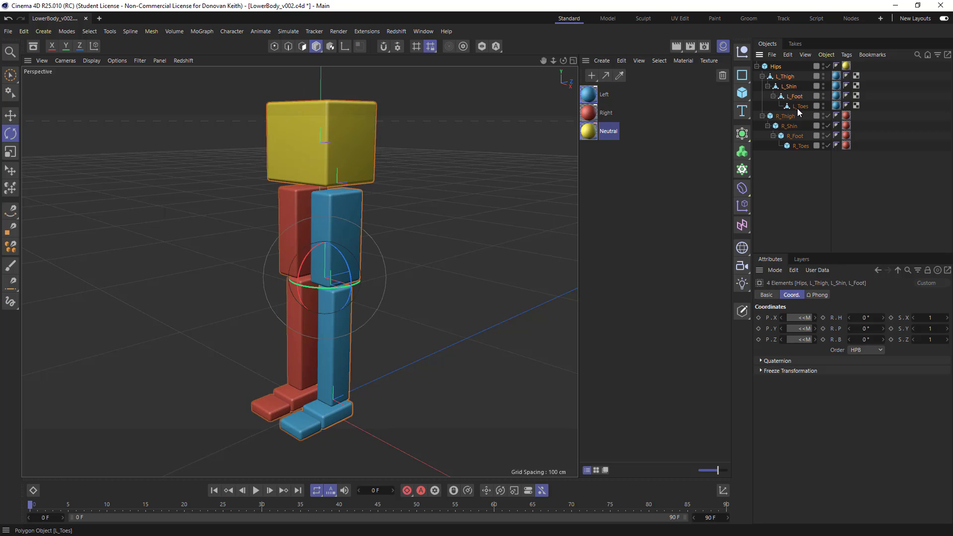
# Step: Freeze All transformations on L_Thigh so its position reads 0 cm
pyautogui.click(801, 107)
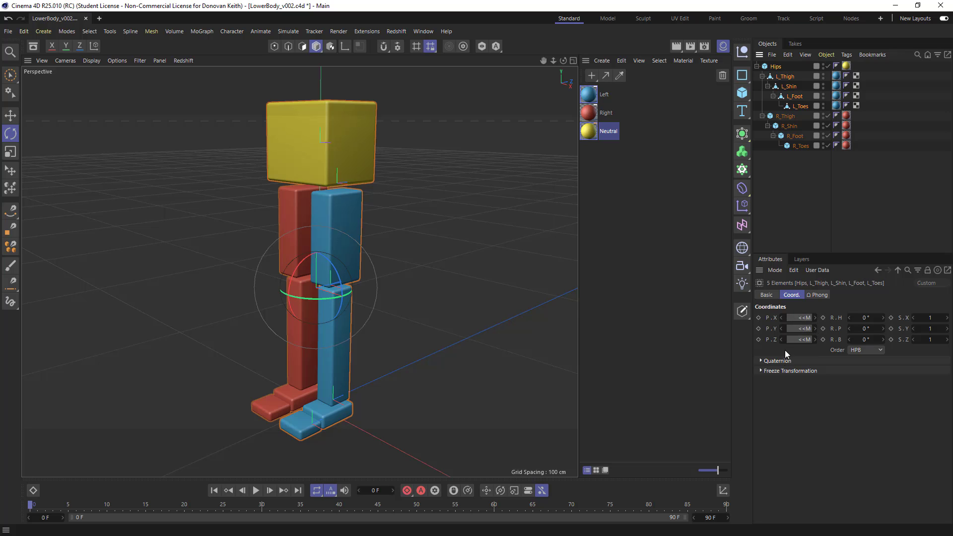
pyautogui.click(762, 371)
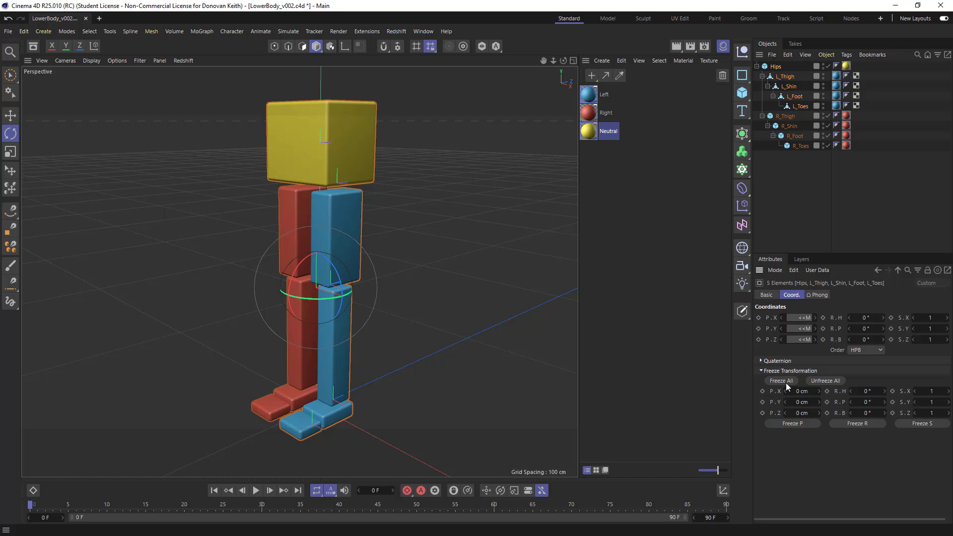
pyautogui.click(782, 380)
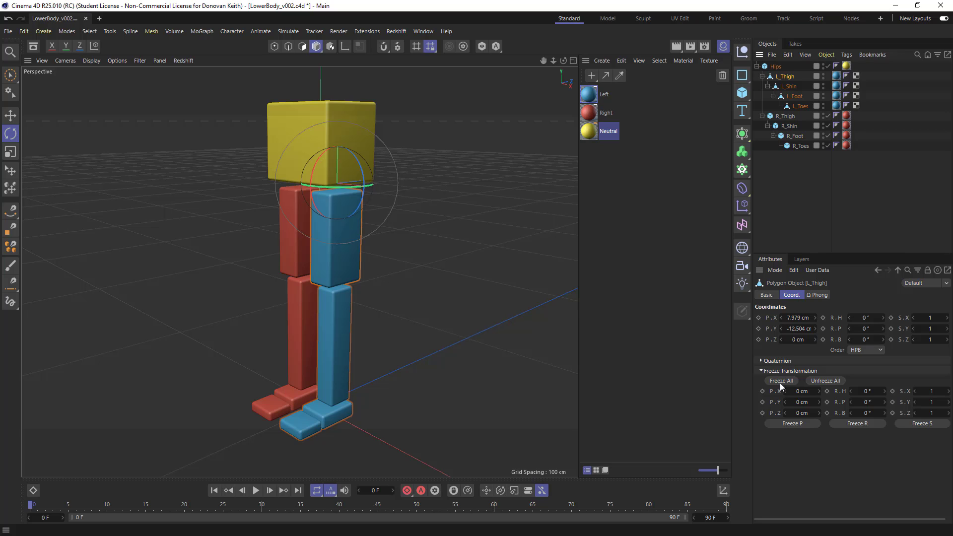
pyautogui.click(782, 381)
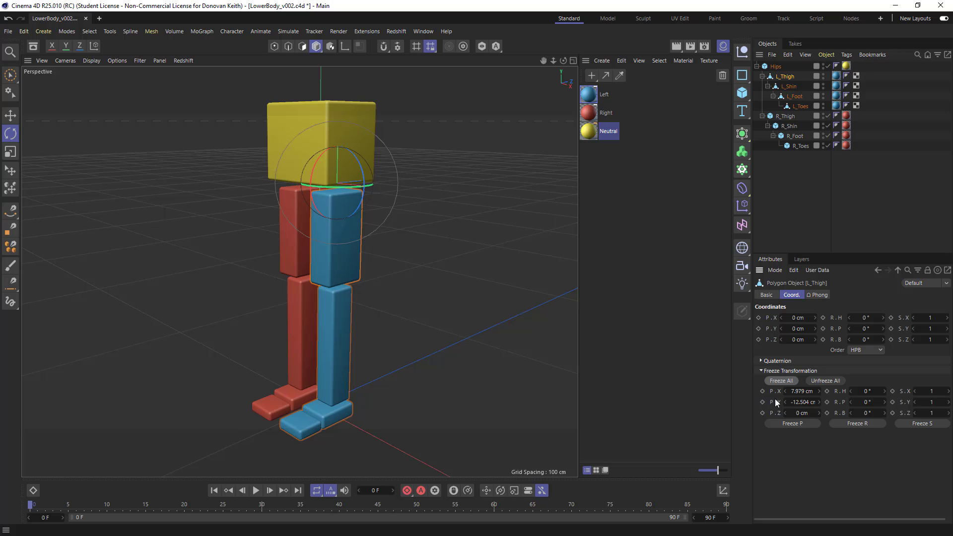
pyautogui.moveTo(779, 408)
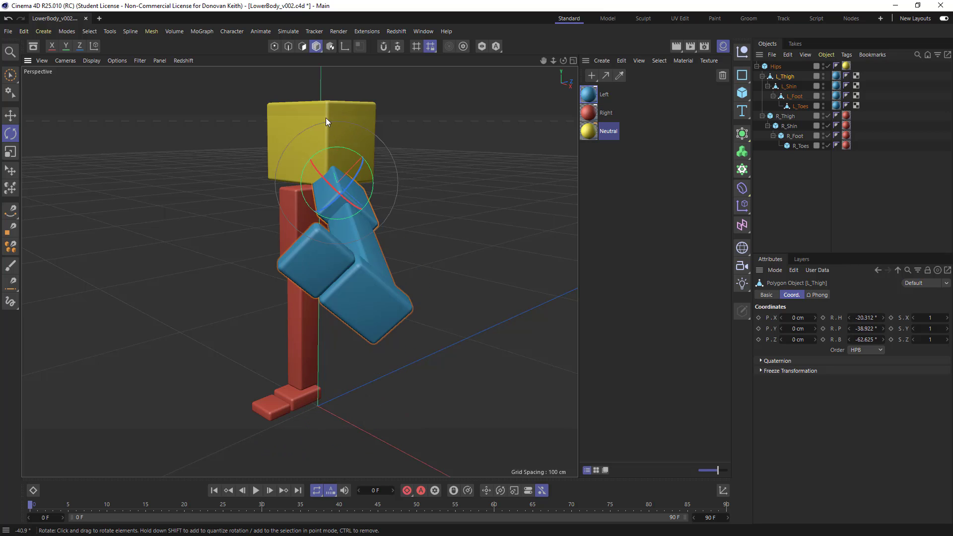
# Step: Test-bend L_Thigh at the hip, reset it to the frozen rest pose and freeze its transforms
pyautogui.moveTo(327, 120); pyautogui.dragTo(270, 145)
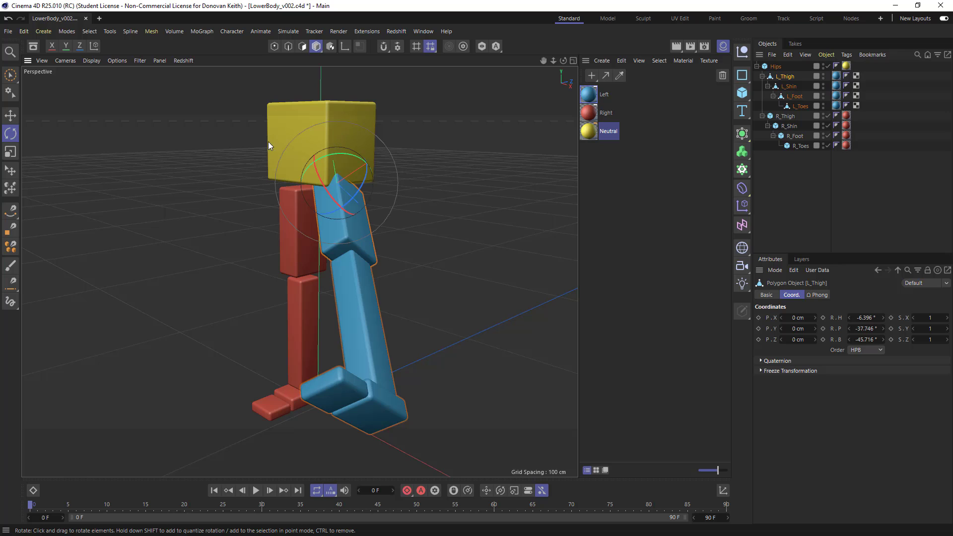
pyautogui.click(9, 115)
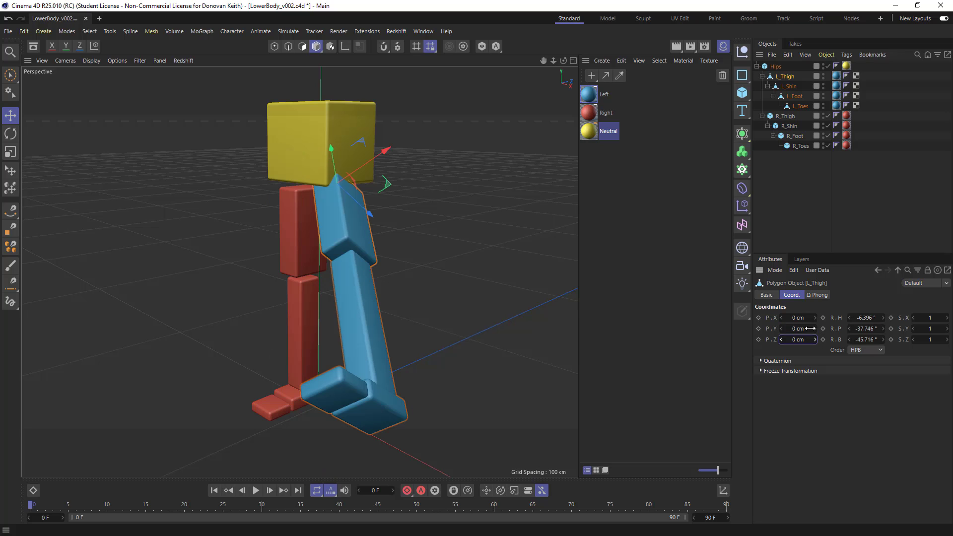
pyautogui.moveTo(918, 333)
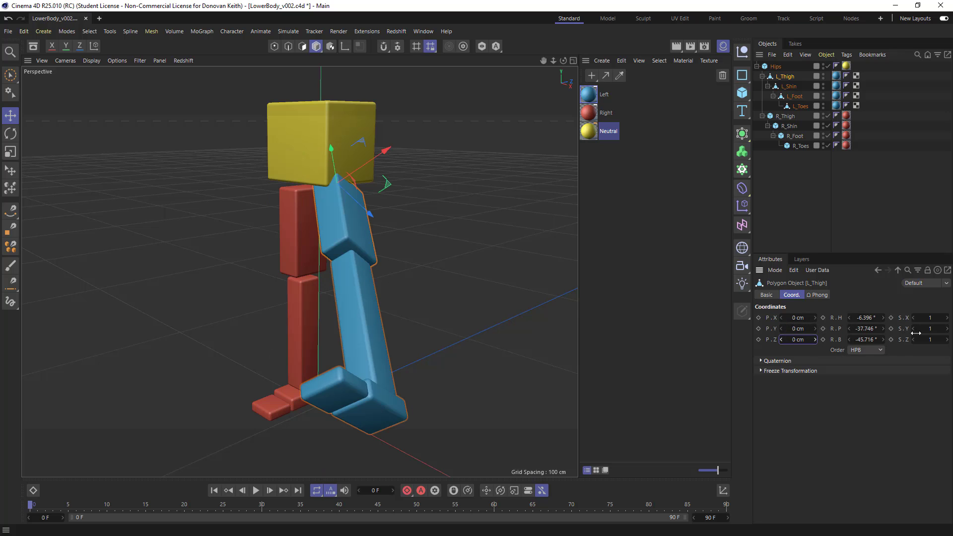
pyautogui.moveTo(734, 449)
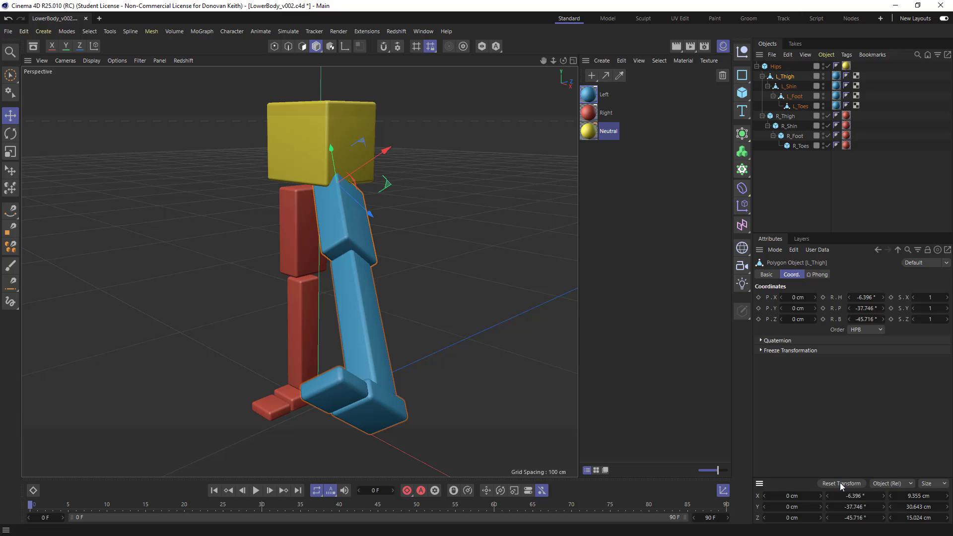
pyautogui.click(841, 483)
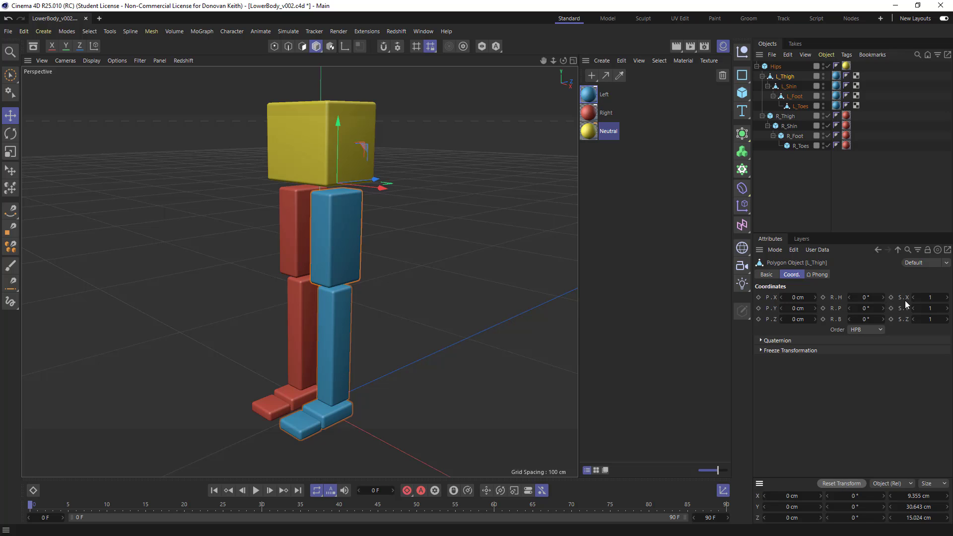
pyautogui.click(761, 351)
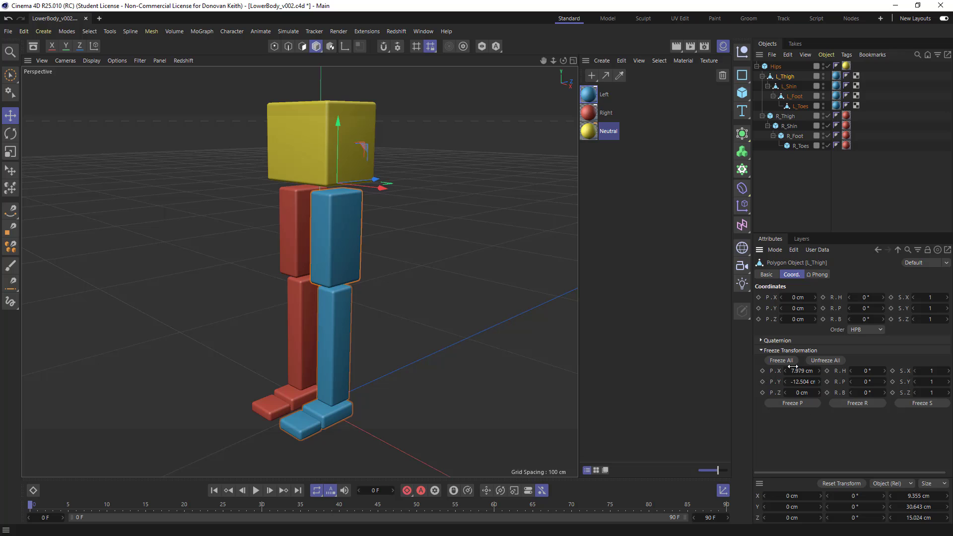
pyautogui.click(762, 351)
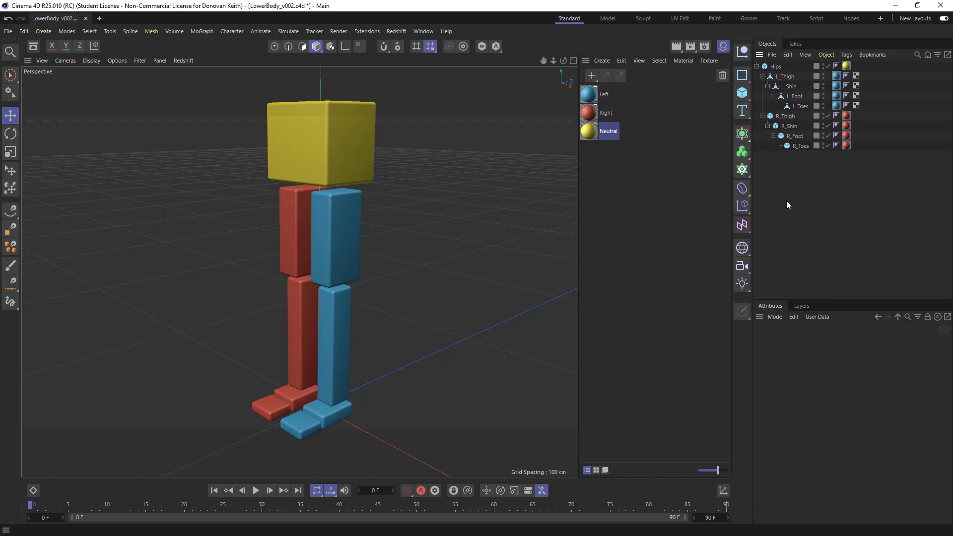
pyautogui.click(785, 76)
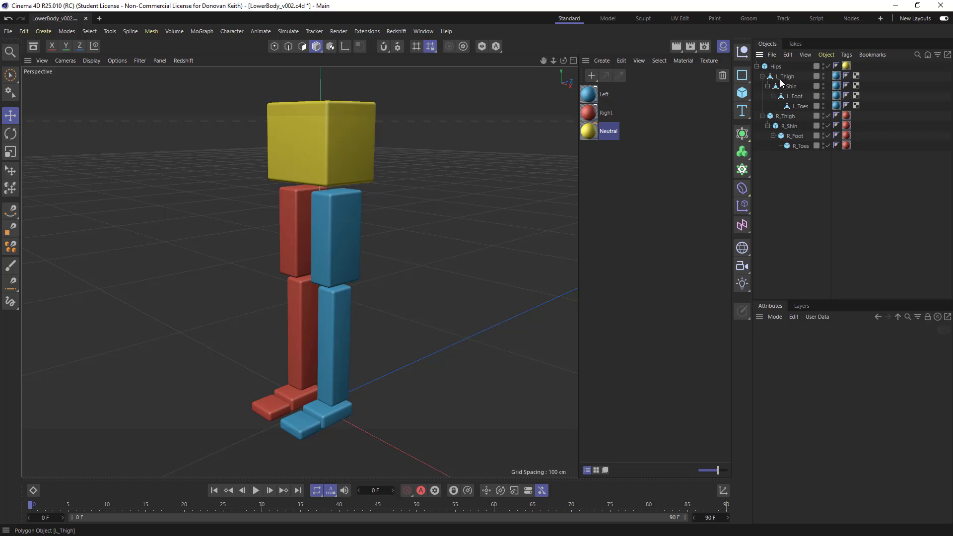
pyautogui.click(785, 77)
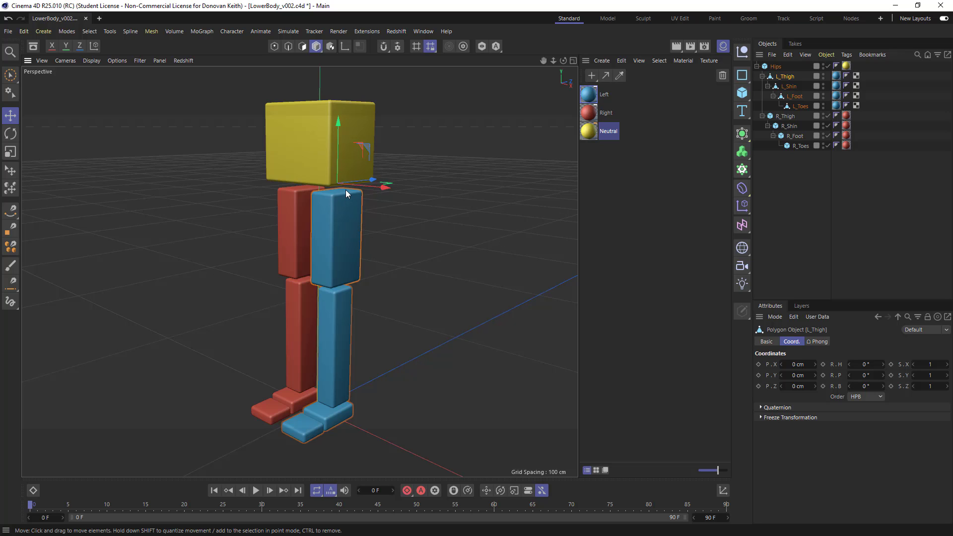
pyautogui.moveTo(352, 280)
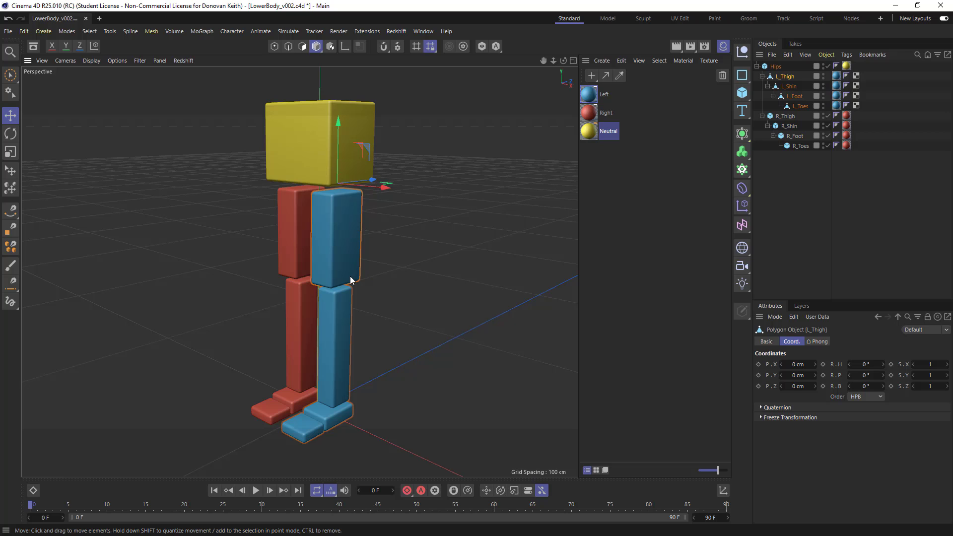
pyautogui.moveTo(306, 255)
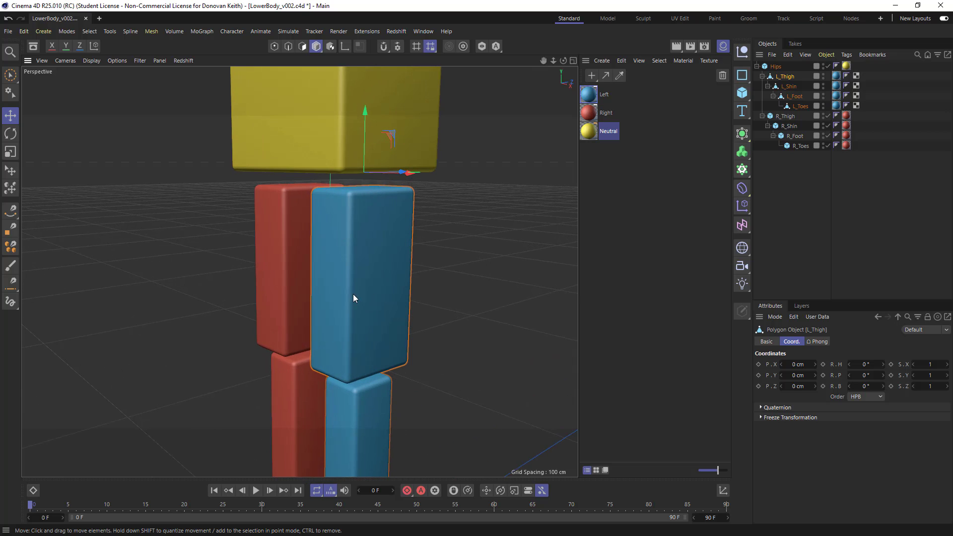
pyautogui.moveTo(355, 227)
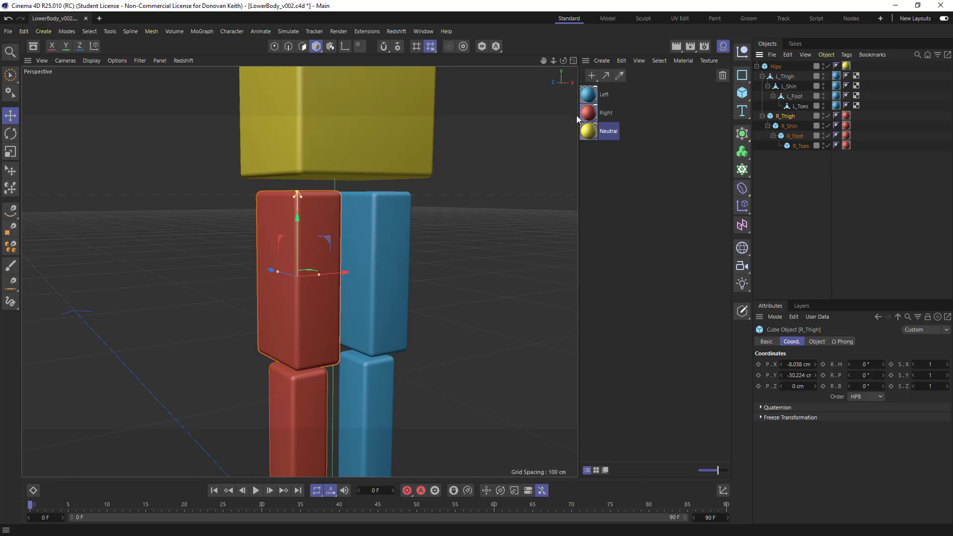
pyautogui.moveTo(32, 47)
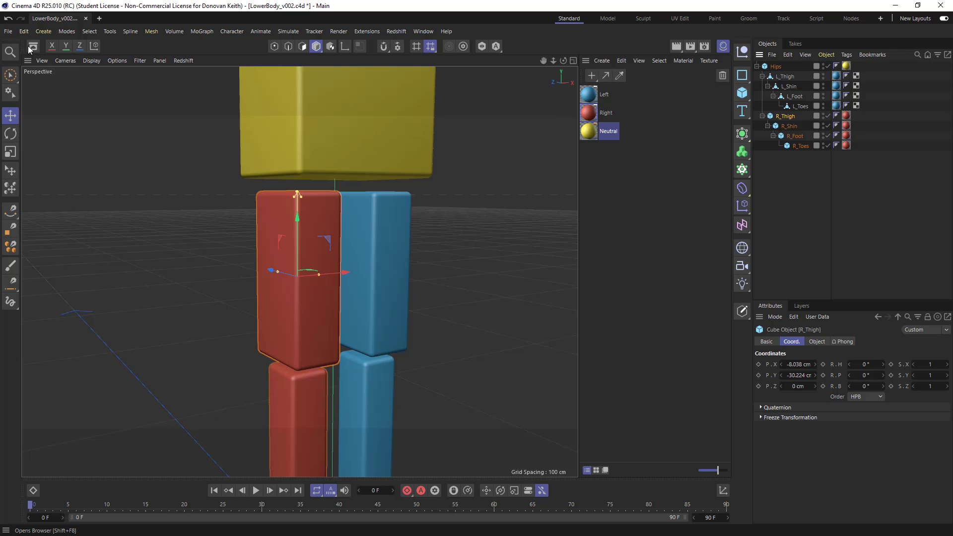
# Step: Find the Geometry Axis node in the Asset Browser and add it under R_Thigh
pyautogui.click(32, 47)
pyautogui.write('axi')
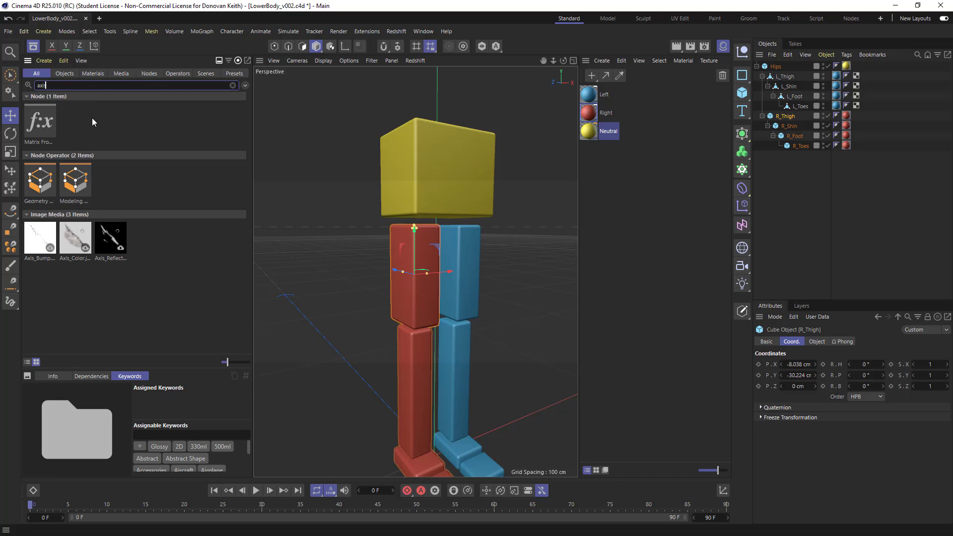
pyautogui.click(177, 72)
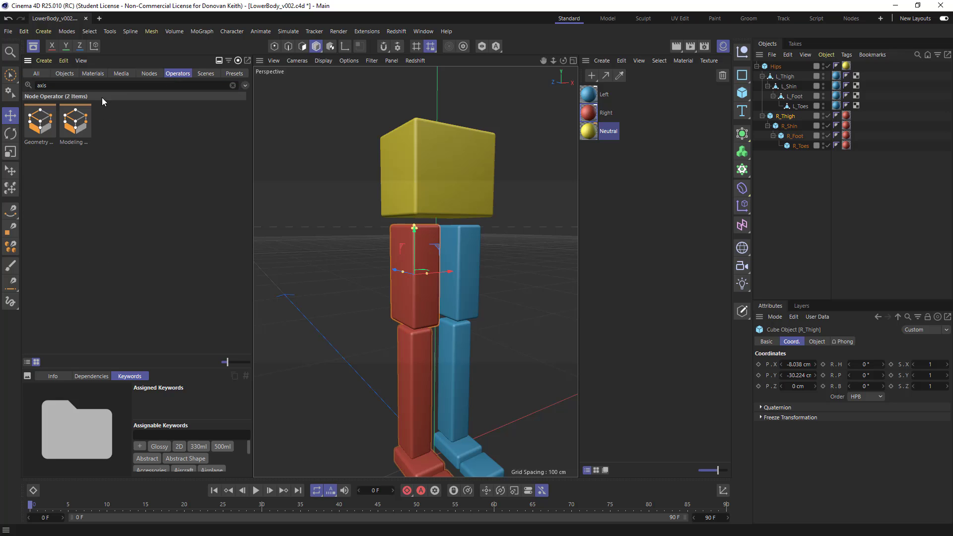
pyautogui.moveTo(49, 367)
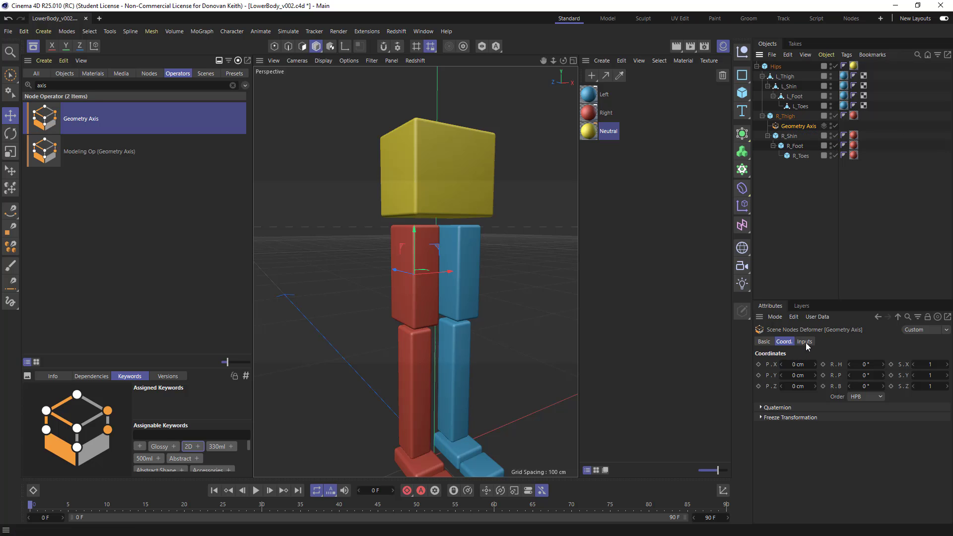
# Step: Set the Geometry Axis Inputs > Axis Y to -100% so the thigh pivots from its top
pyautogui.click(804, 341)
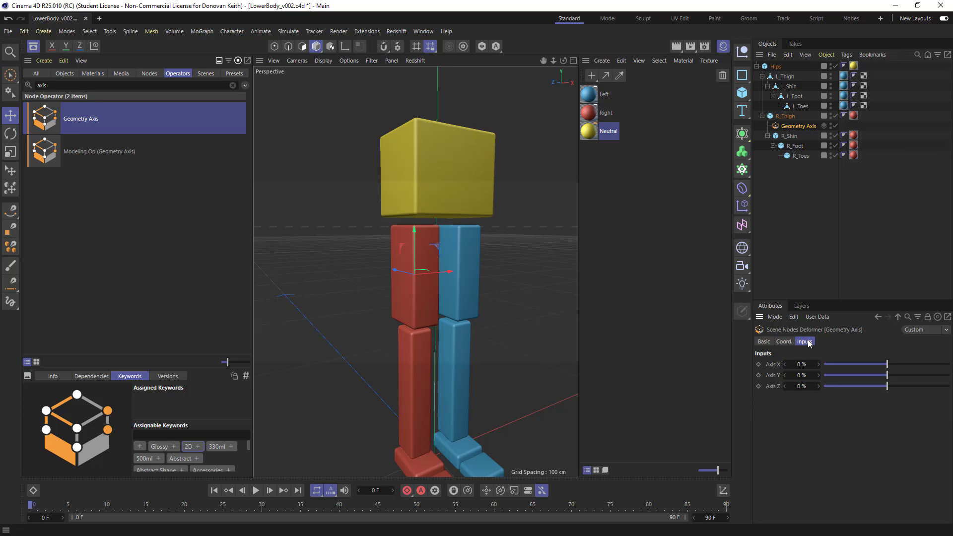
pyautogui.moveTo(849, 361)
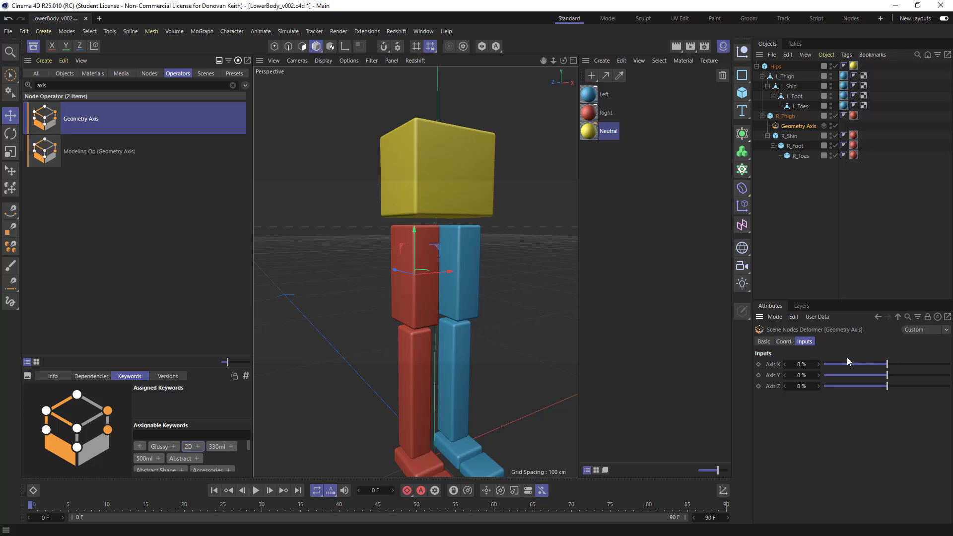
pyautogui.moveTo(887, 376); pyautogui.dragTo(839, 376)
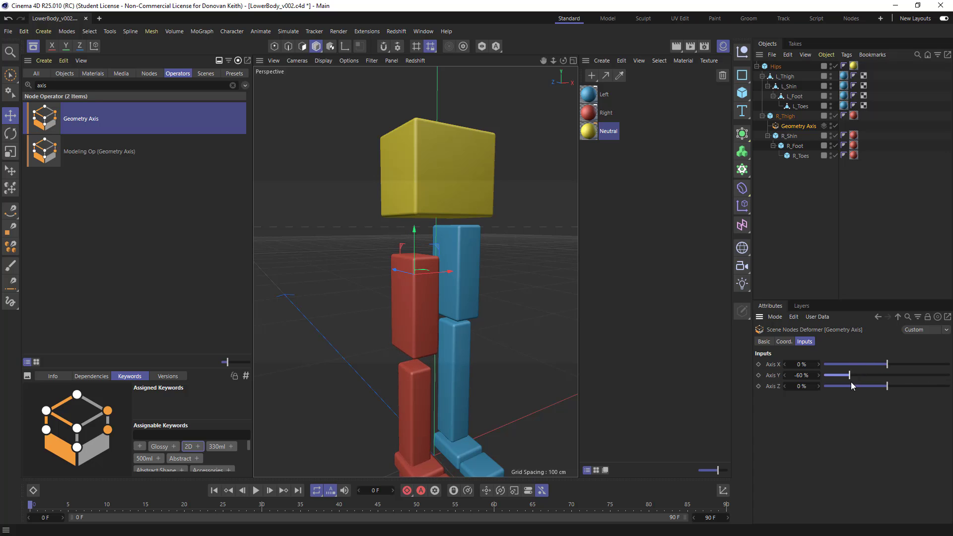
pyautogui.moveTo(851, 376); pyautogui.dragTo(829, 376)
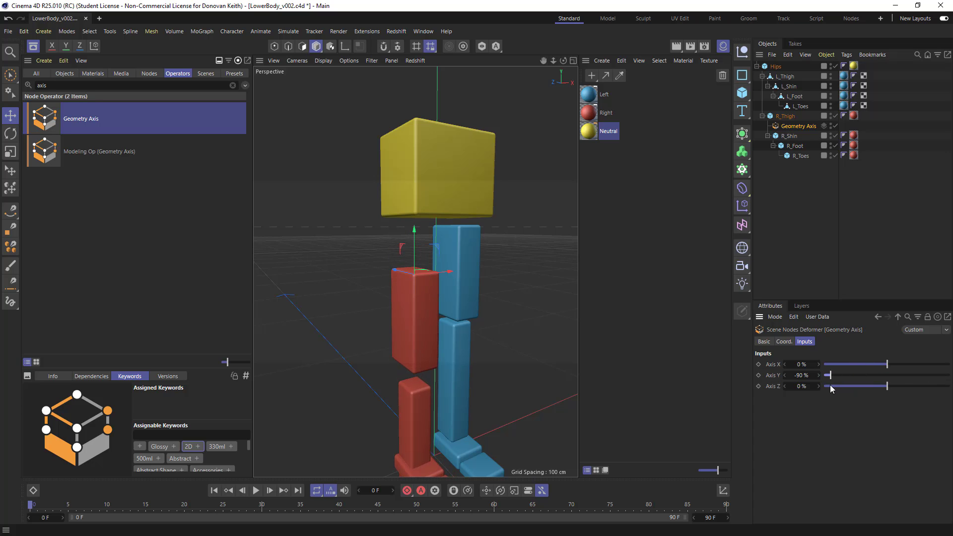
pyautogui.moveTo(828, 376); pyautogui.dragTo(814, 376)
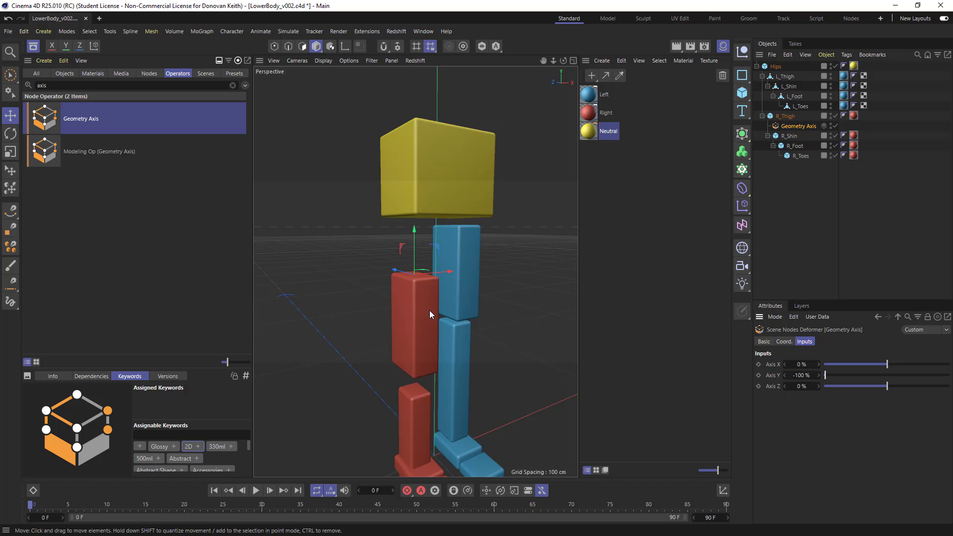
# Step: Duplicate L_Thigh as L_Thigh.1 under Hips and zero its coordinates over the left leg
pyautogui.scroll(-3)
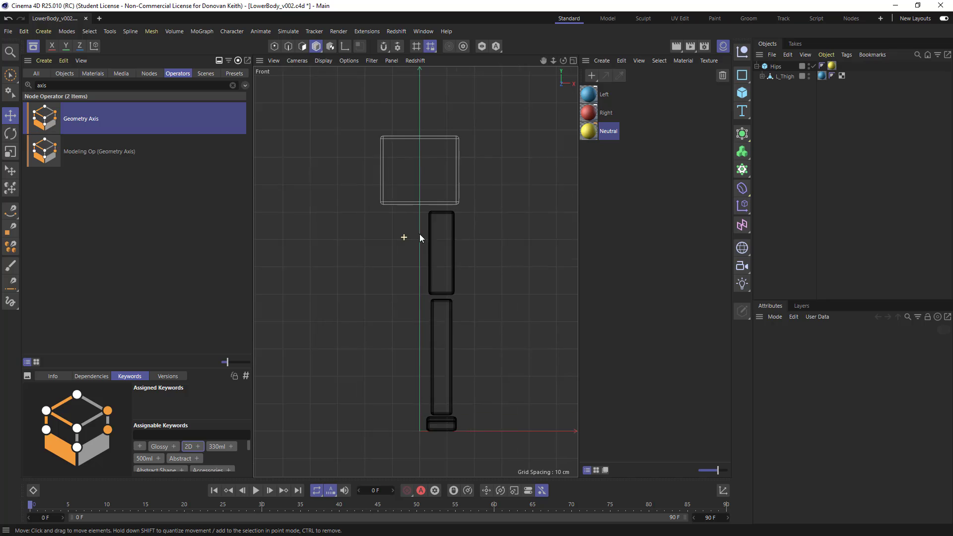
pyautogui.click(787, 76)
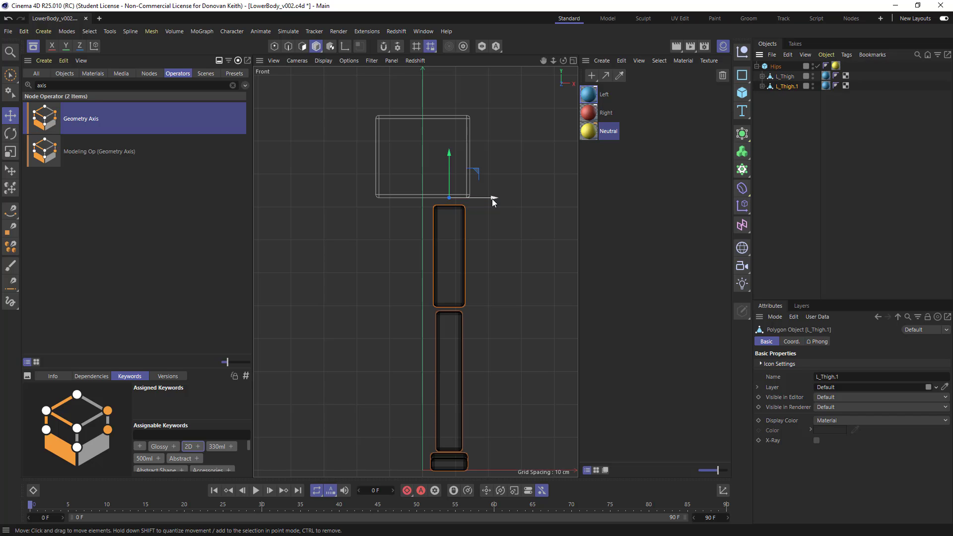
pyautogui.moveTo(492, 201); pyautogui.dragTo(447, 200)
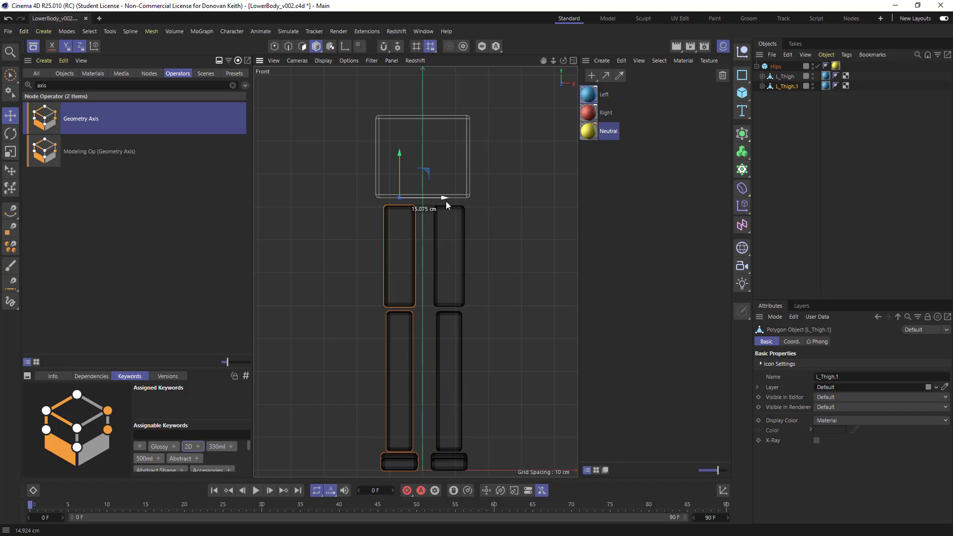
pyautogui.click(792, 340)
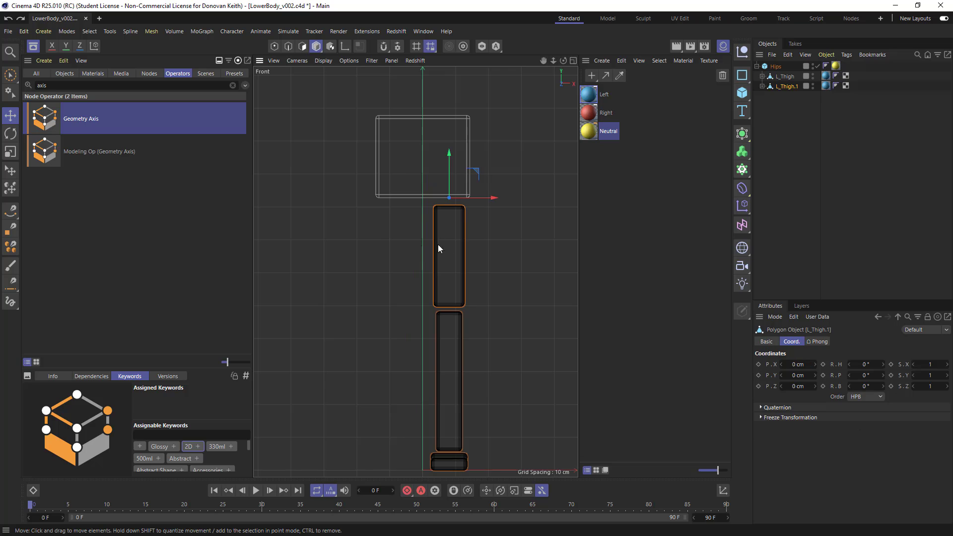
pyautogui.moveTo(483, 388)
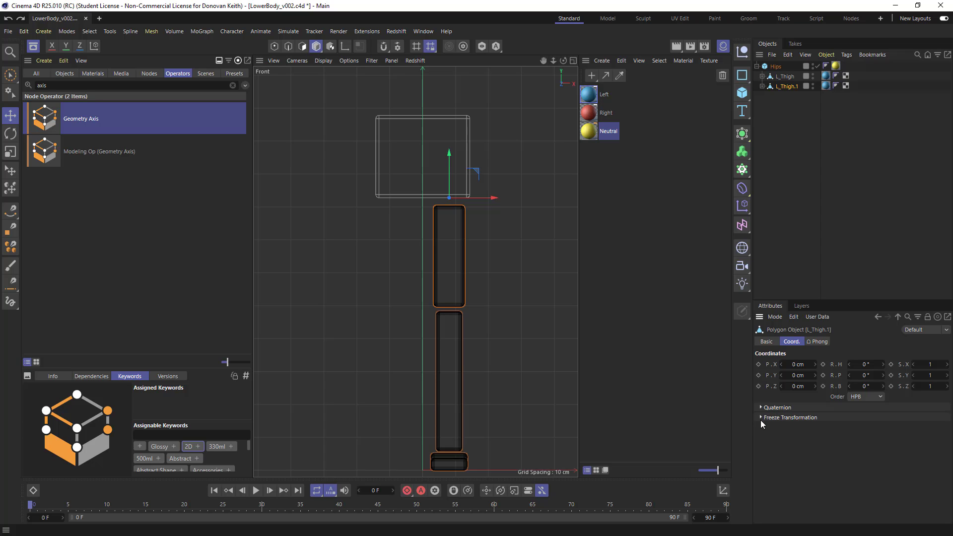
pyautogui.click(761, 418)
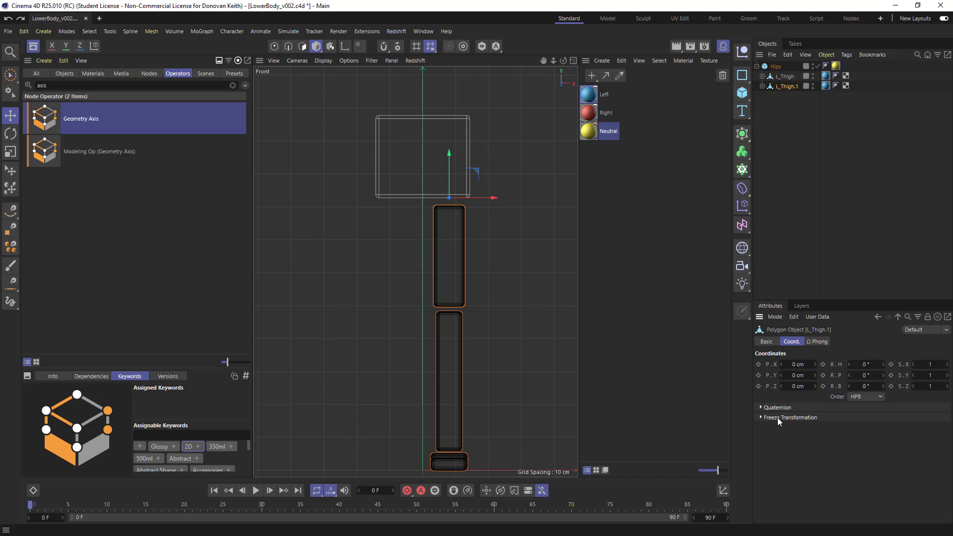
# Step: Show the duplicate's coordinates in world space and move it about 16 cm to the opposite side
pyautogui.click(723, 490)
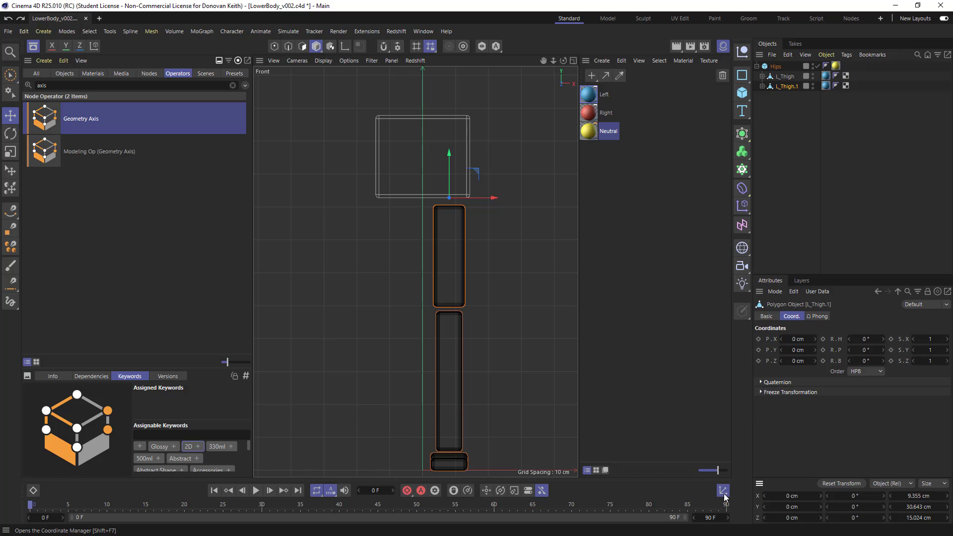
pyautogui.click(892, 484)
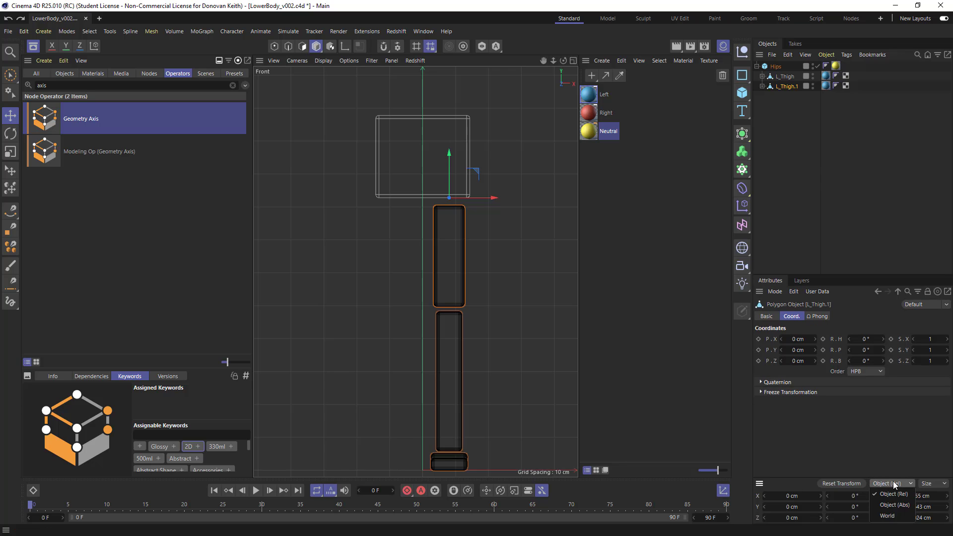
pyautogui.click(887, 516)
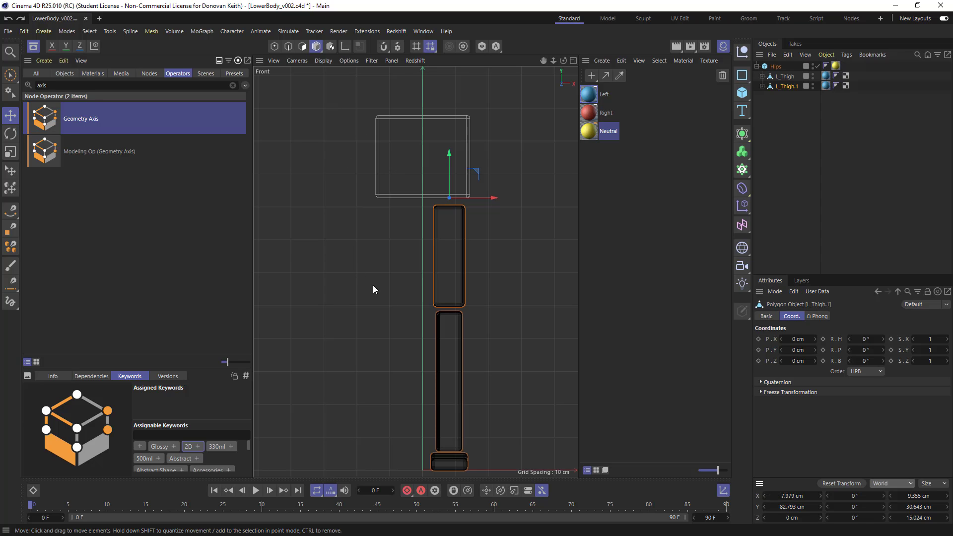
pyautogui.moveTo(705, 435)
pyautogui.write('-7.979')
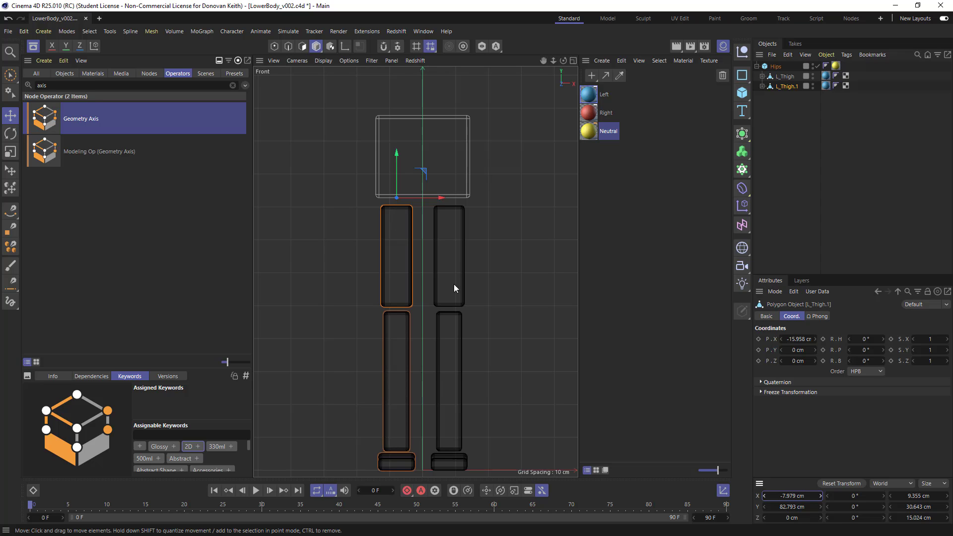
pyautogui.moveTo(785, 132)
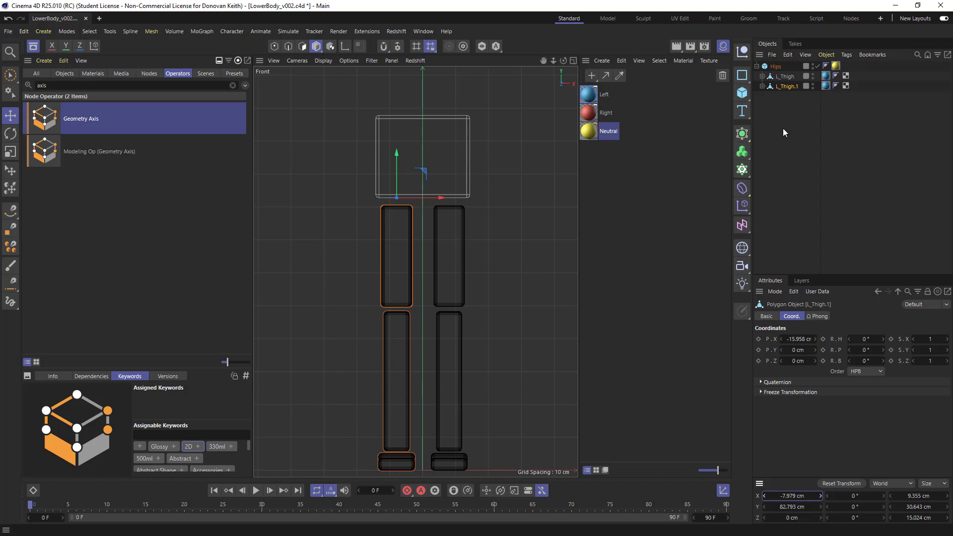
# Step: Rename the copied thigh back to L_Thigh and select its whole child chain
pyautogui.doubleClick(788, 87)
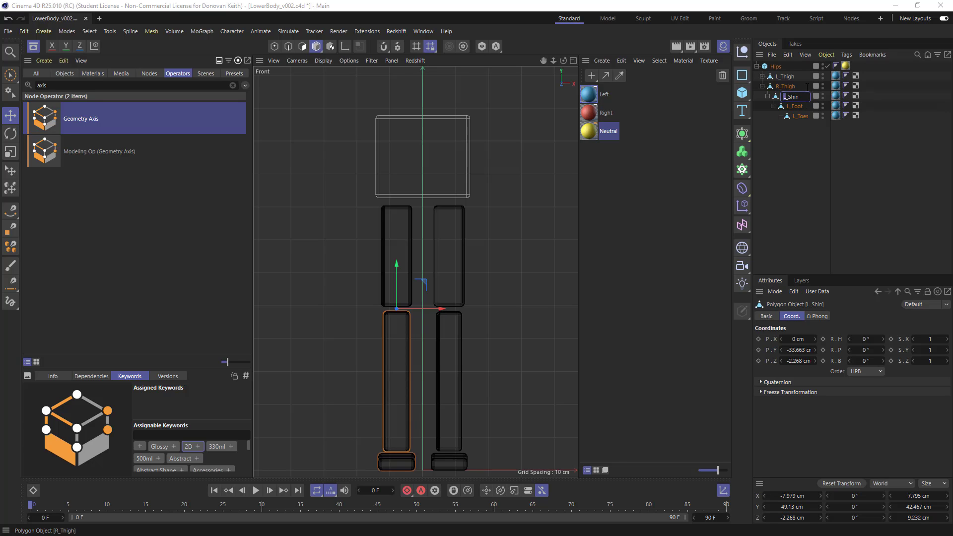
pyautogui.click(794, 107)
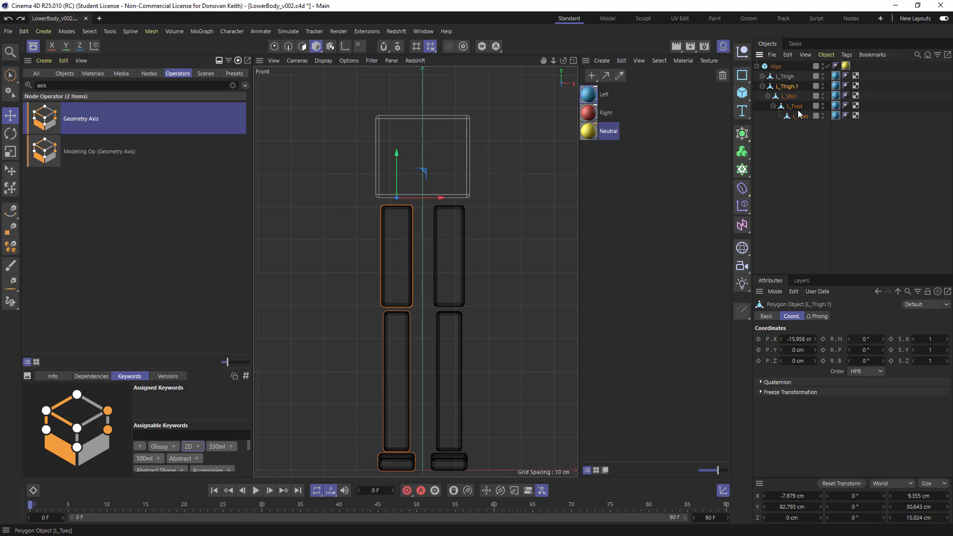
pyautogui.doubleClick(788, 87)
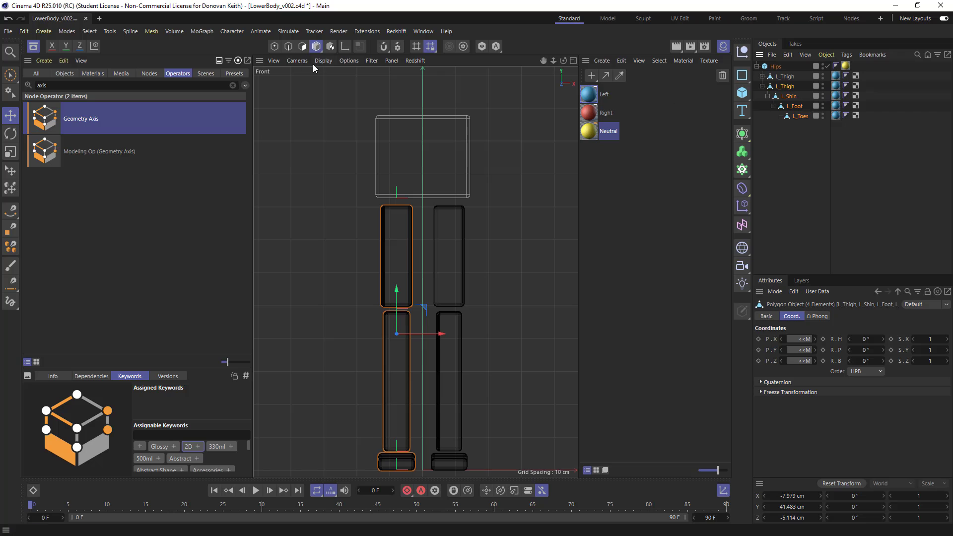
# Step: Use the Naming Tool to replace L_ with R_, giving R_Thigh, R_Shin, R_Foot and R_Toes
pyautogui.click(110, 31)
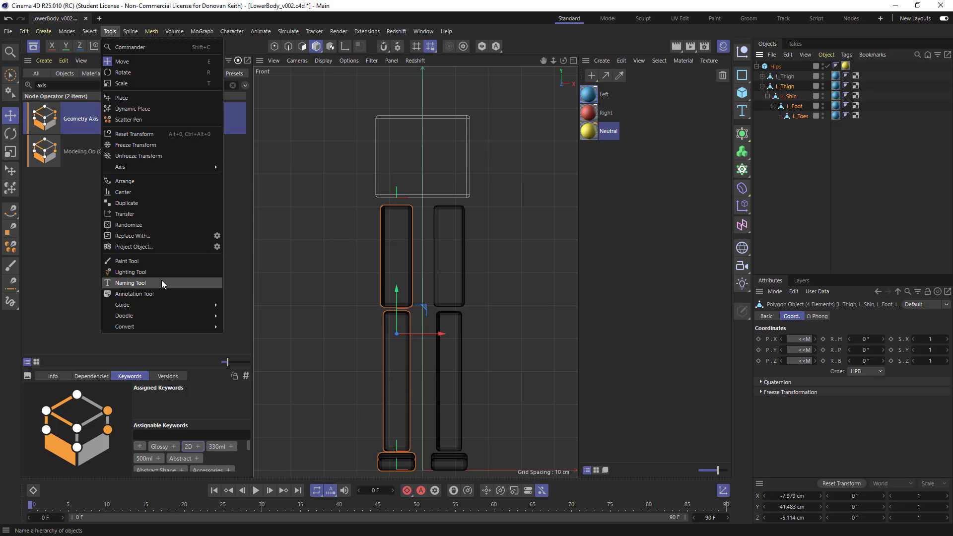
pyautogui.click(129, 283)
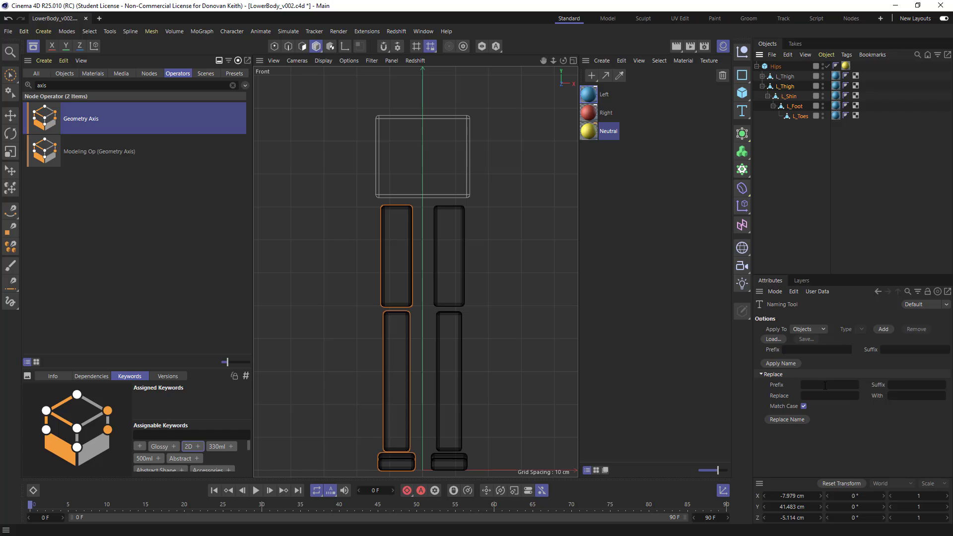
pyautogui.click(828, 396)
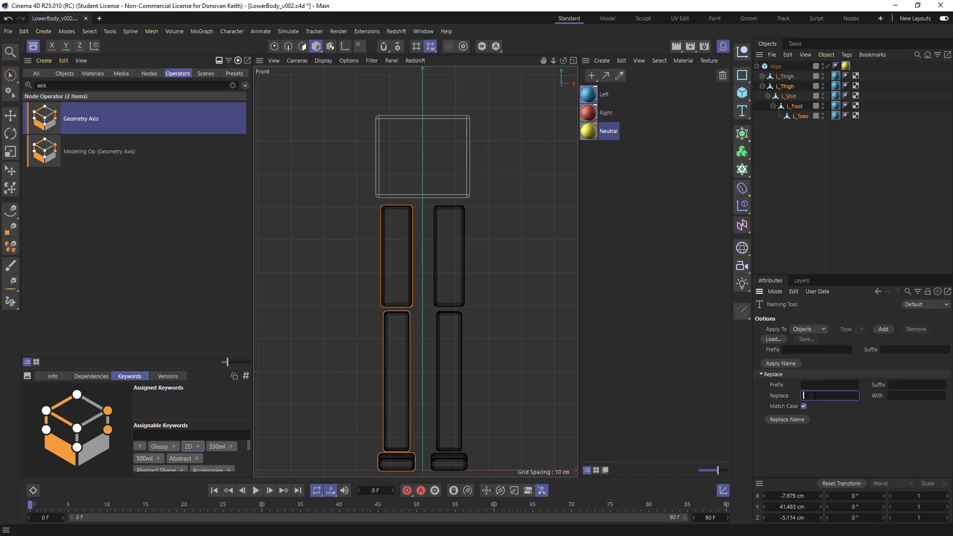
pyautogui.write('L_')
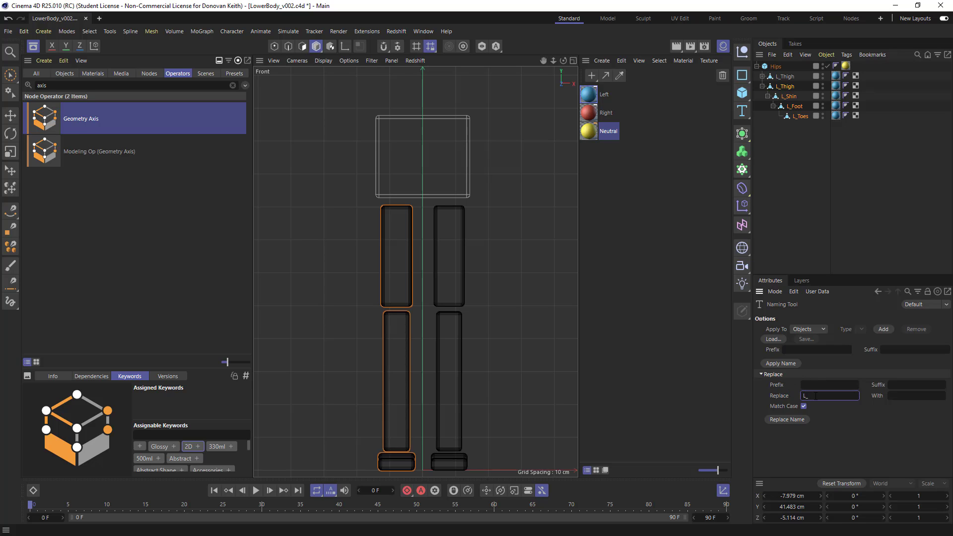
pyautogui.write('R_')
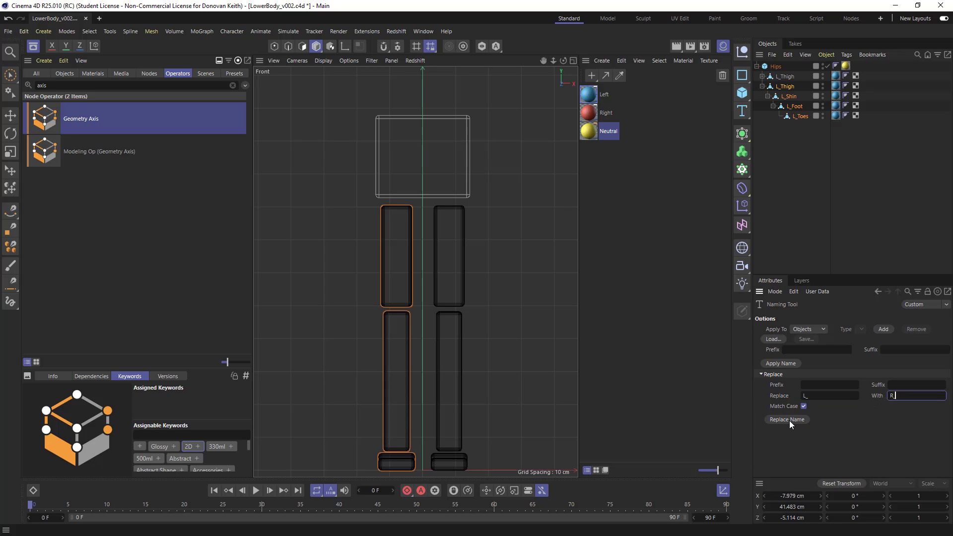
pyautogui.click(787, 419)
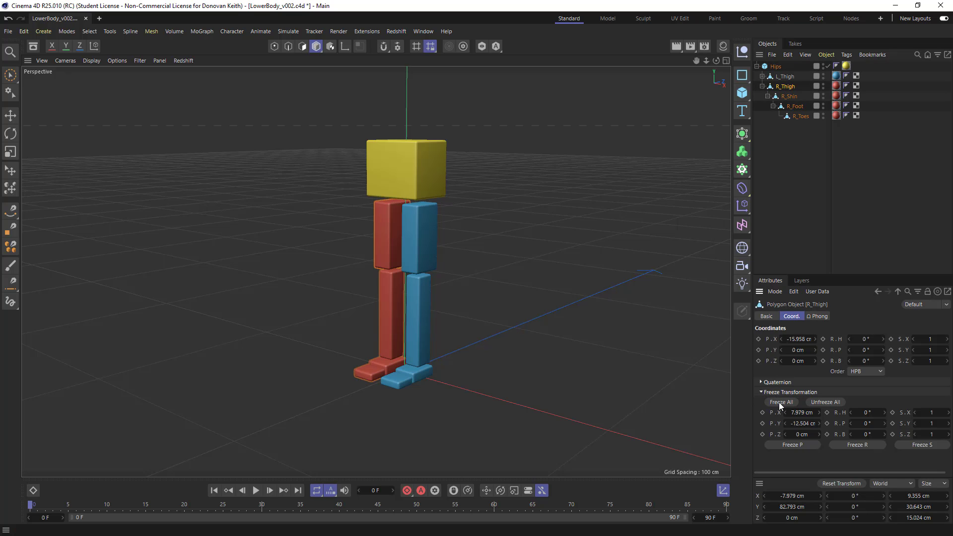
# Step: Freeze All transforms on R_Thigh and orbit to check the red leg beside the blue one
pyautogui.click(782, 402)
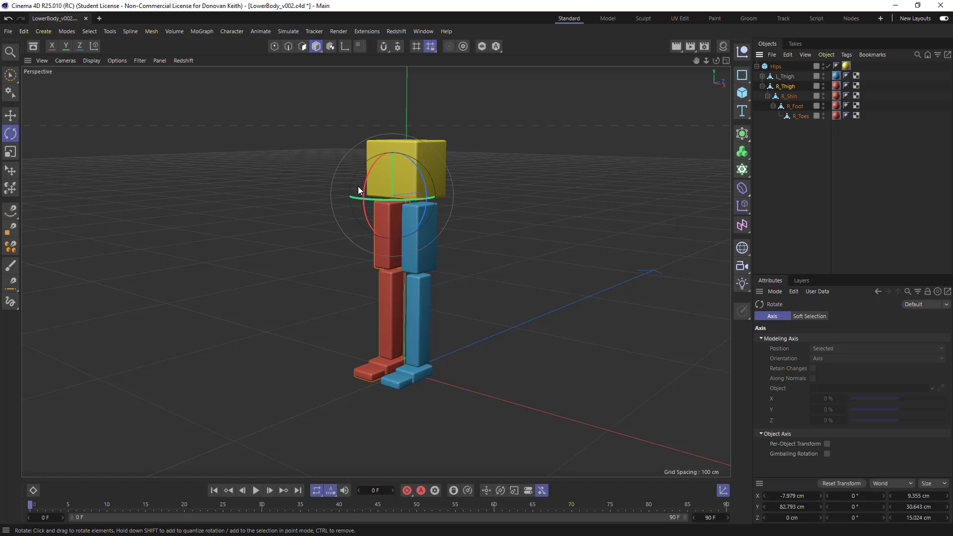
pyautogui.moveTo(359, 191); pyautogui.dragTo(427, 232)
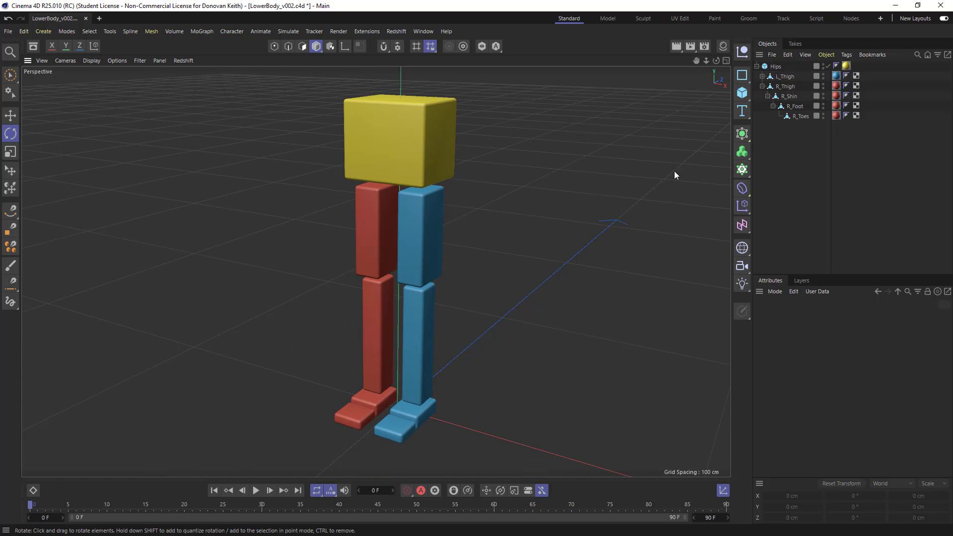
# Step: Expand Hips and the L_Thigh chain, then select L_Thigh to test the left leg's rotation
pyautogui.click(758, 66)
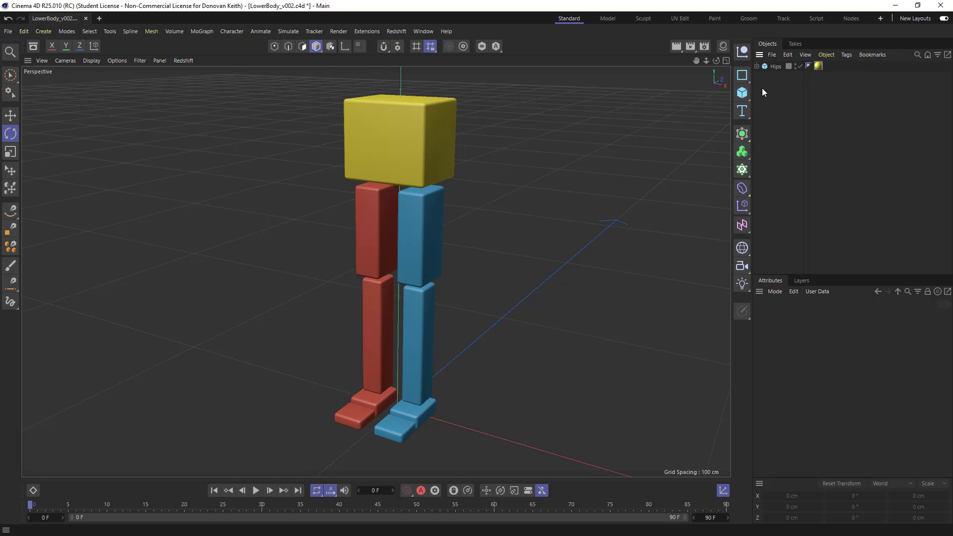
pyautogui.click(759, 66)
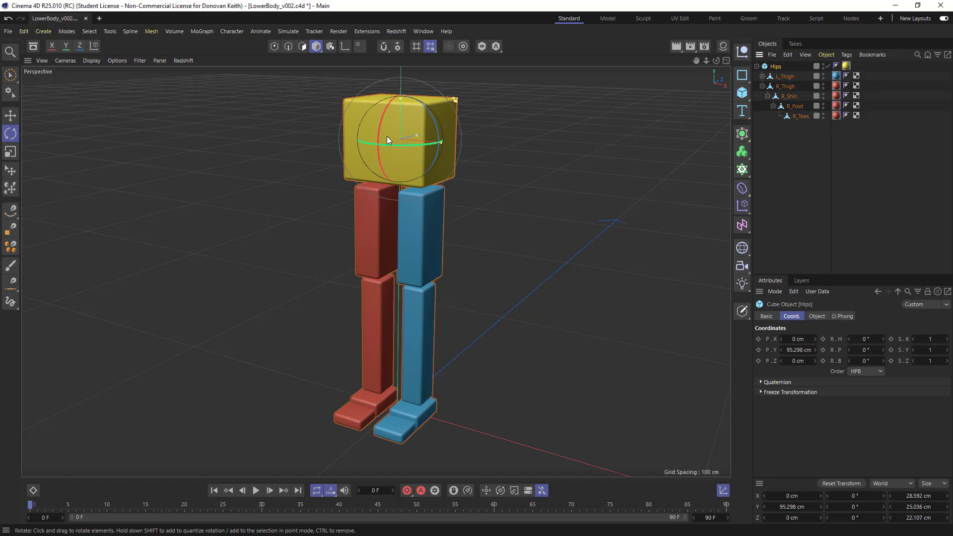
pyautogui.moveTo(700, 89)
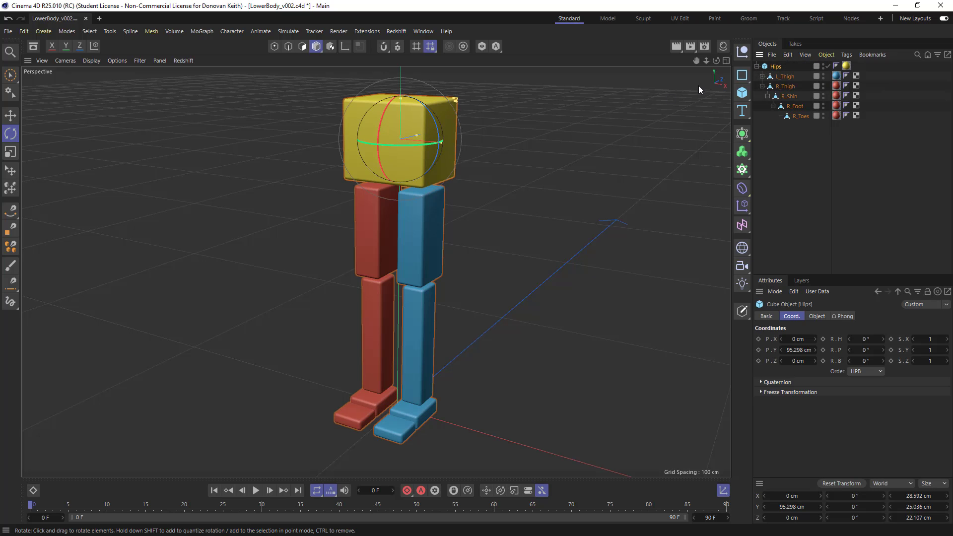
pyautogui.click(768, 77)
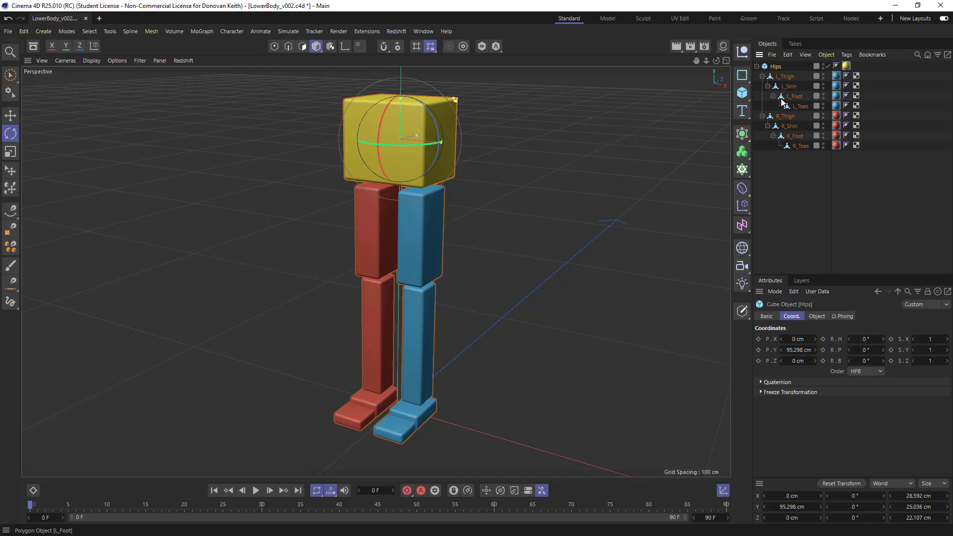
pyautogui.moveTo(805, 117)
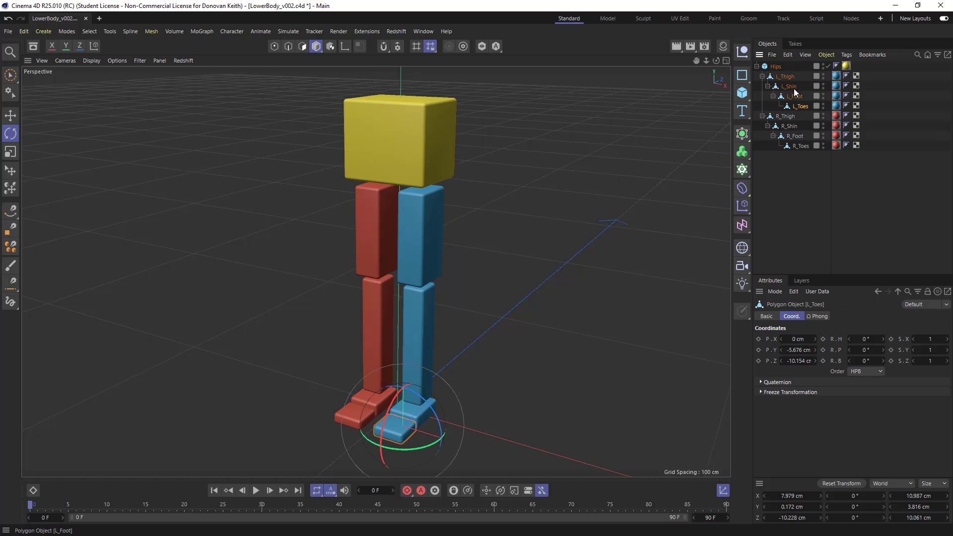
pyautogui.click(785, 76)
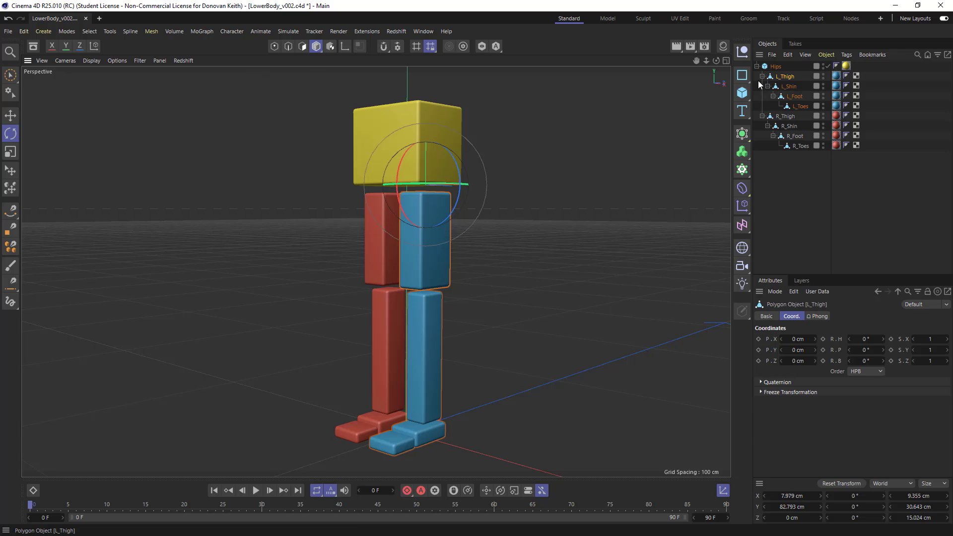
pyautogui.moveTo(752, 321)
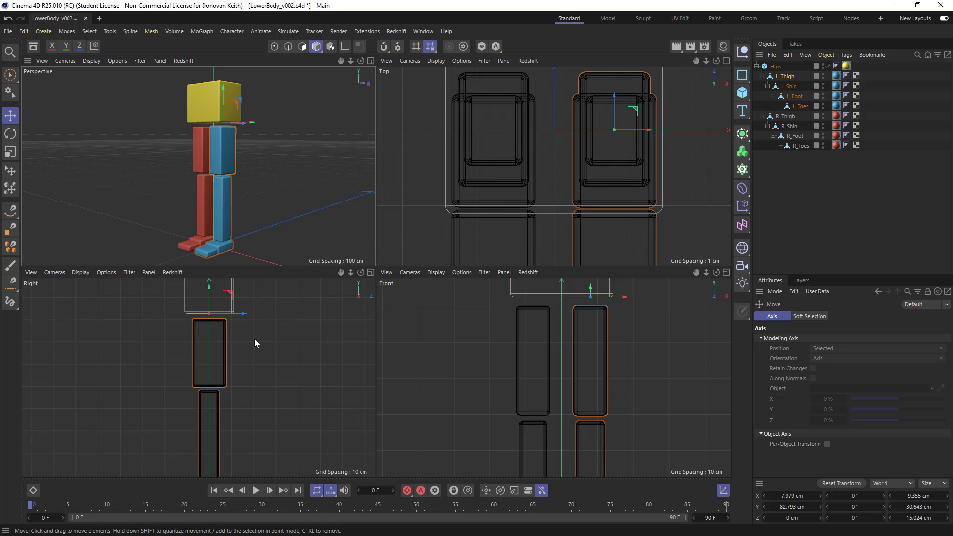
pyautogui.moveTo(418, 367)
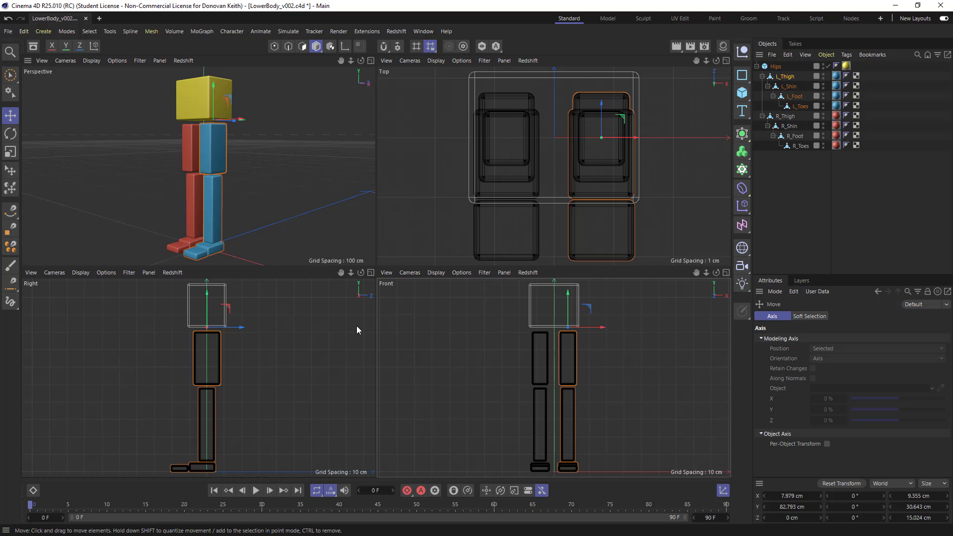
pyautogui.moveTo(307, 205)
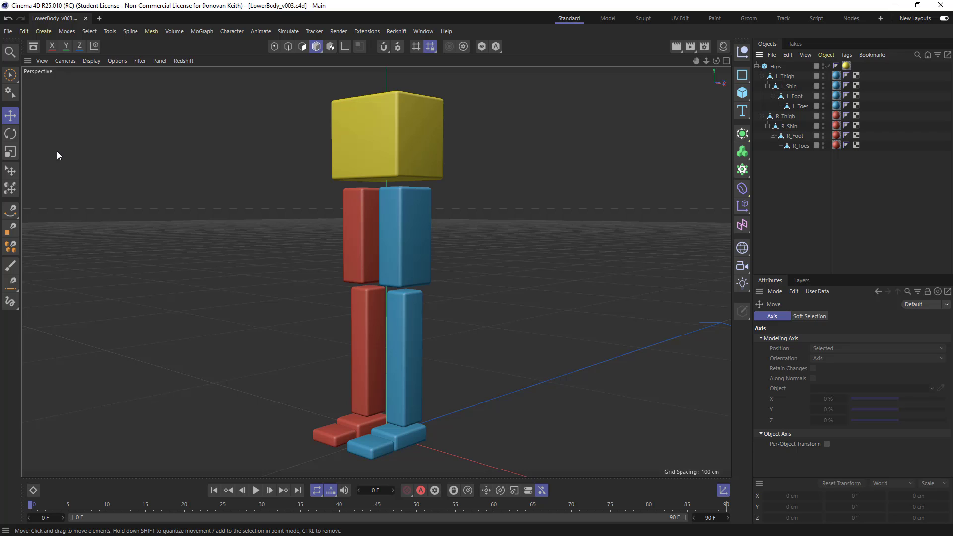
pyautogui.moveTo(316, 215)
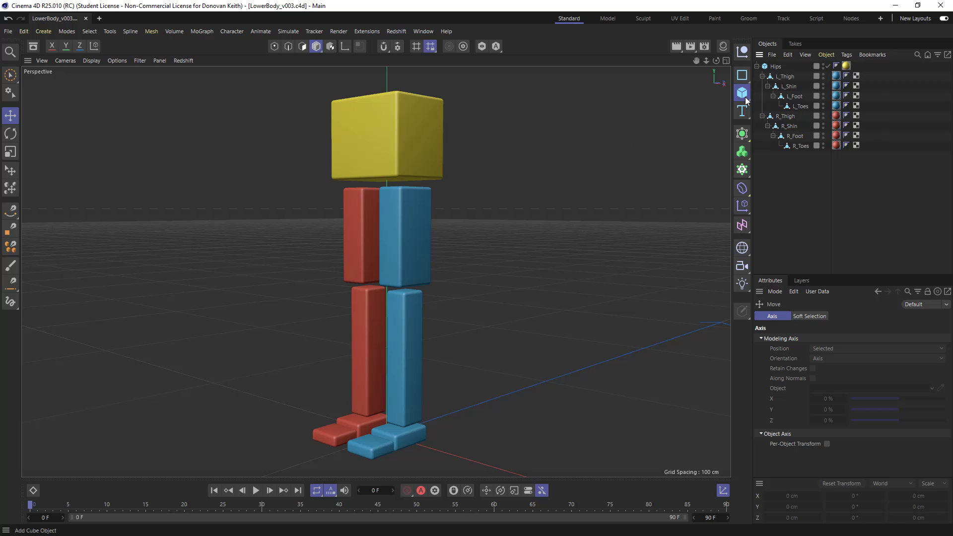
# Step: Add a built-in Figure primitive from the Cube flyout, overlapping the cube biped
pyautogui.click(742, 93)
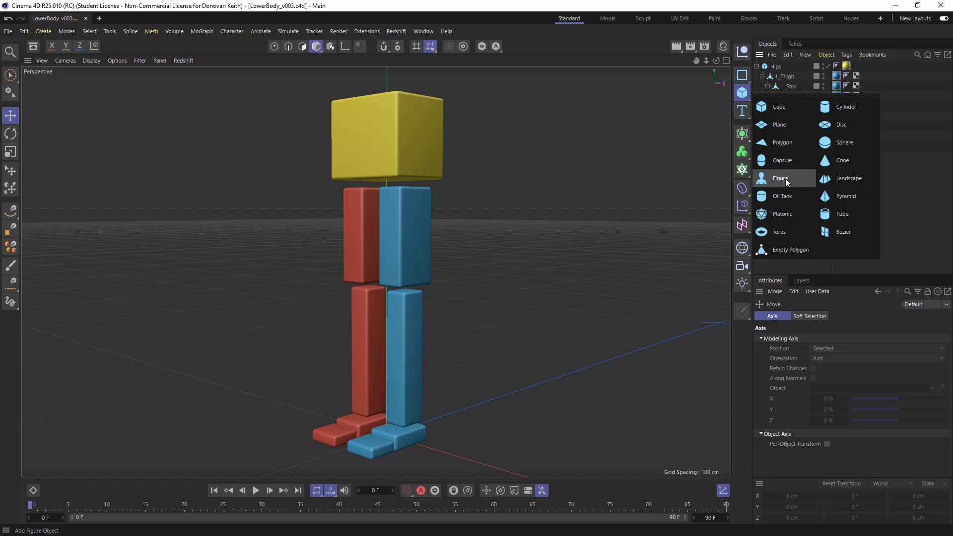
pyautogui.click(780, 178)
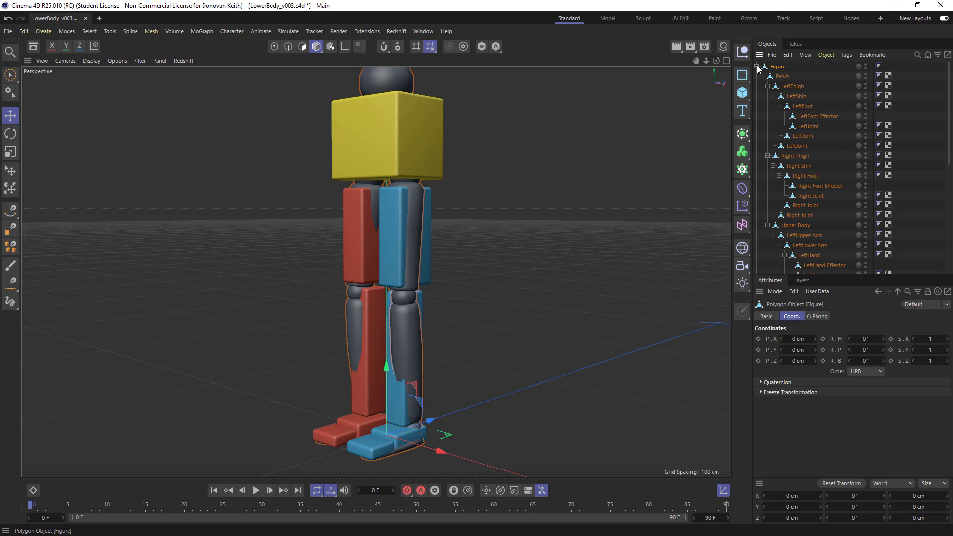
pyautogui.scroll(-3)
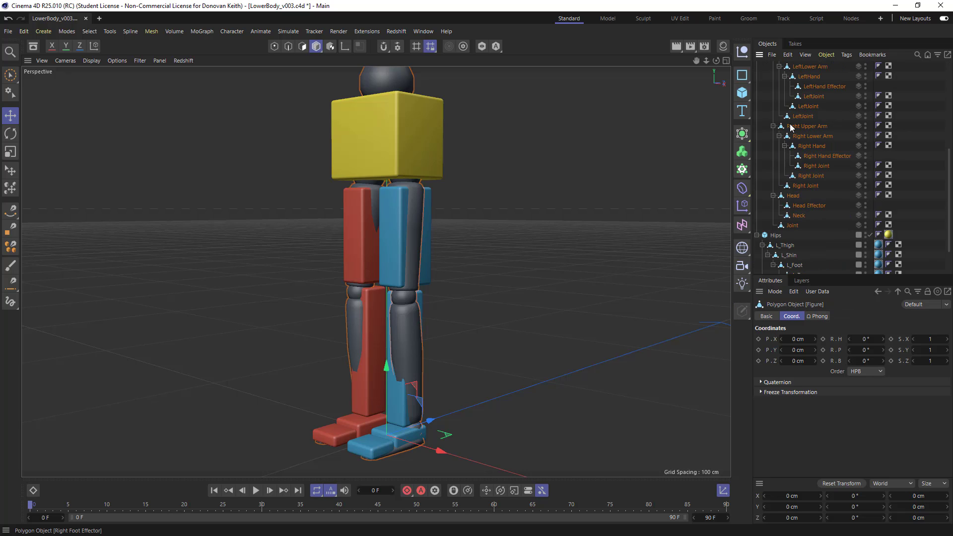